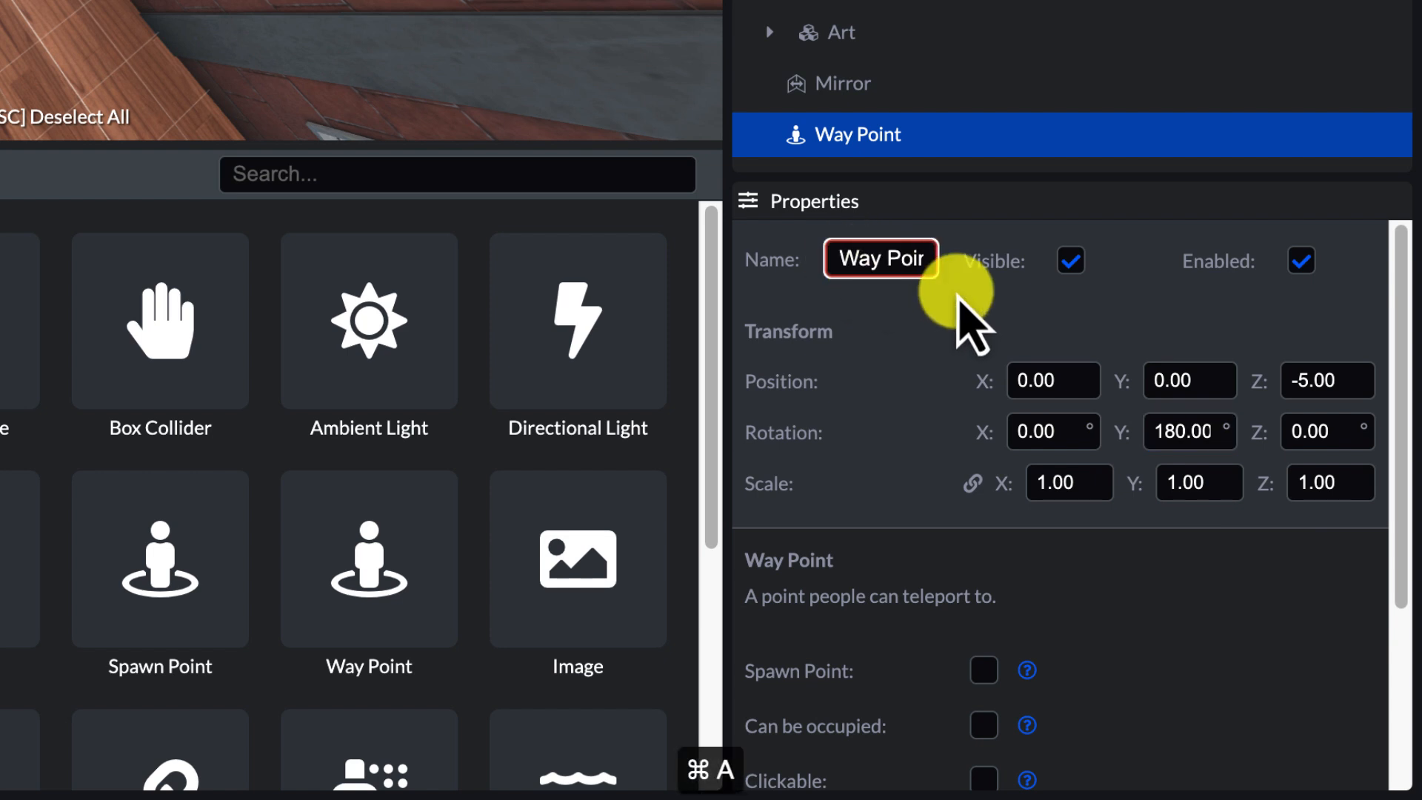
Step: Name the way point 'window' and enable Clickable and Can be occupied
text(window)
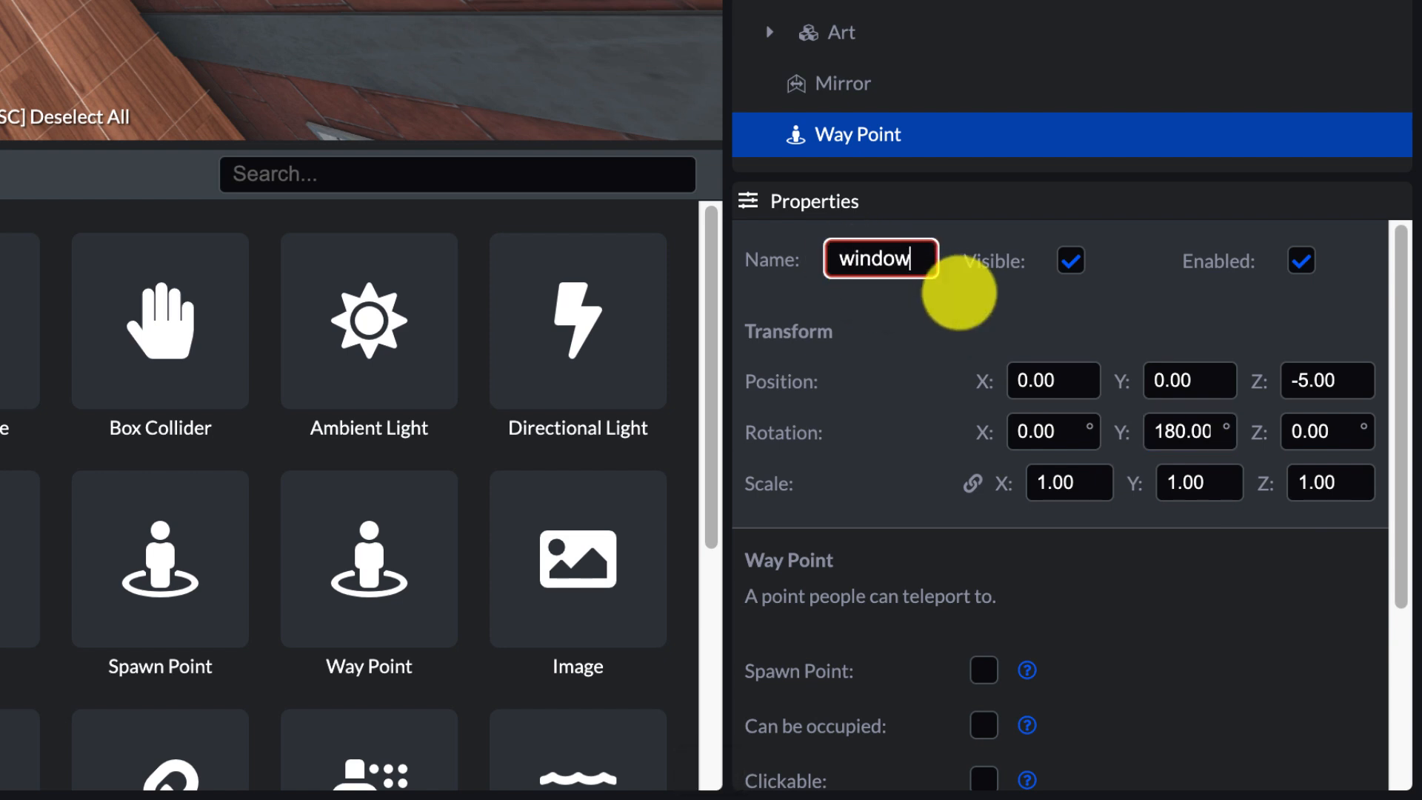
mouse_move(988, 390)
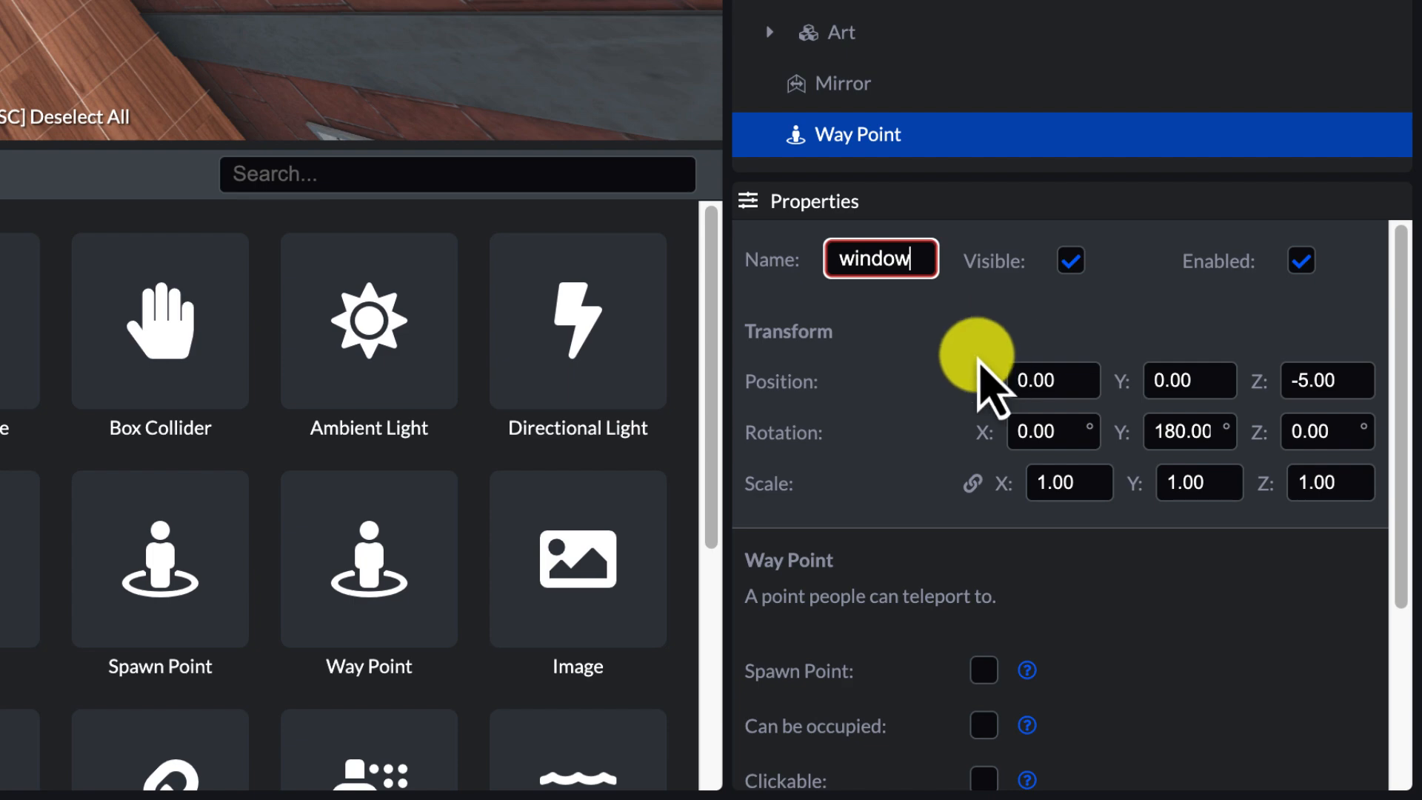
mouse_move(980, 626)
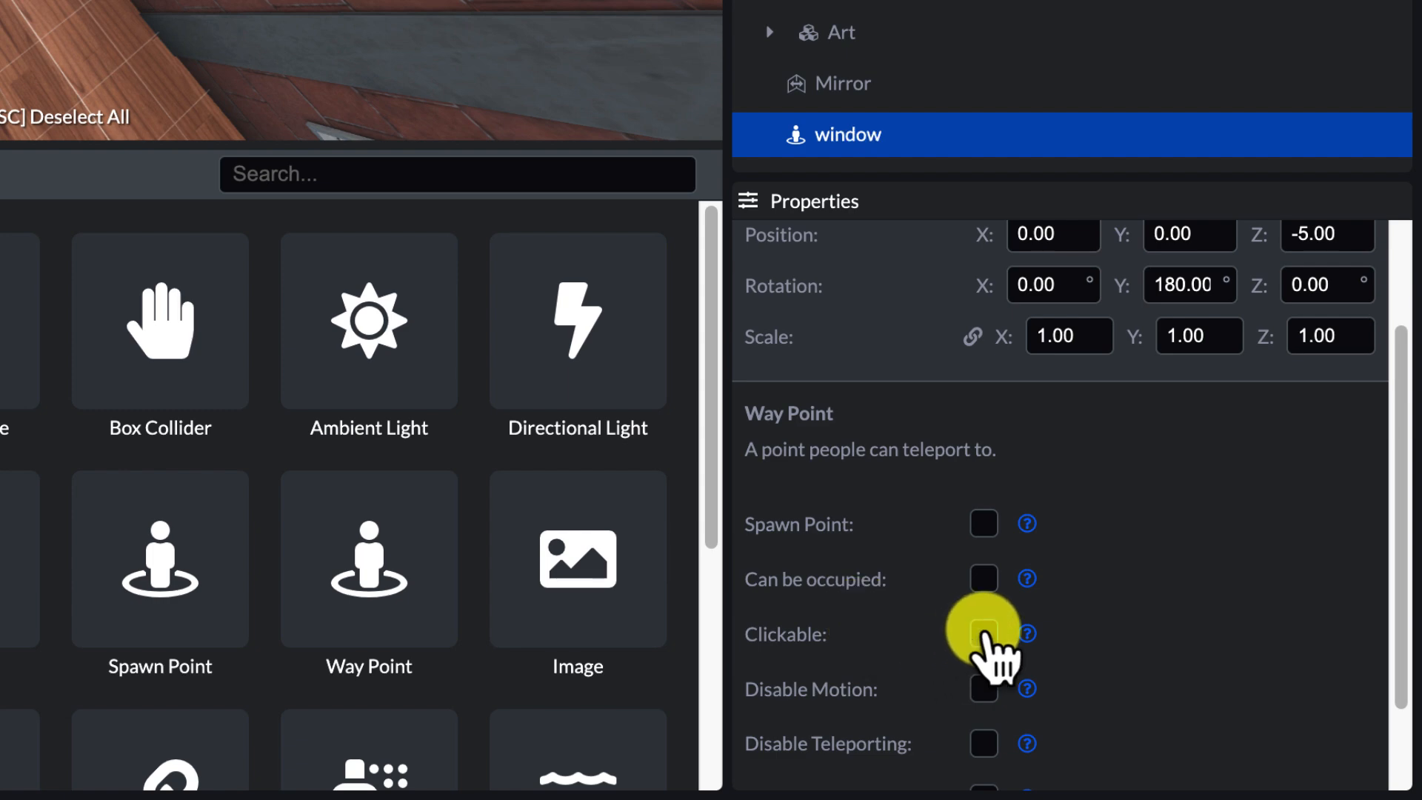
click(983, 634)
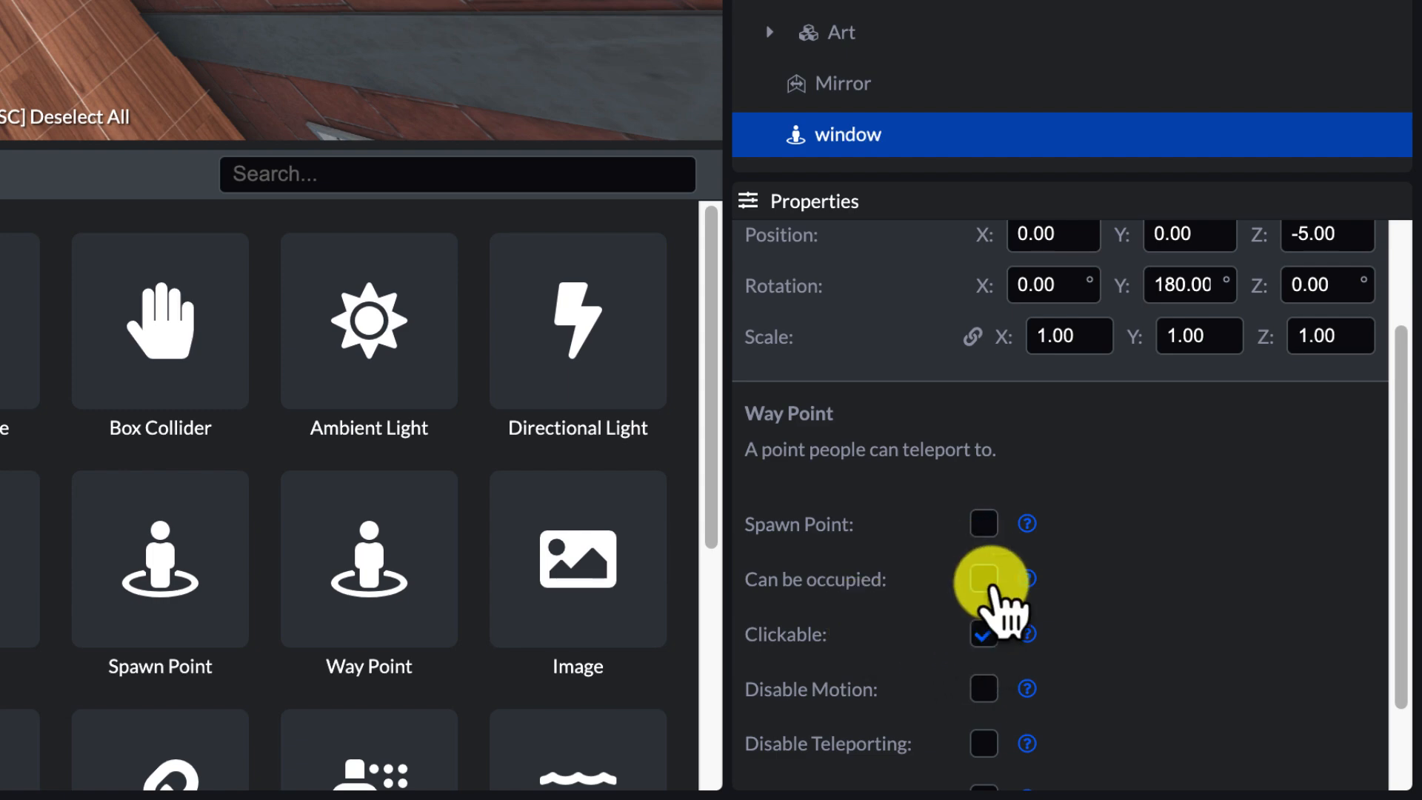
click(983, 580)
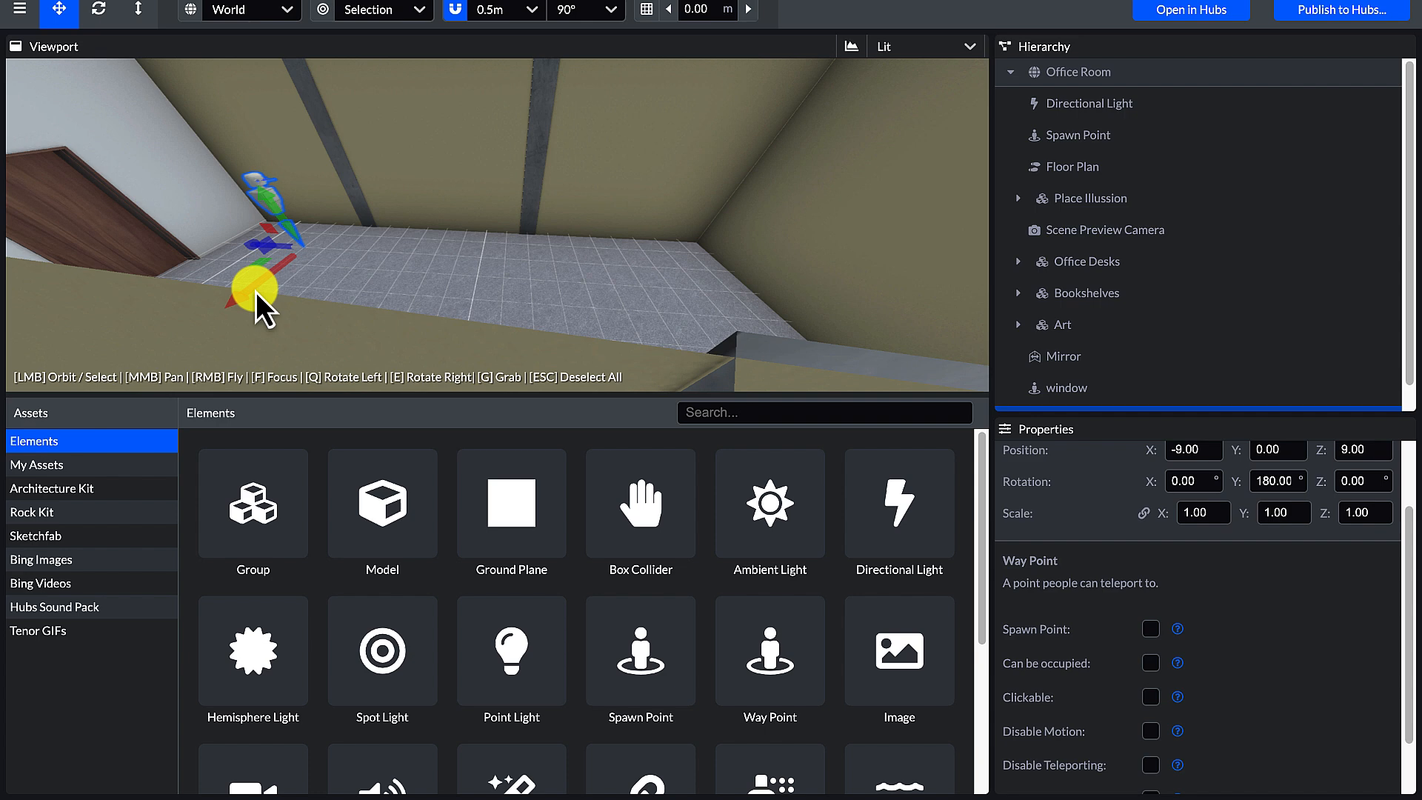
Step: Shift the new way point along the floor near the door and name it 'door'
drag(264, 290, 191, 326)
text(door)
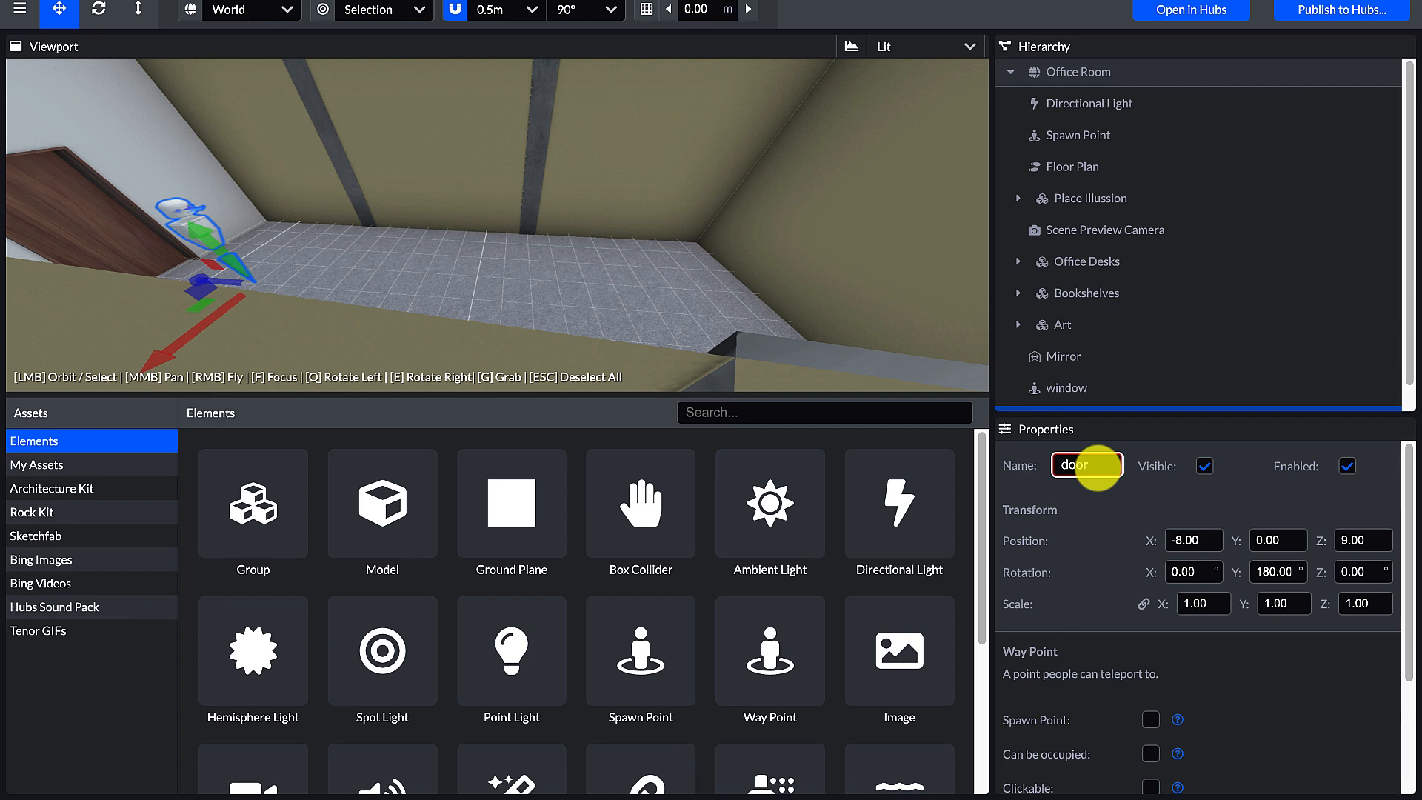
click(1105, 230)
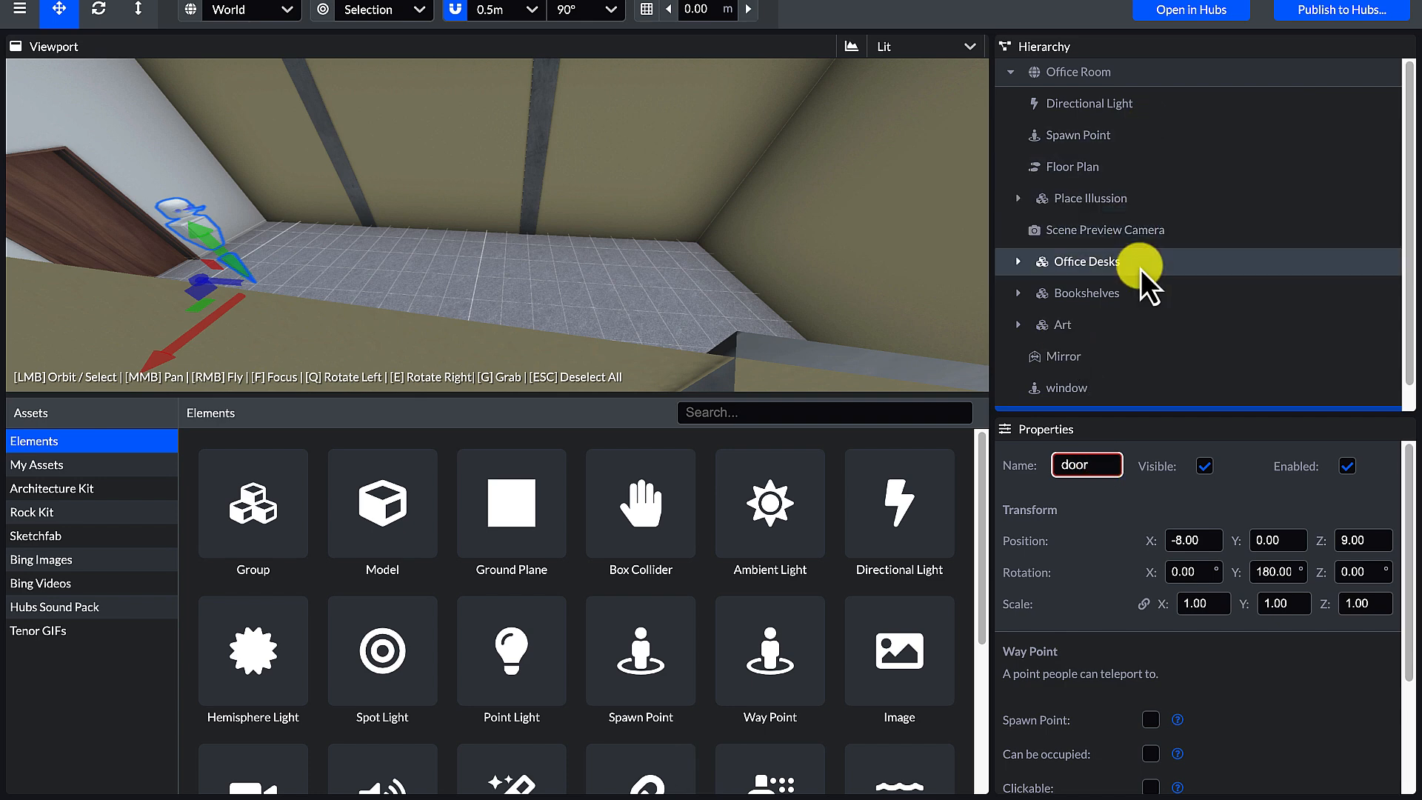
mouse_move(1078, 135)
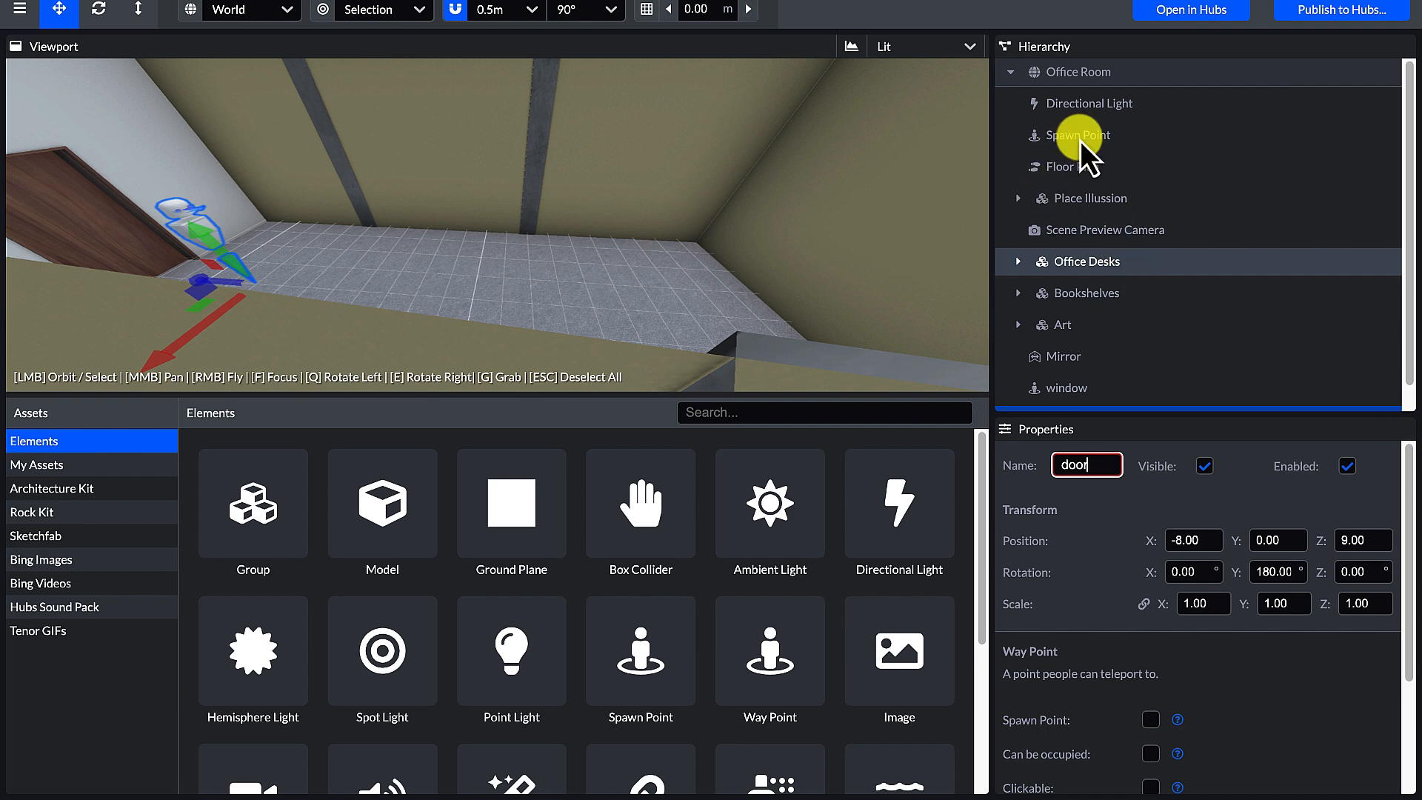
Step: Add a Link element to the room and set its Position Y to 1.5 m
click(1077, 135)
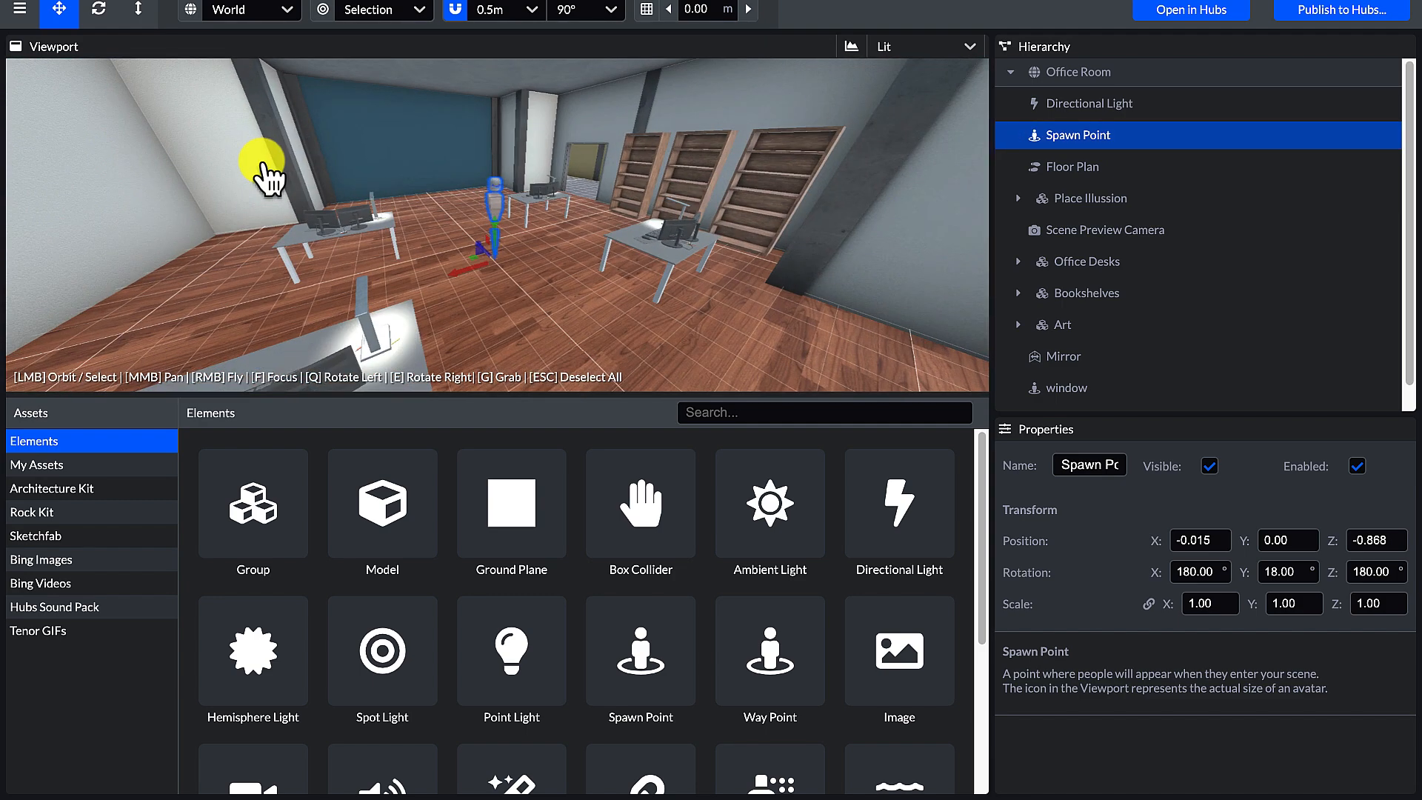
mouse_move(898, 572)
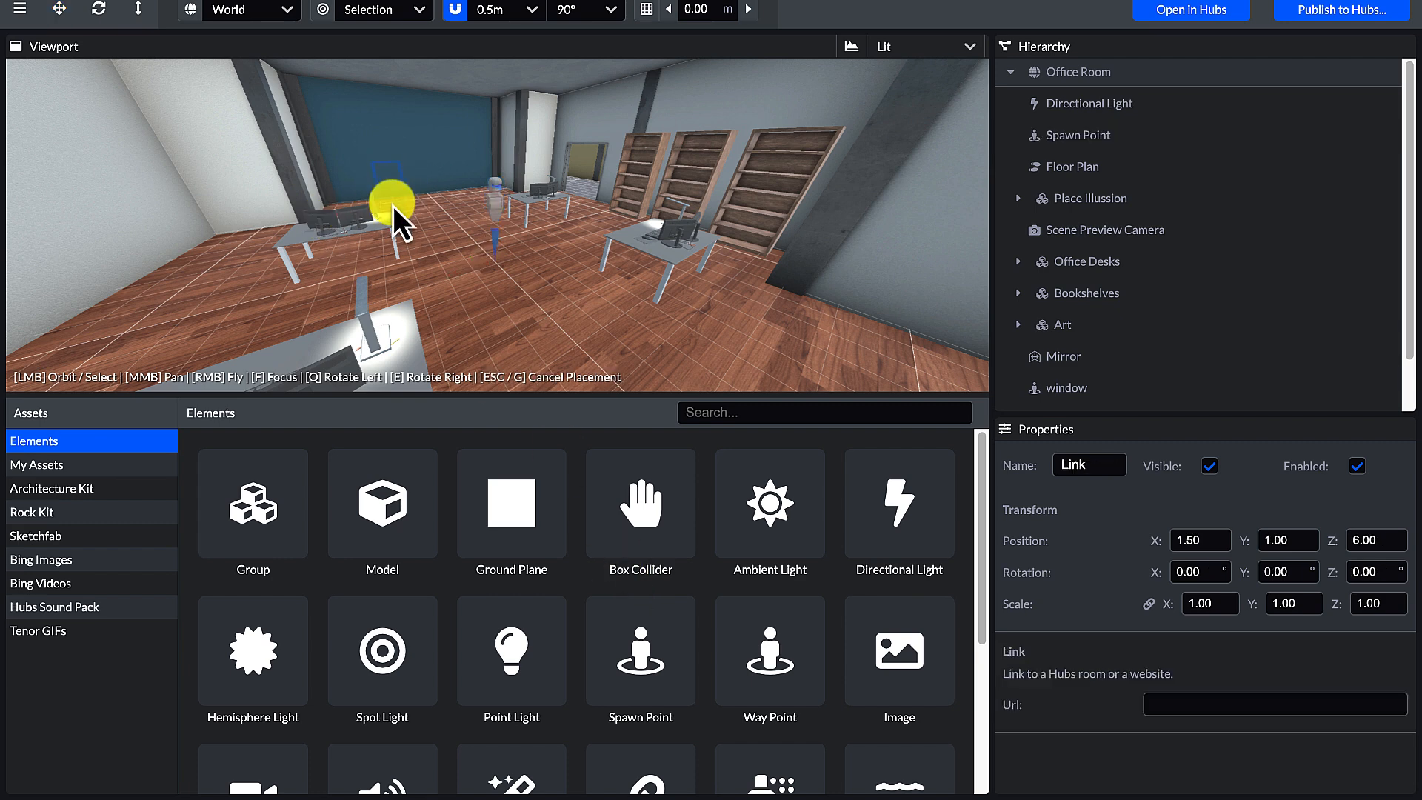
drag(393, 202, 393, 173)
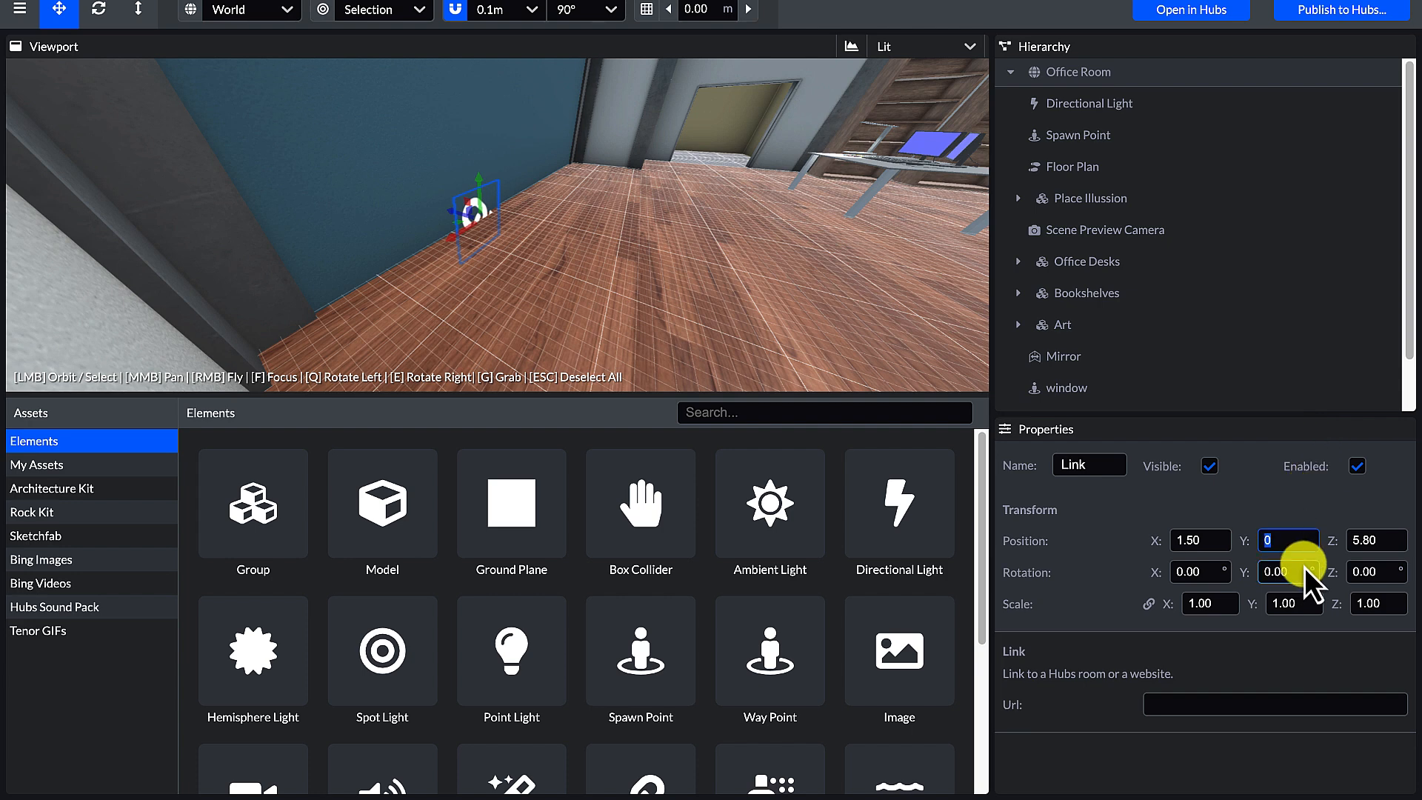
text(1.5)
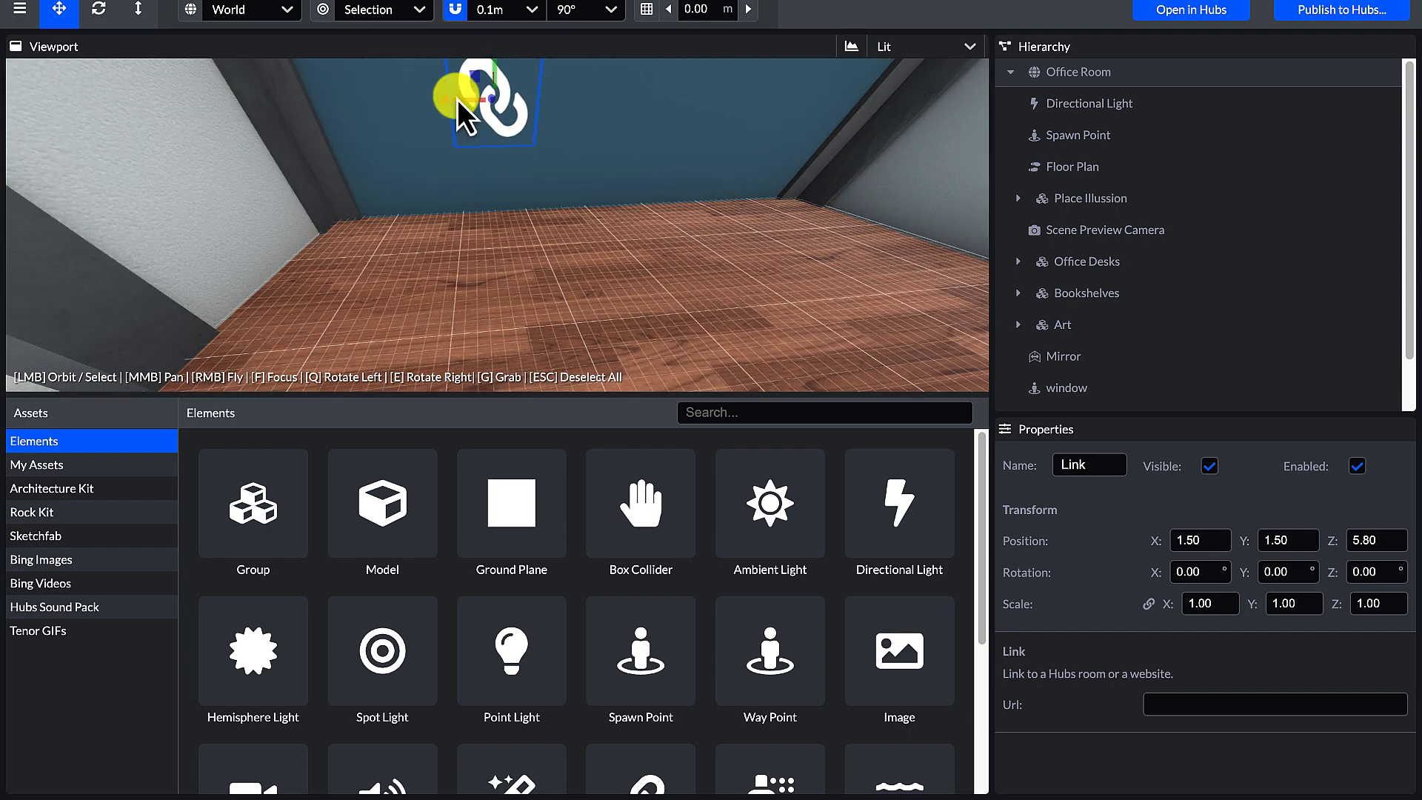
Step: Nudge the link sideways so it sits flat on the blue wall
drag(444, 99, 504, 150)
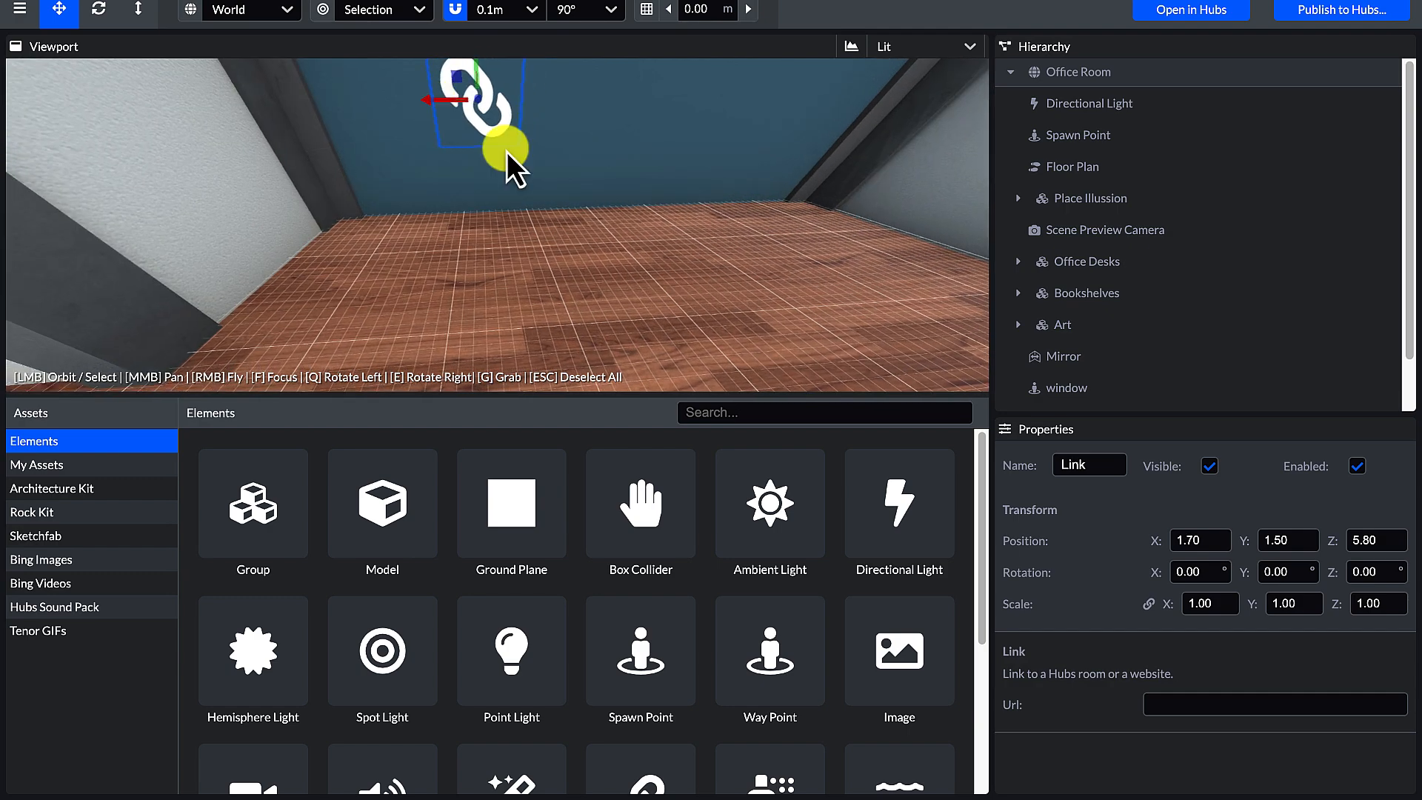
drag(508, 154, 534, 109)
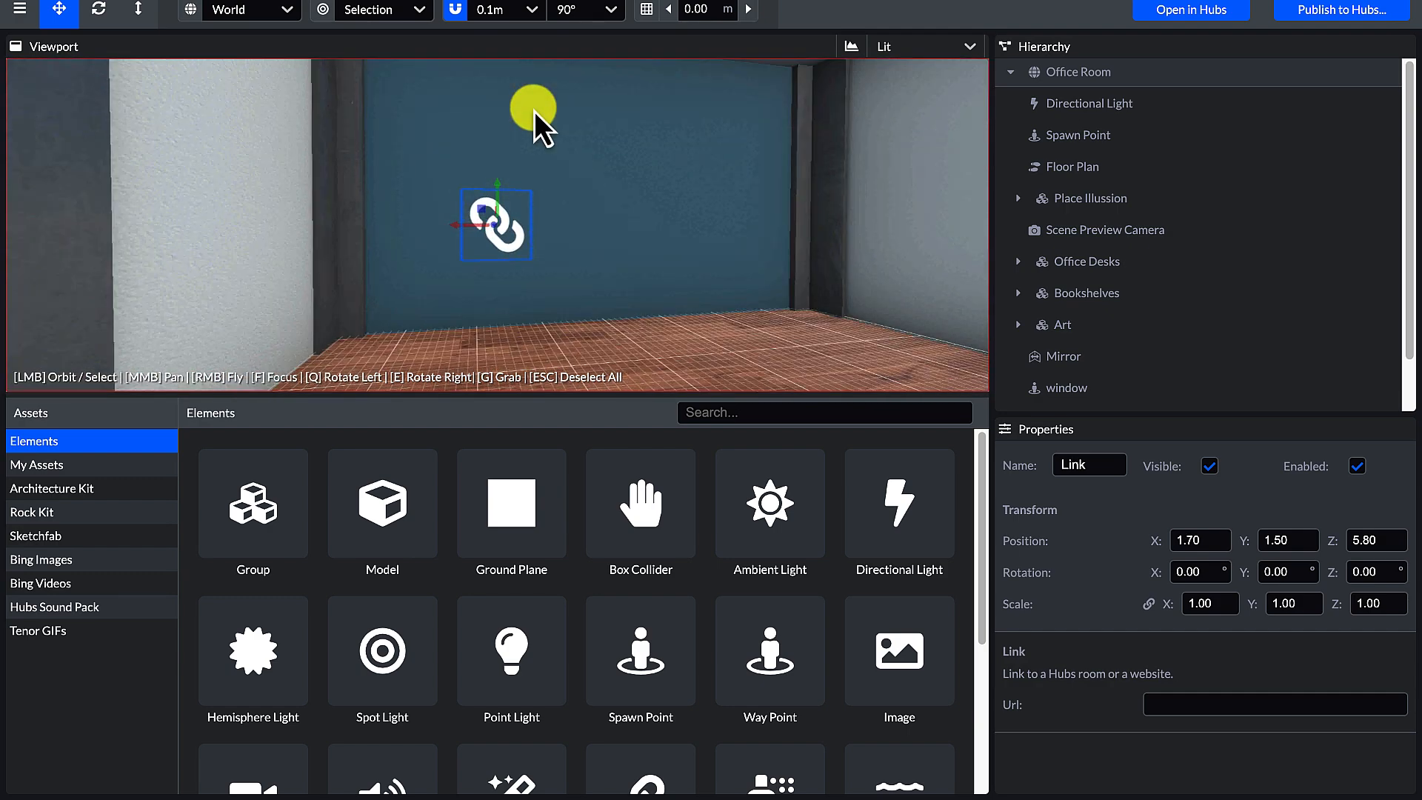
drag(534, 118, 567, 176)
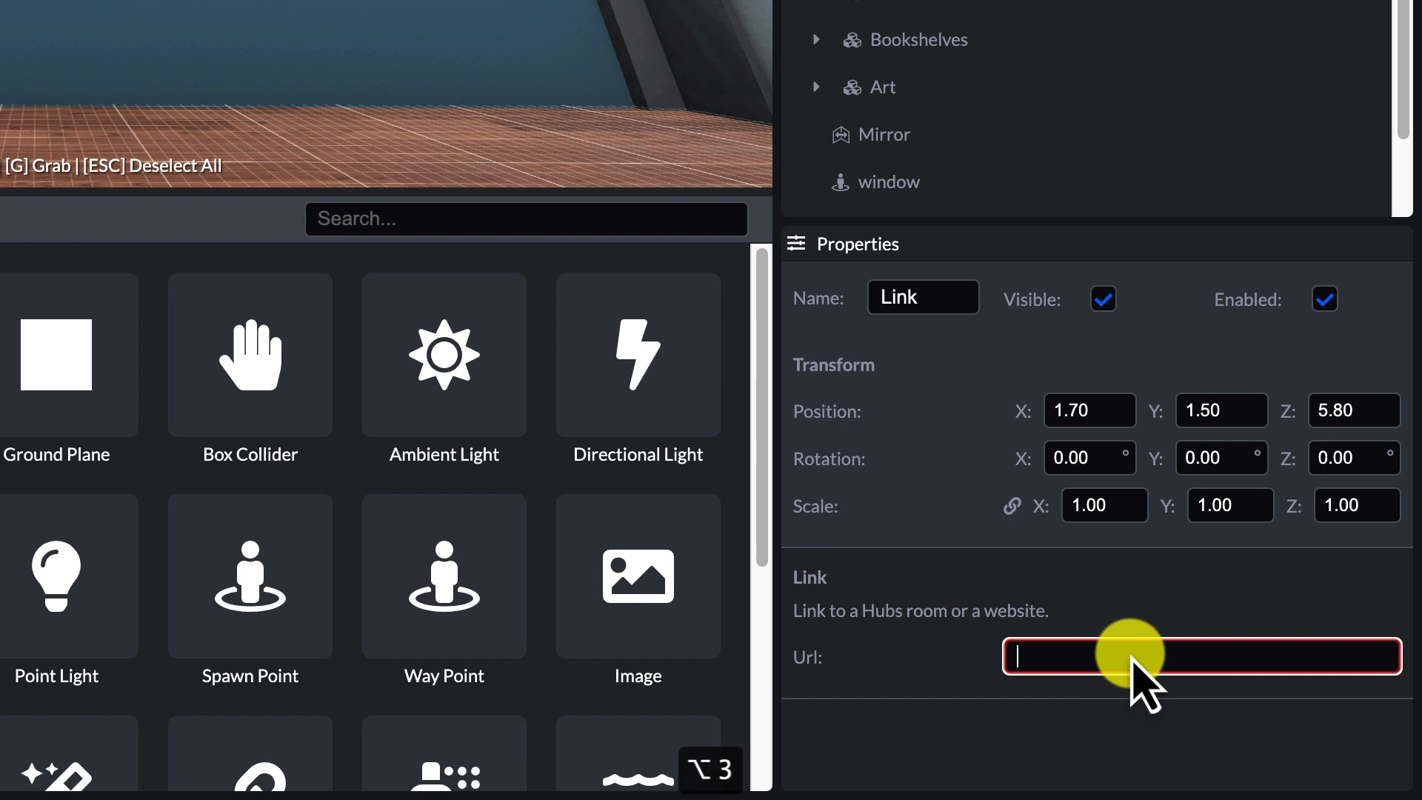
Step: Set the link's Url to '#window', duplicate it at X -1.3 and start its '#door' Url
text(#)
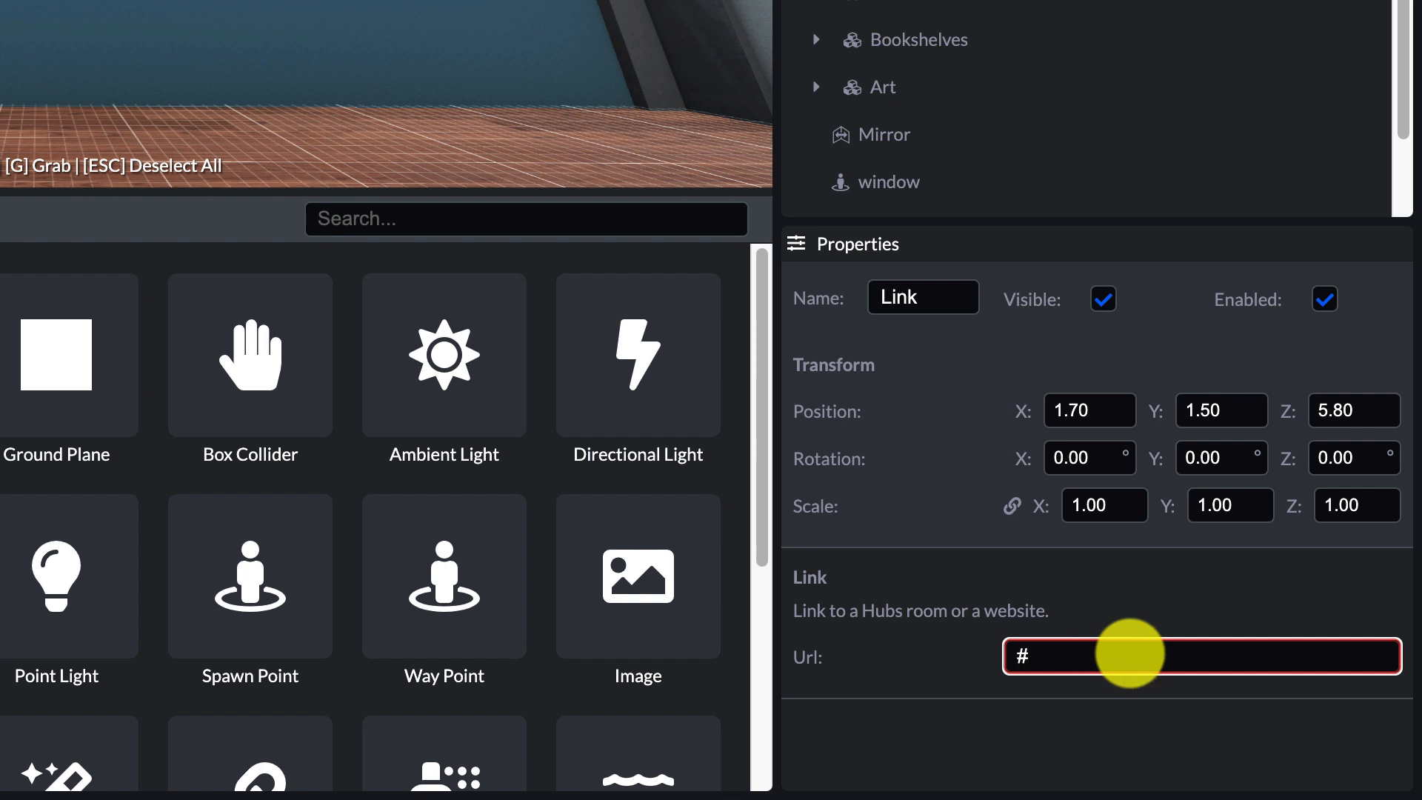
text(window)
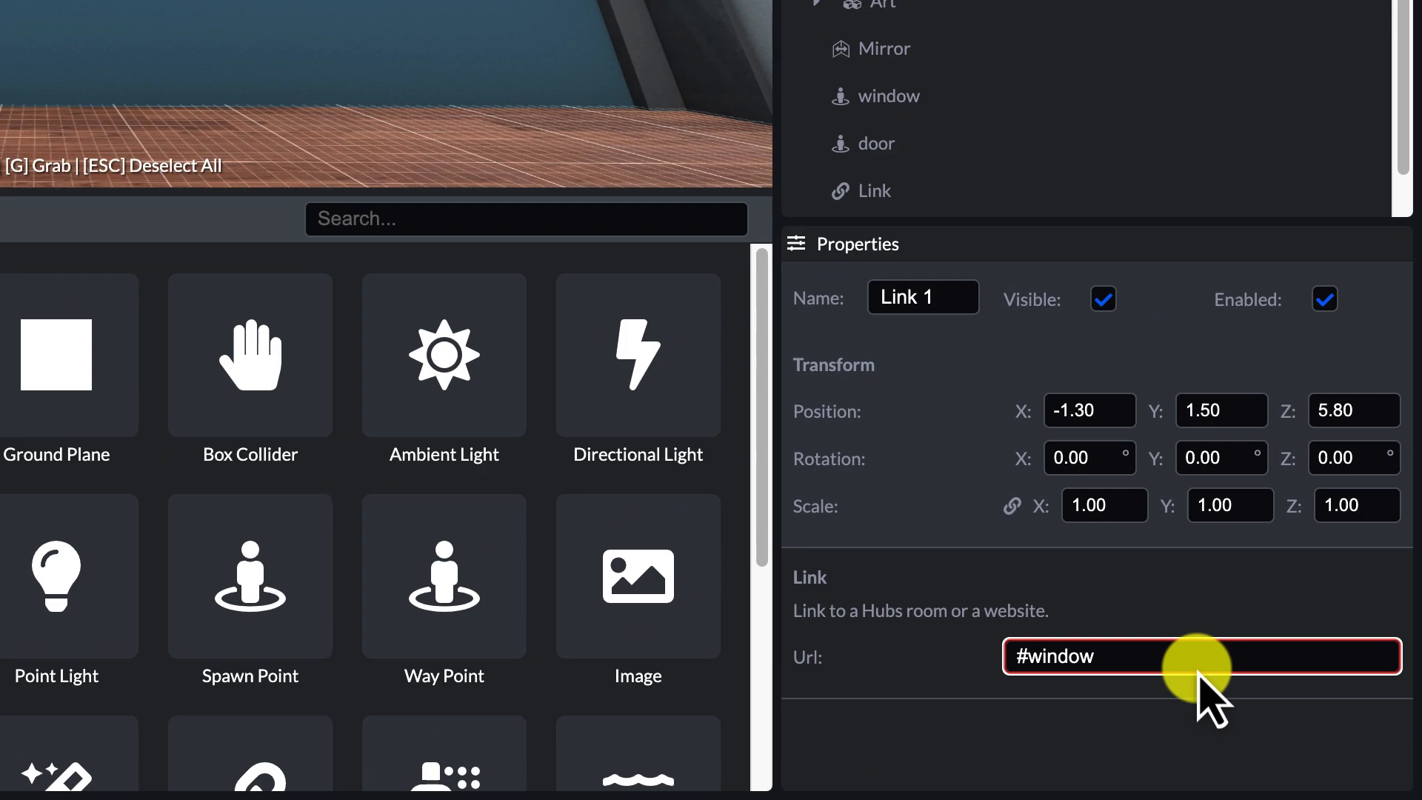
text(#d)
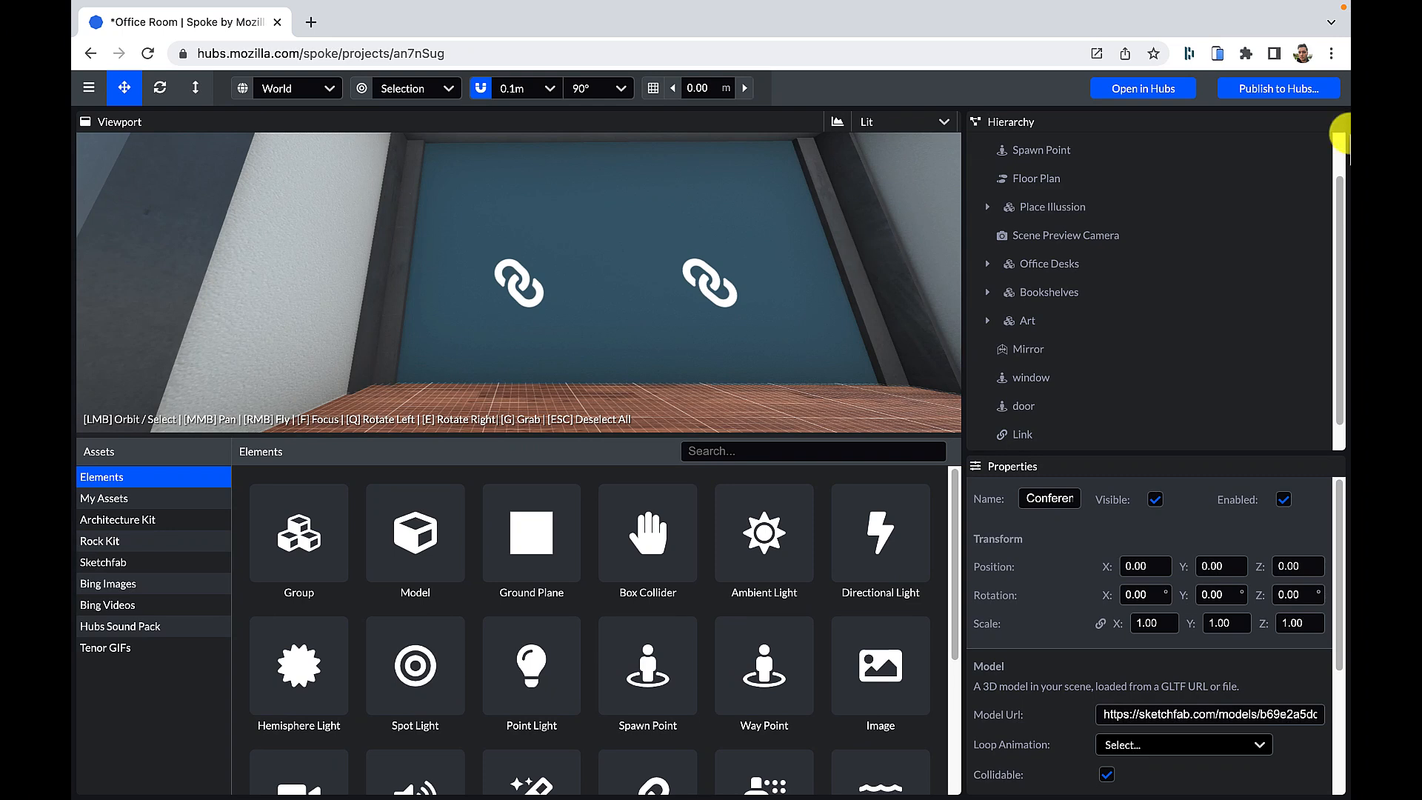
mouse_move(1278, 87)
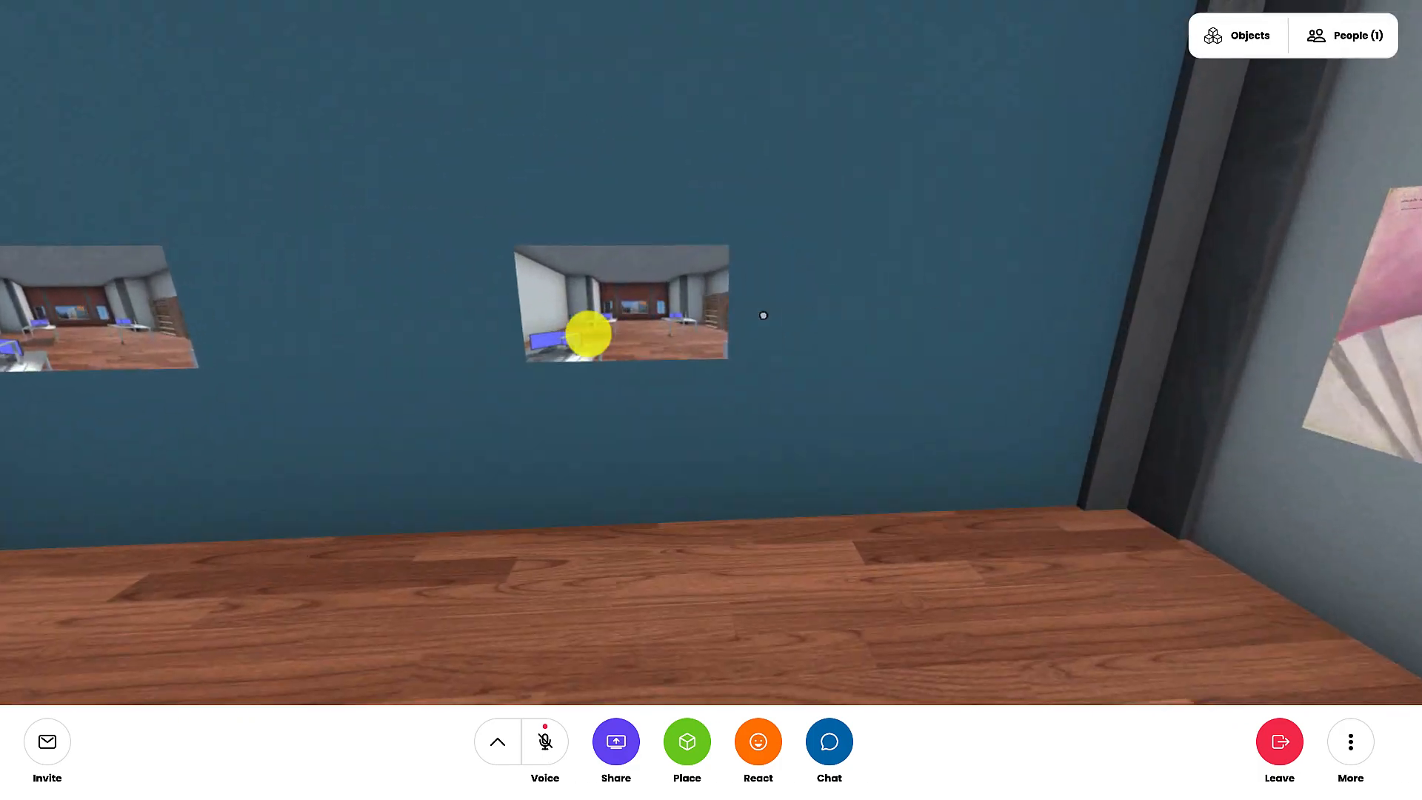
mouse_move(585, 336)
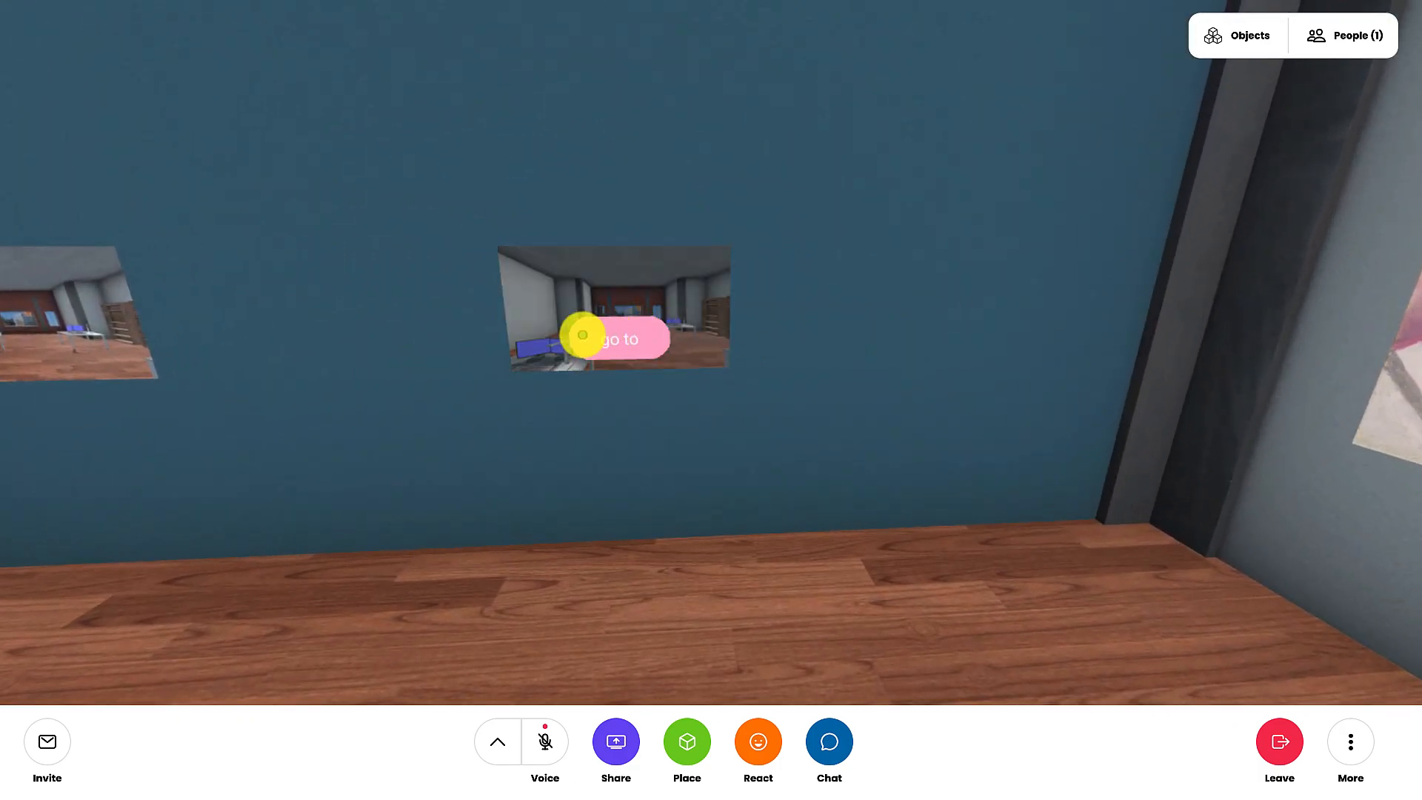
Step: Follow a wall link's 'go to' in the Hubs room and look along the blue wall
click(621, 338)
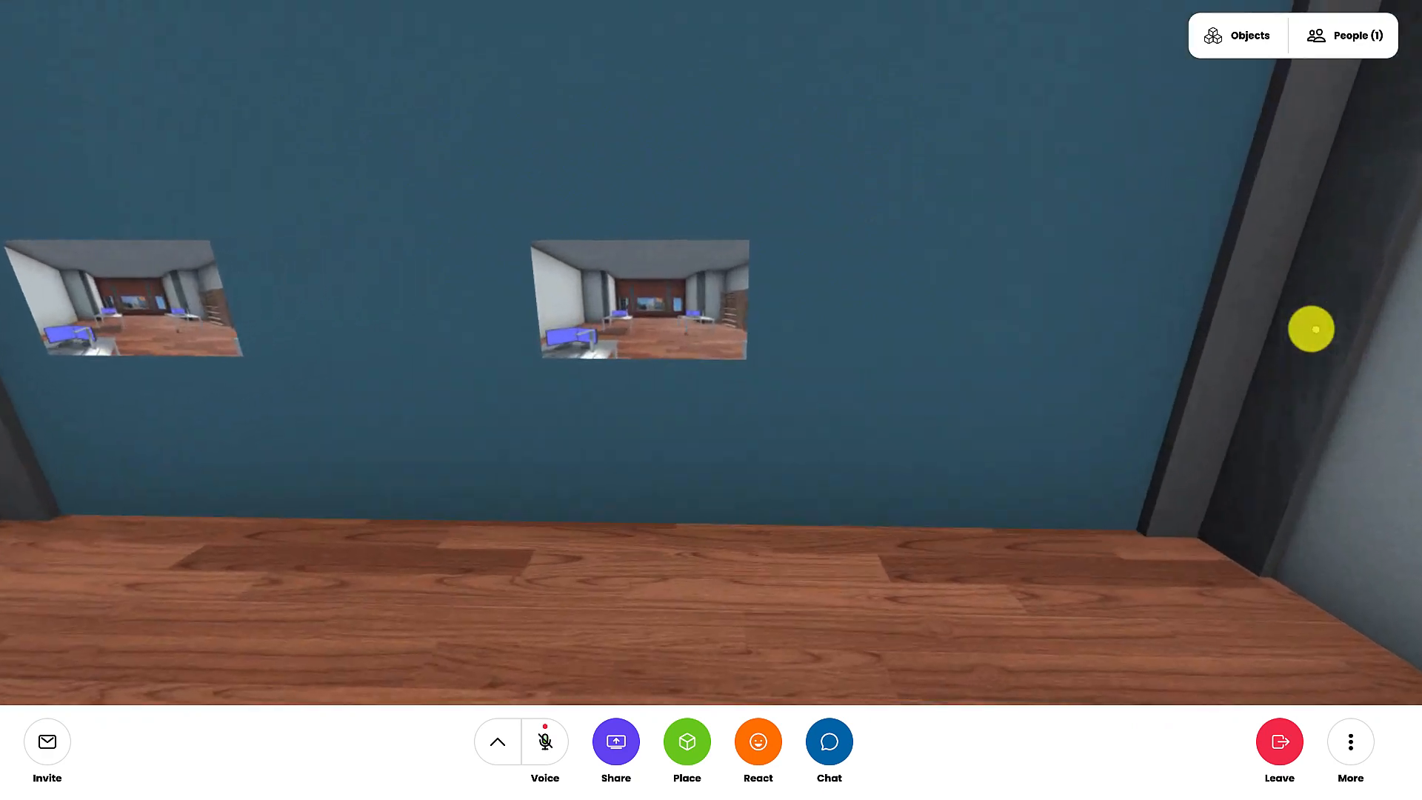
drag(816, 363, 543, 345)
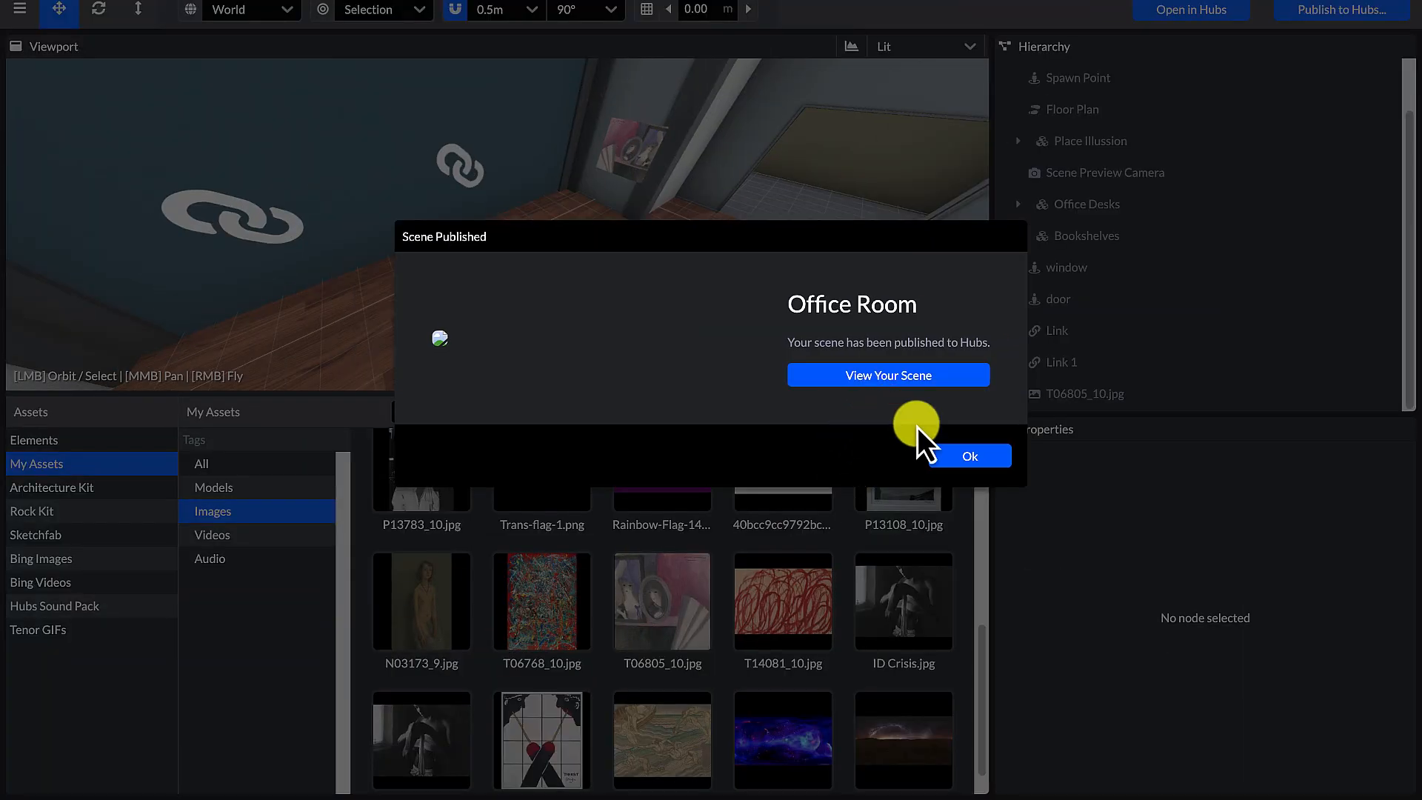
Step: Dismiss the published notice and set the T06805_10.jpg image's Link Href to #window
click(969, 455)
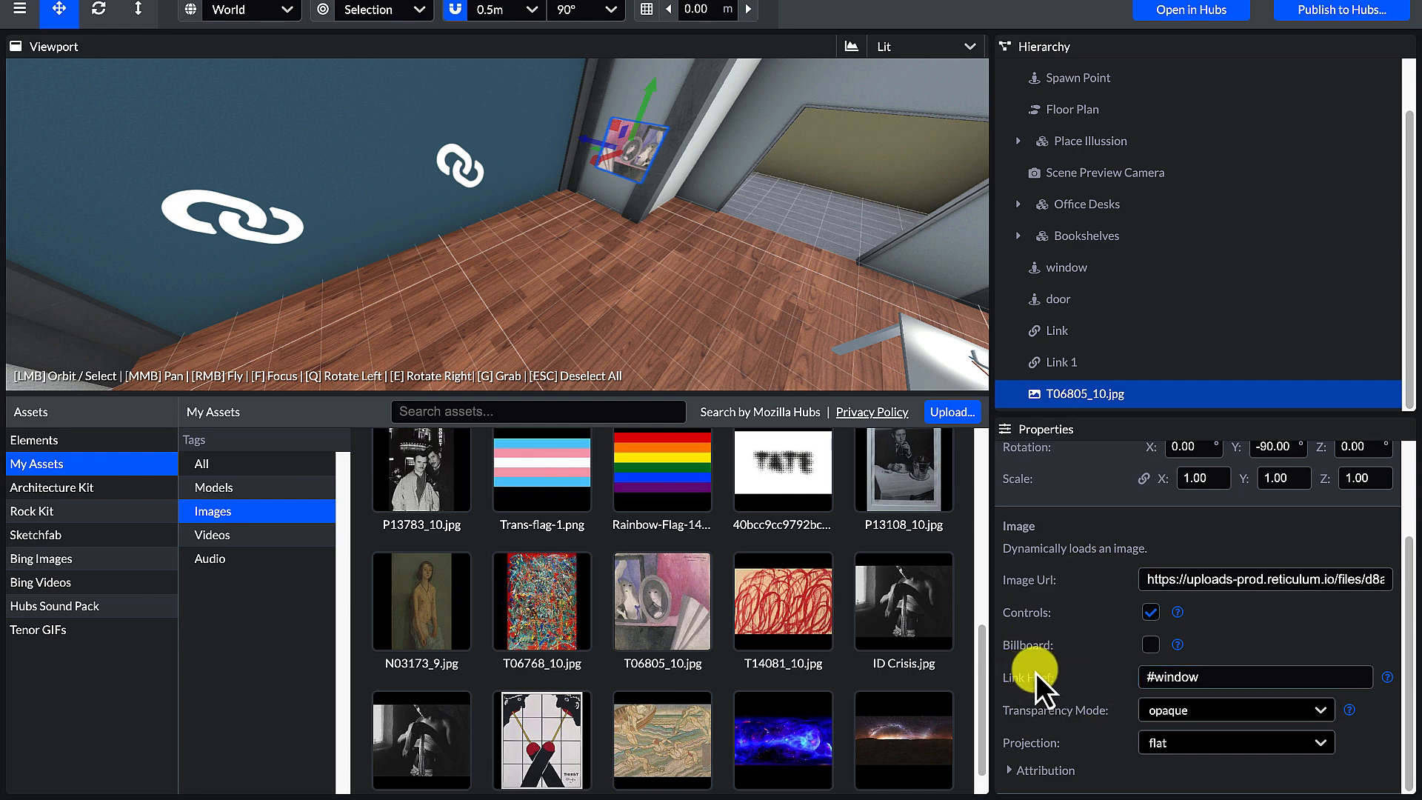
click(1255, 677)
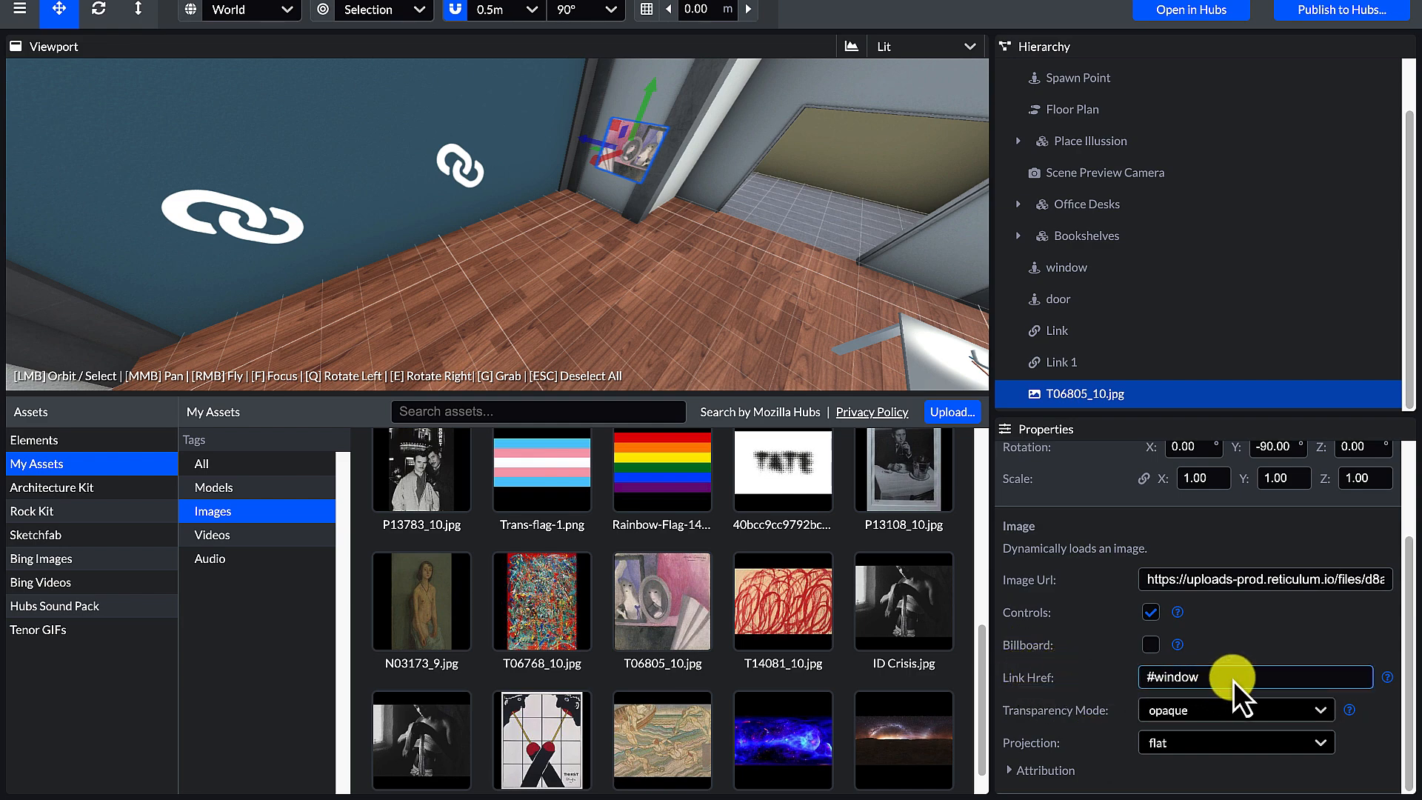
mouse_move(1389, 677)
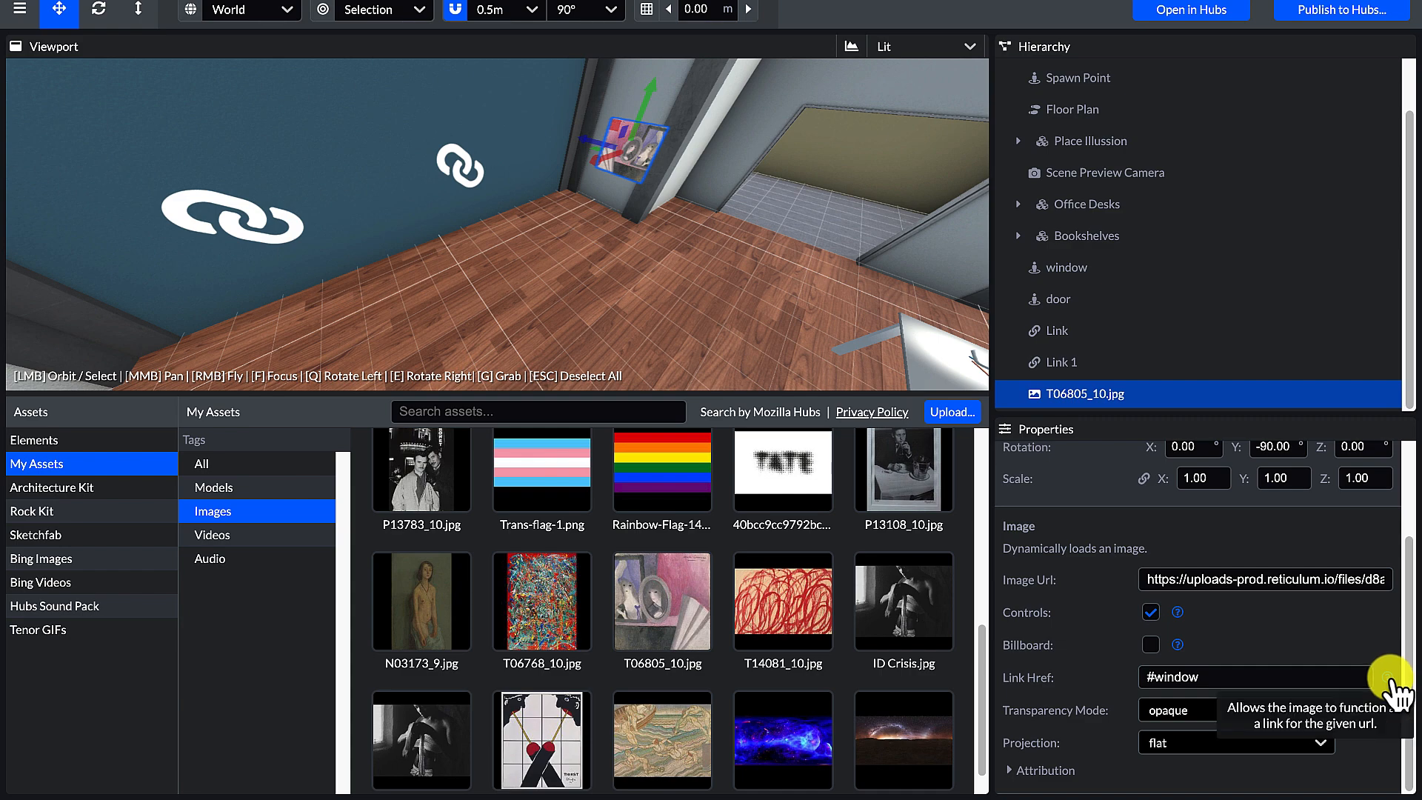
mouse_move(1330, 687)
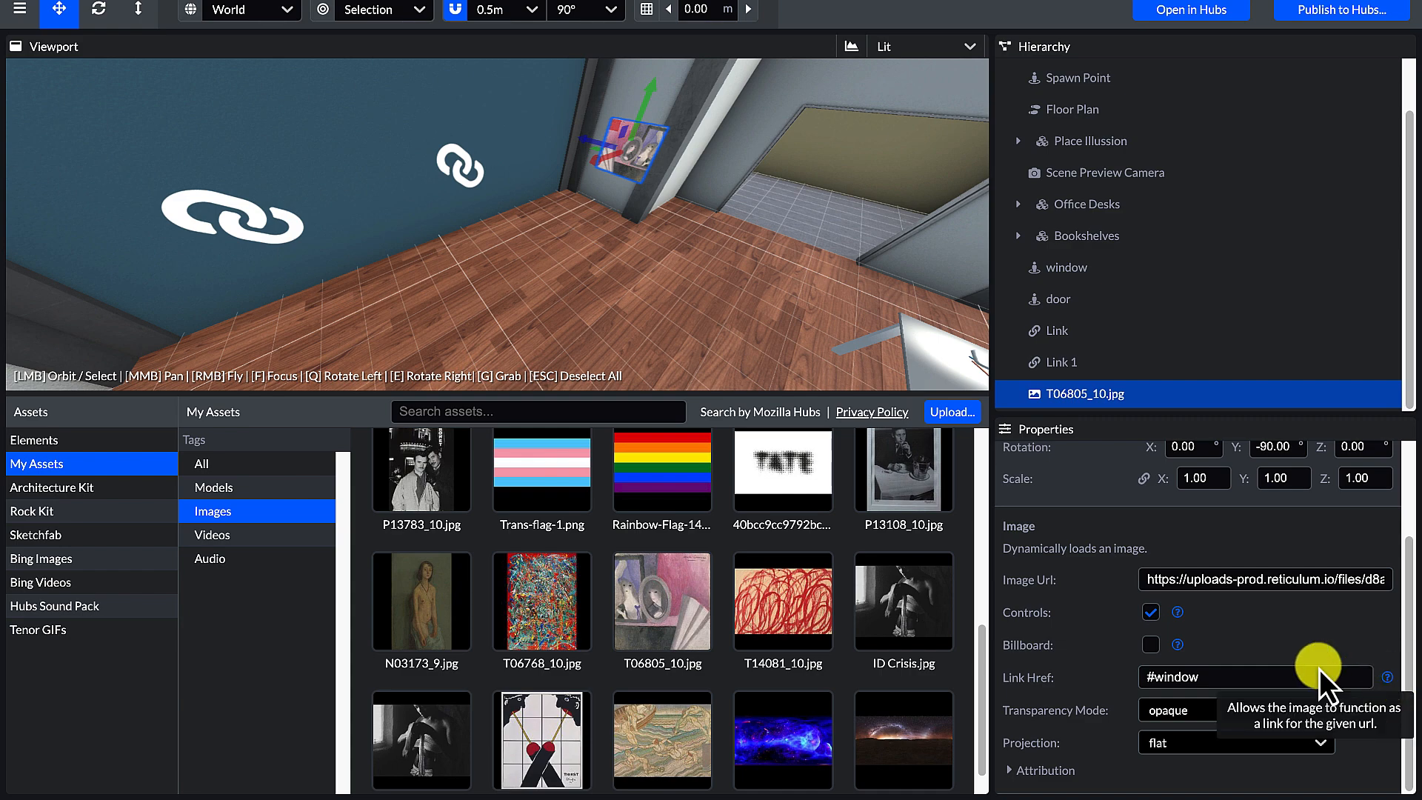
mouse_move(1308, 658)
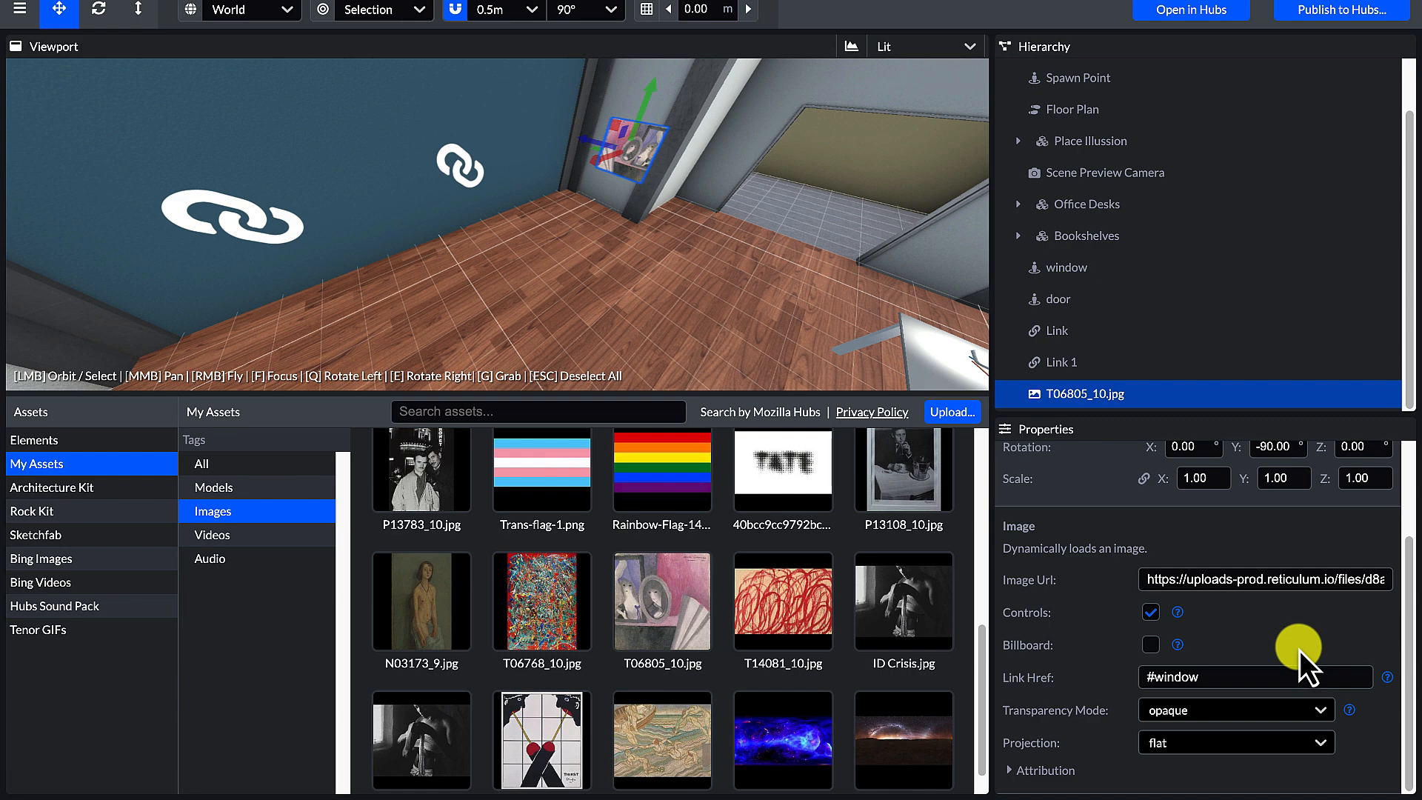
click(1057, 361)
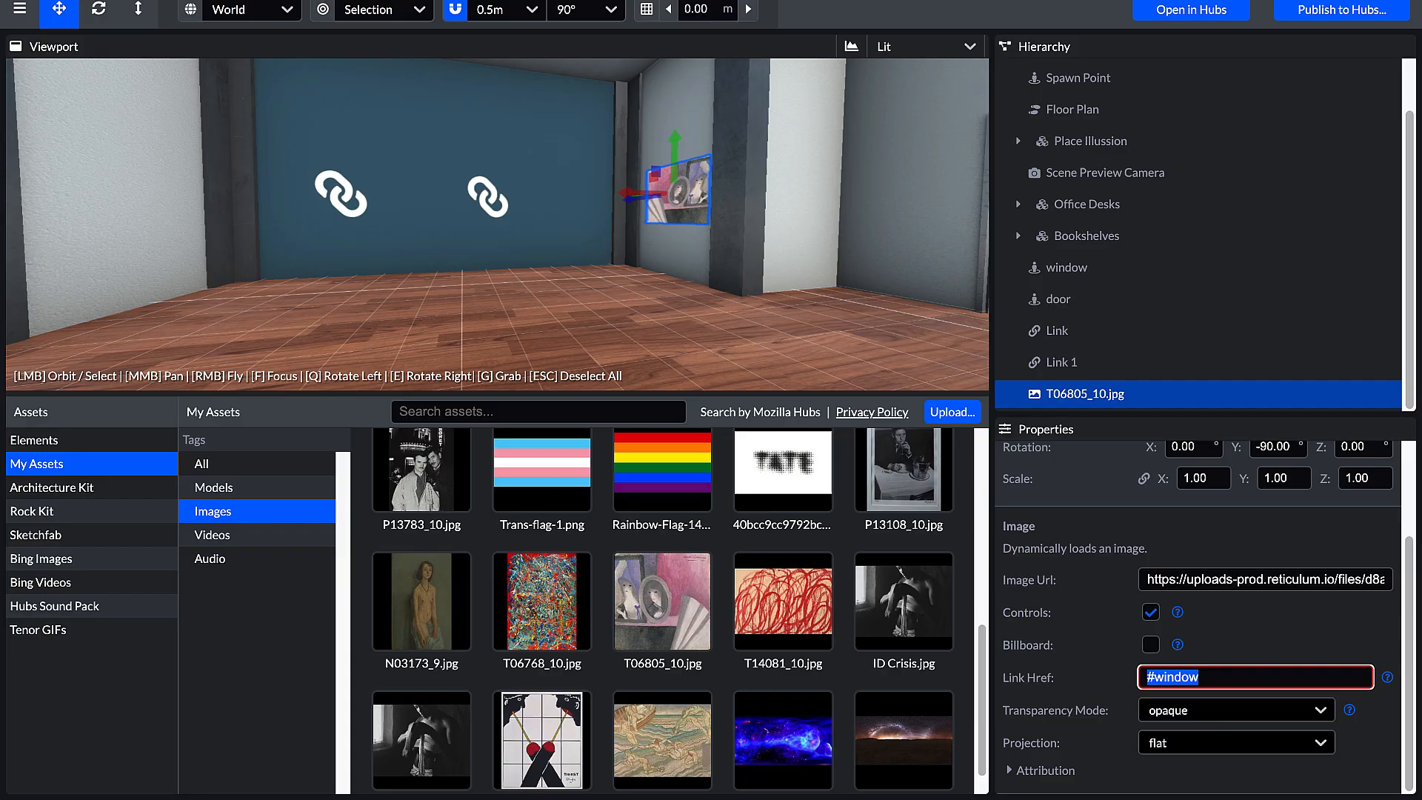
Step: Open the scene in Hubs and jump to the wall picture's linked spot via 'go to'
click(1189, 10)
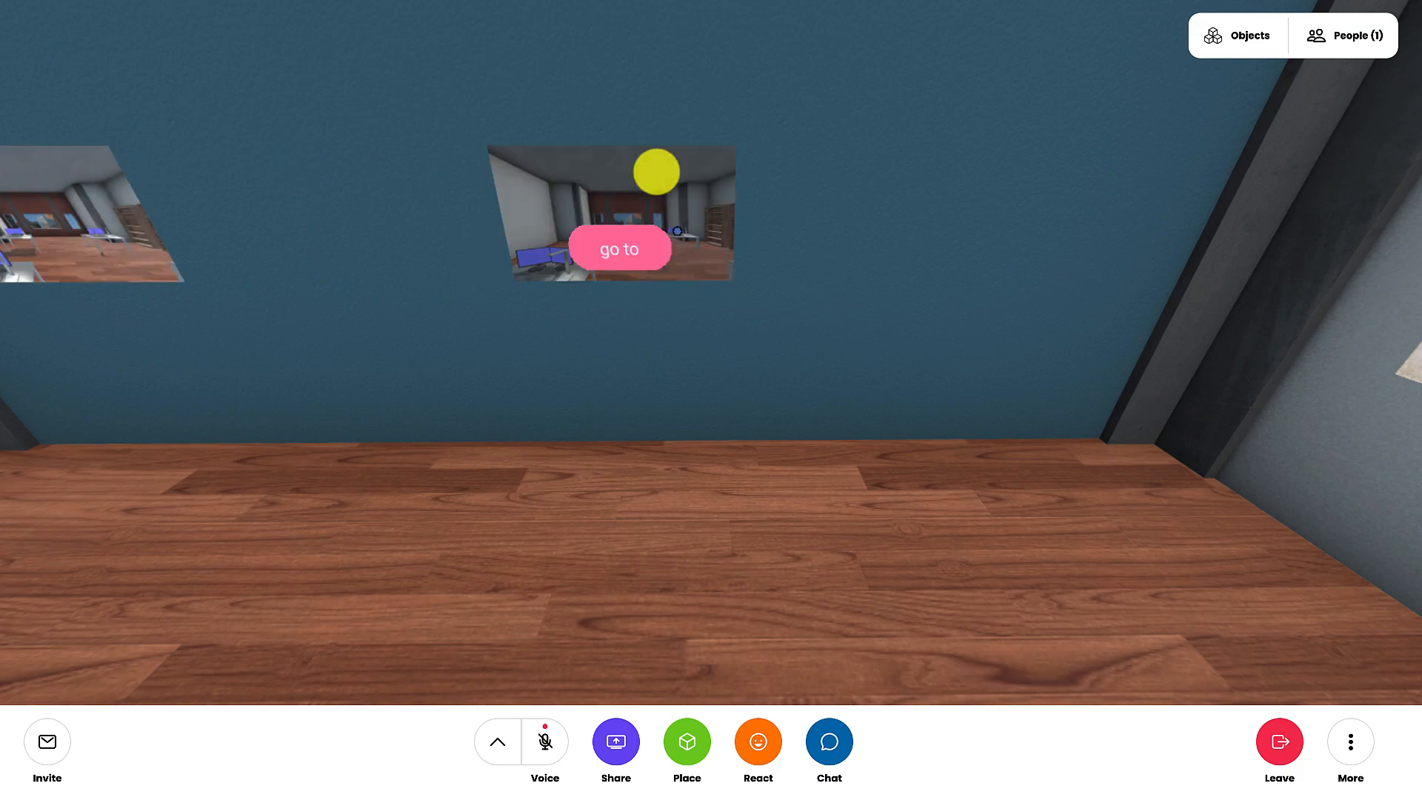
click(620, 247)
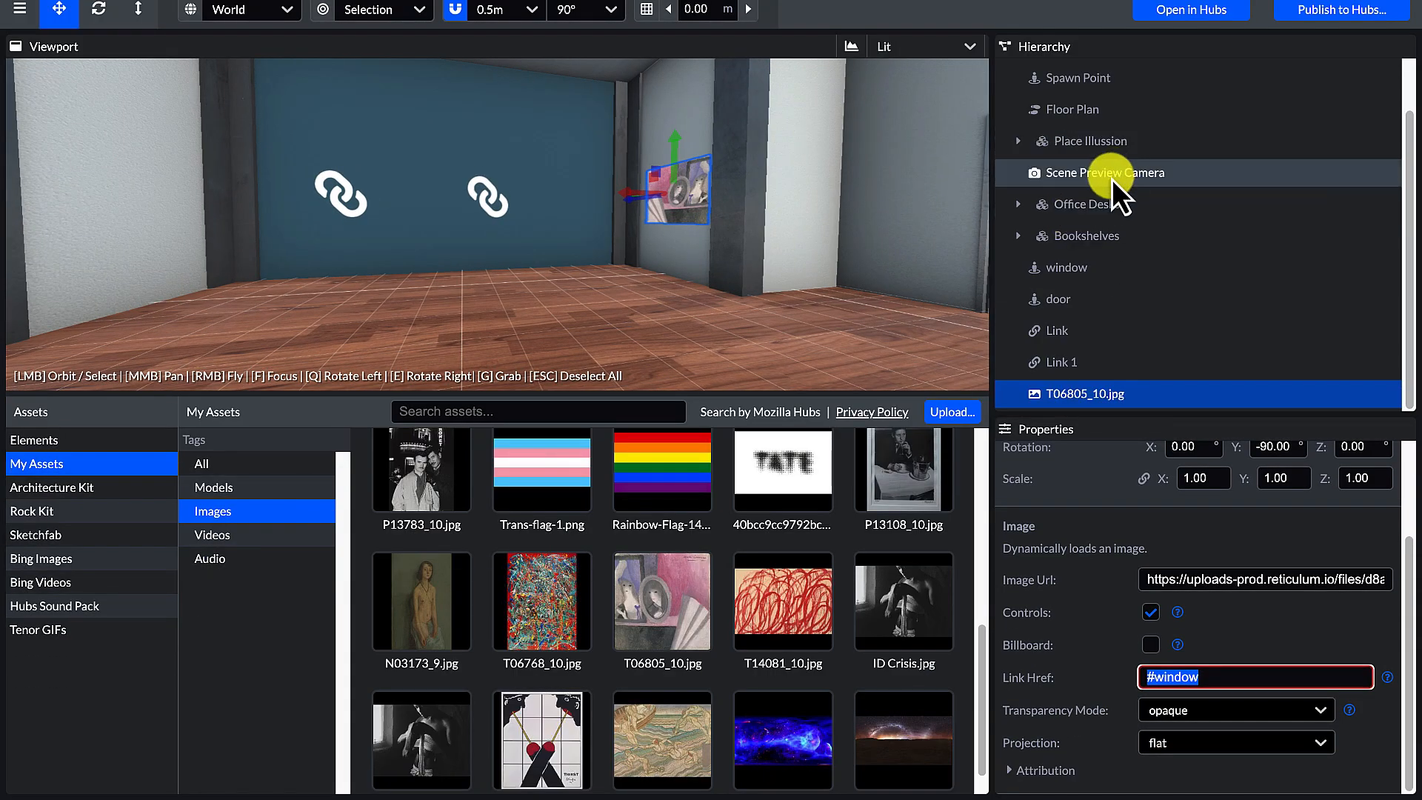
click(1105, 172)
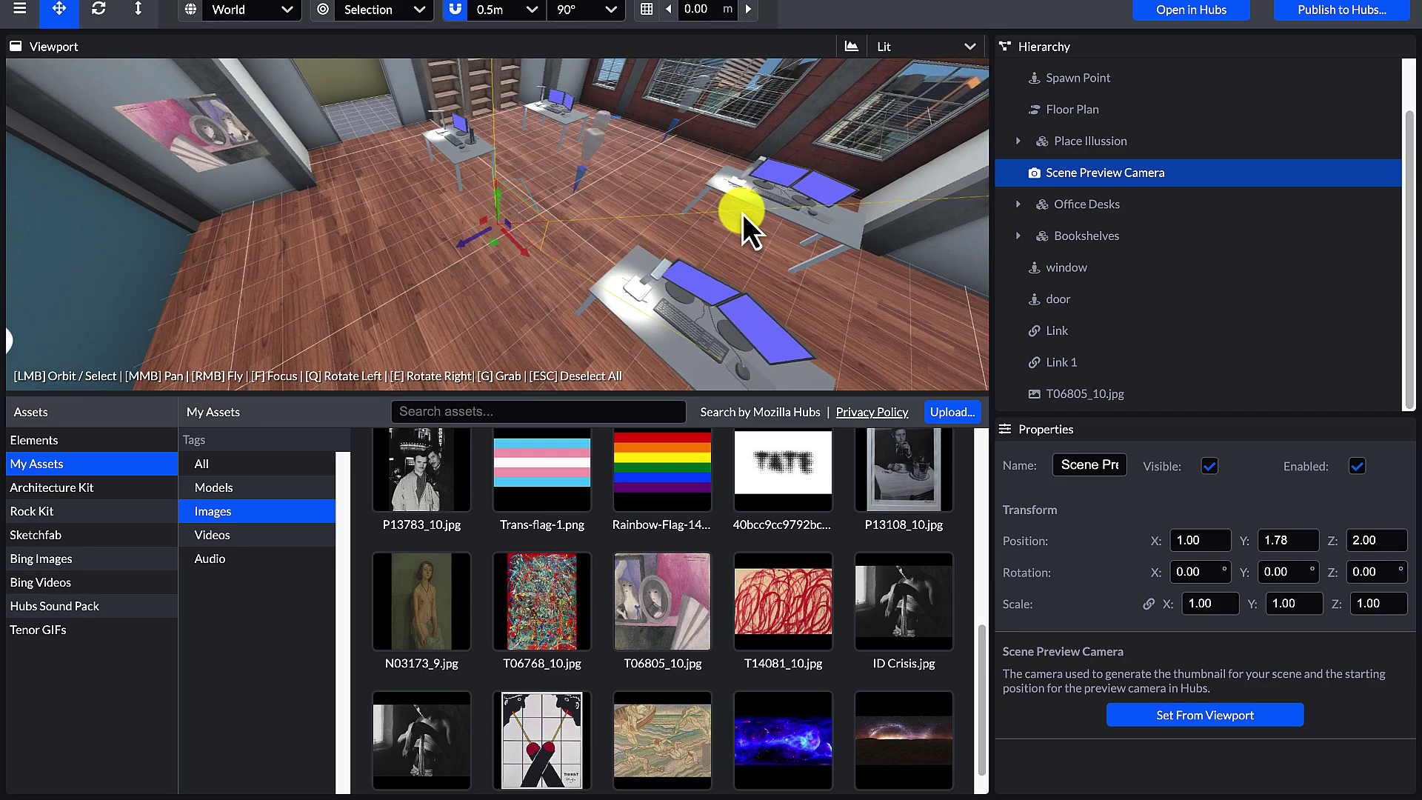
click(1189, 11)
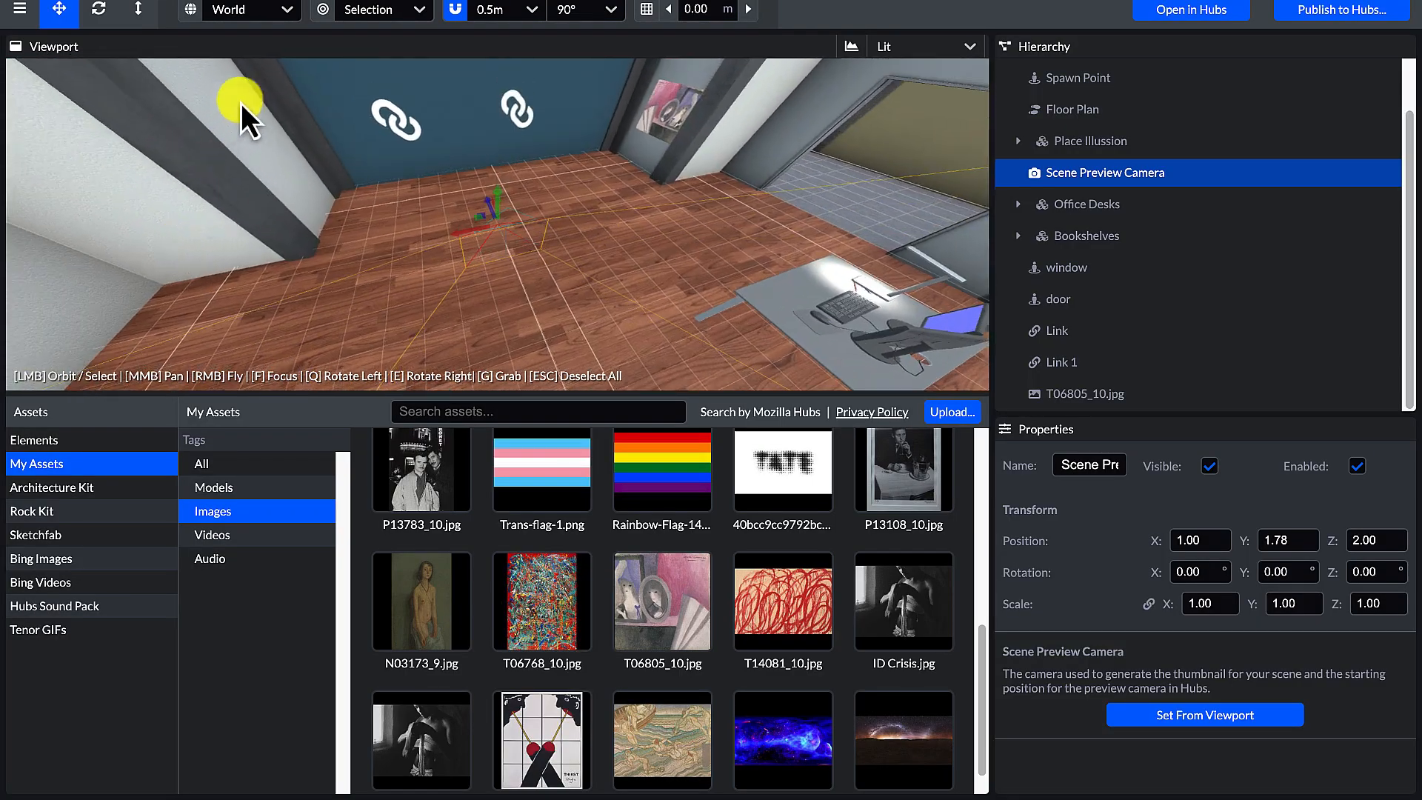
click(1057, 330)
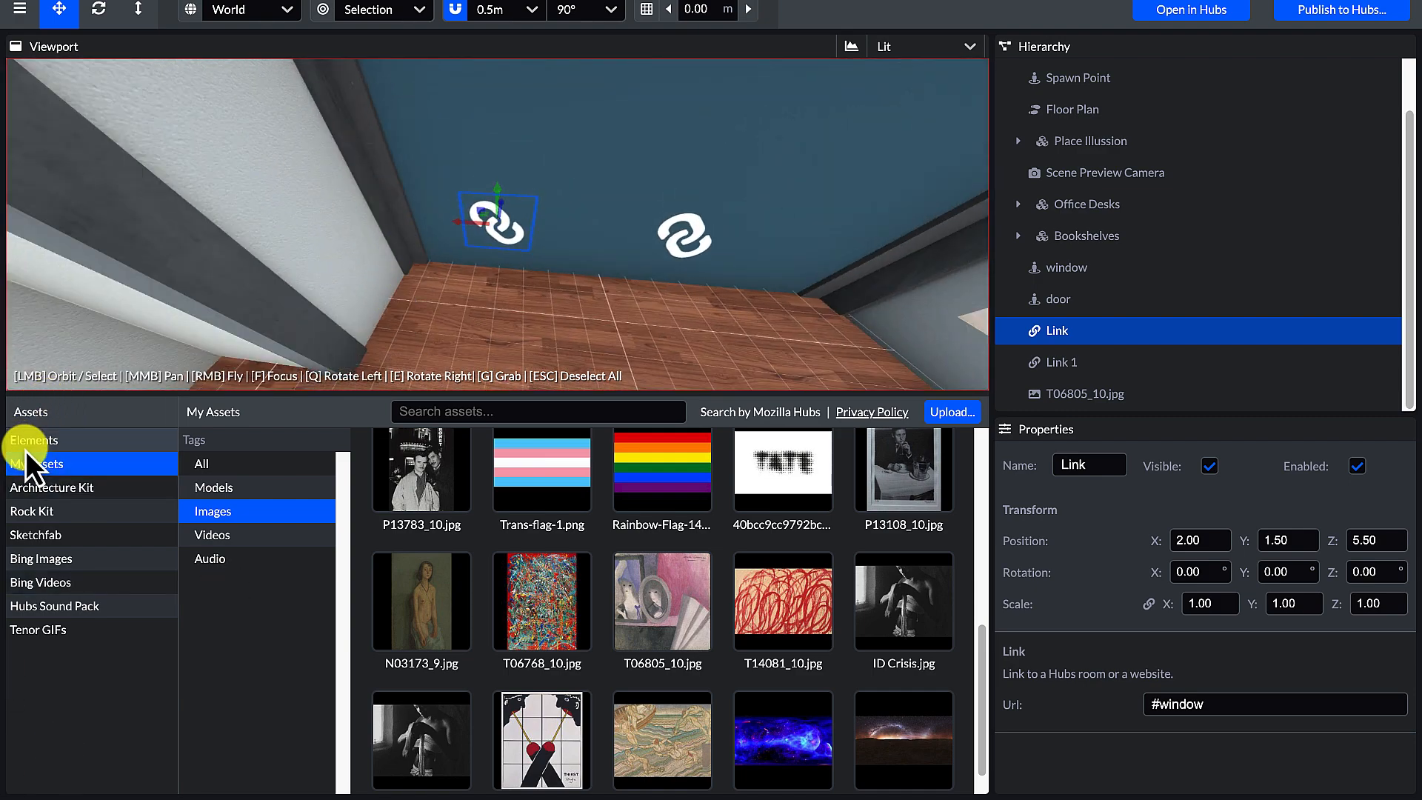
Step: Add a Troika Text element from the Elements library and place it by the linked wall
click(34, 440)
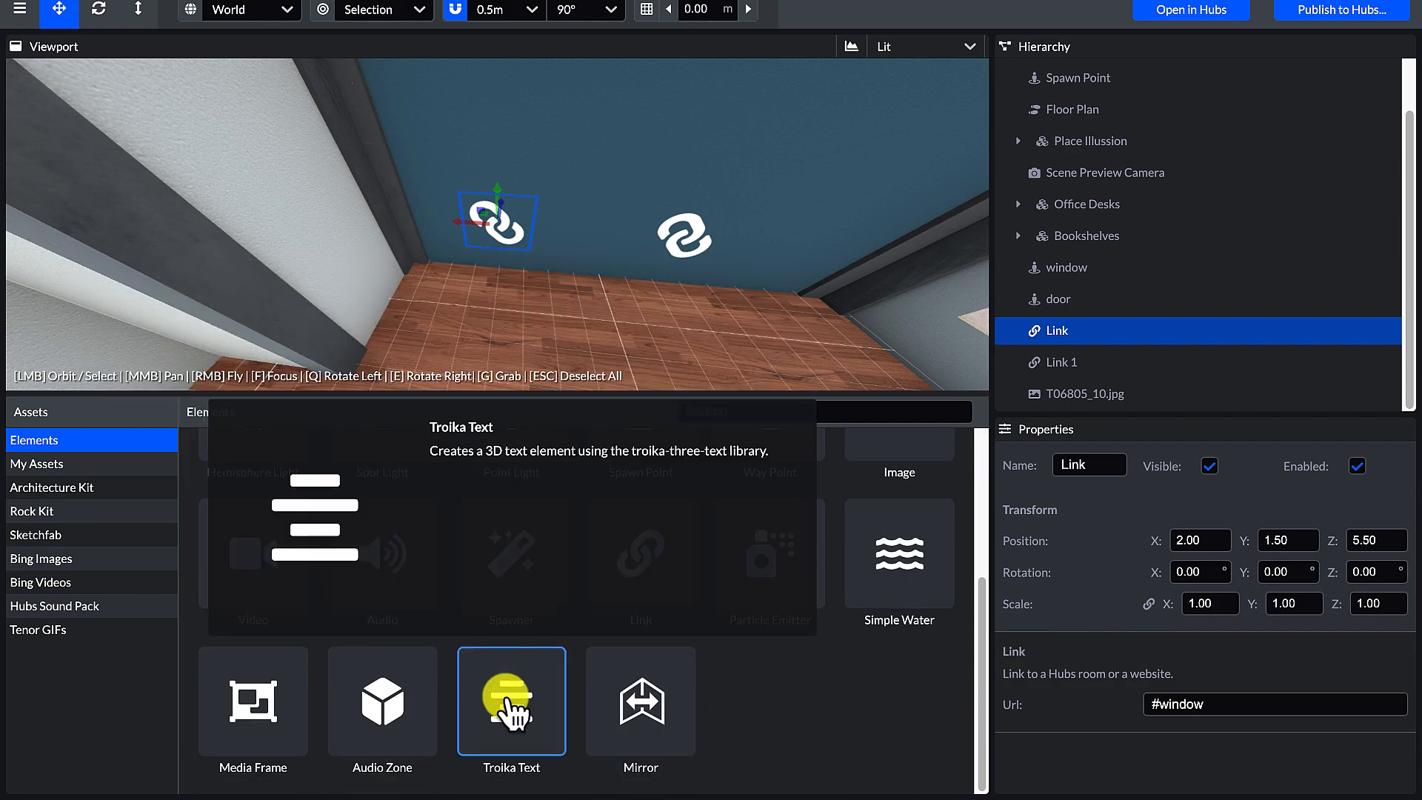
click(511, 701)
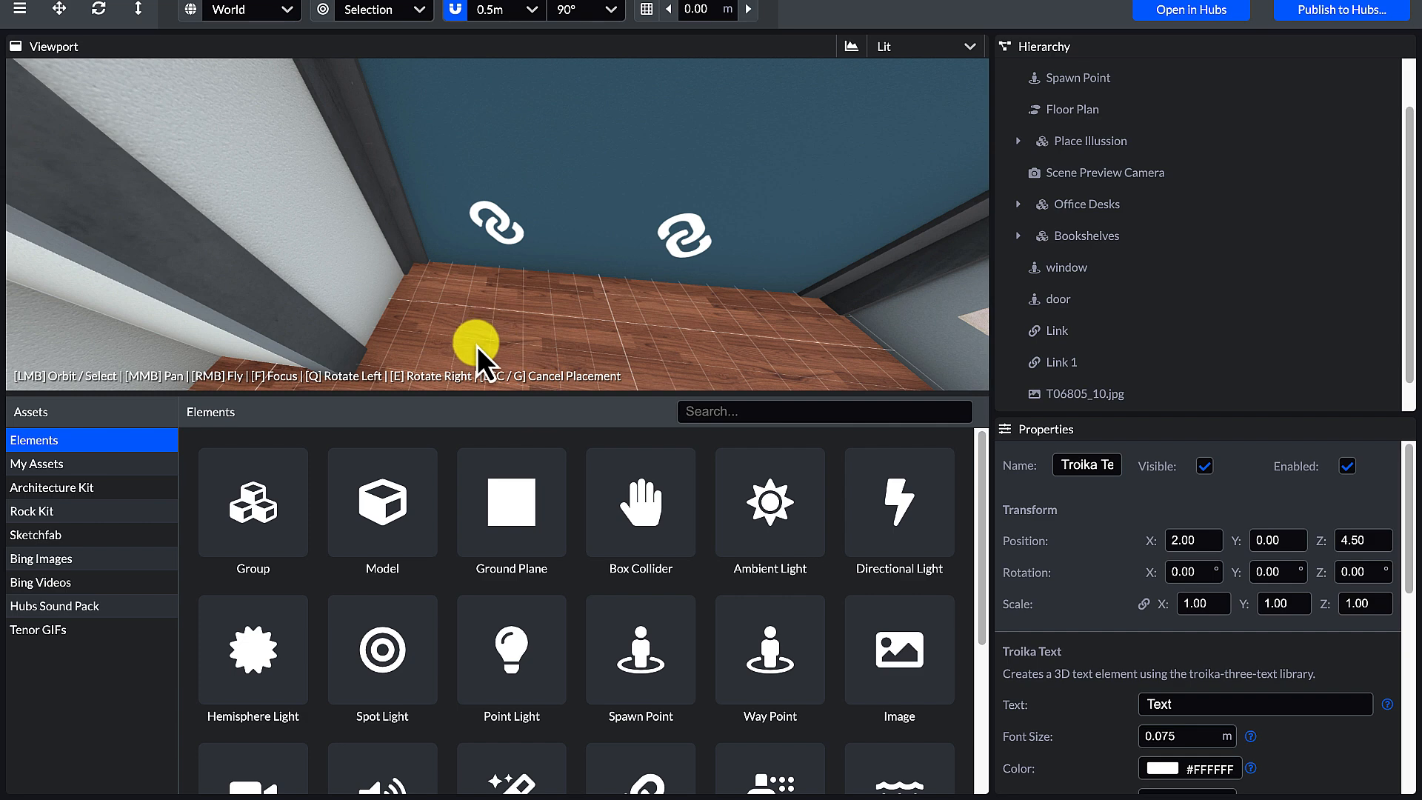
click(1070, 395)
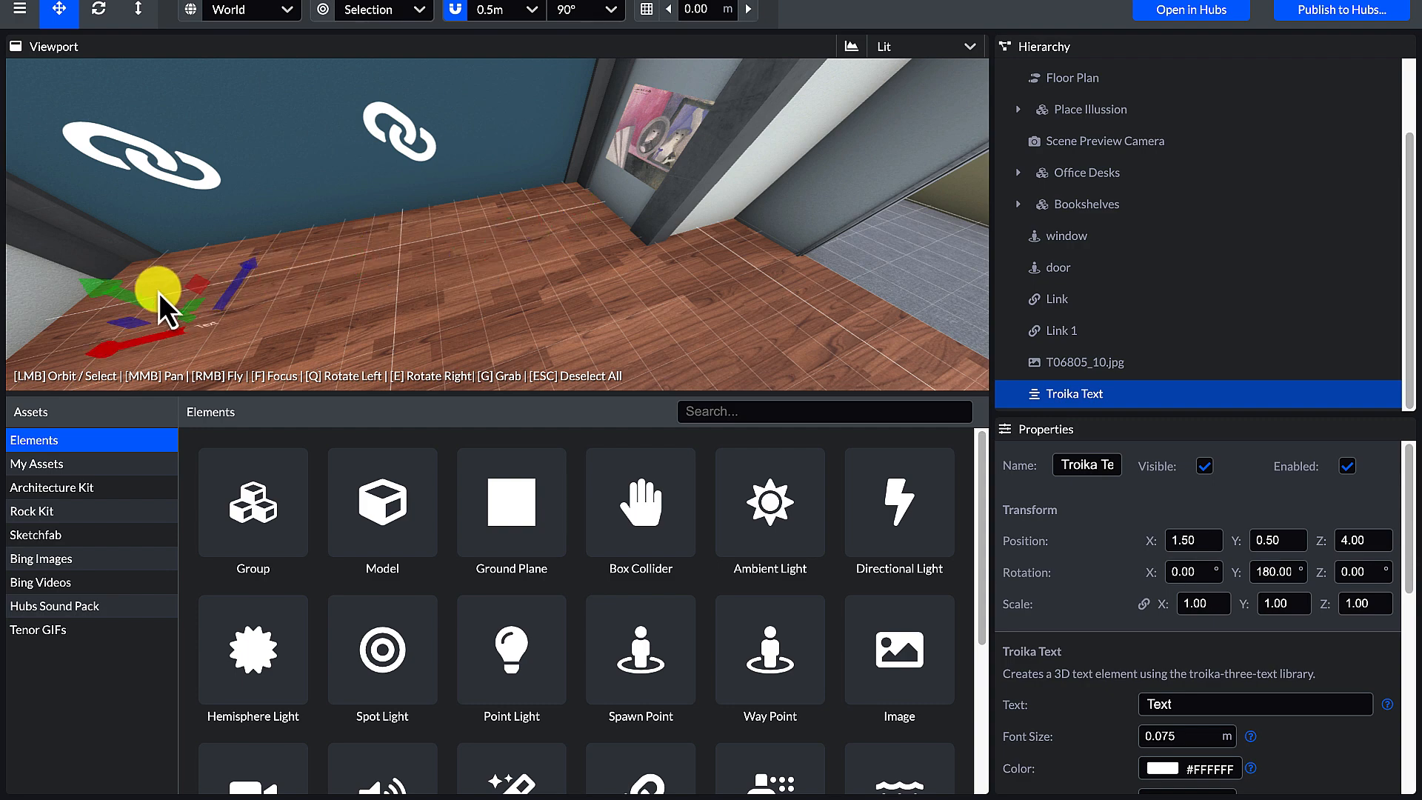
Step: Set the Troika Text font size to 0.3 m
scroll(down, 3)
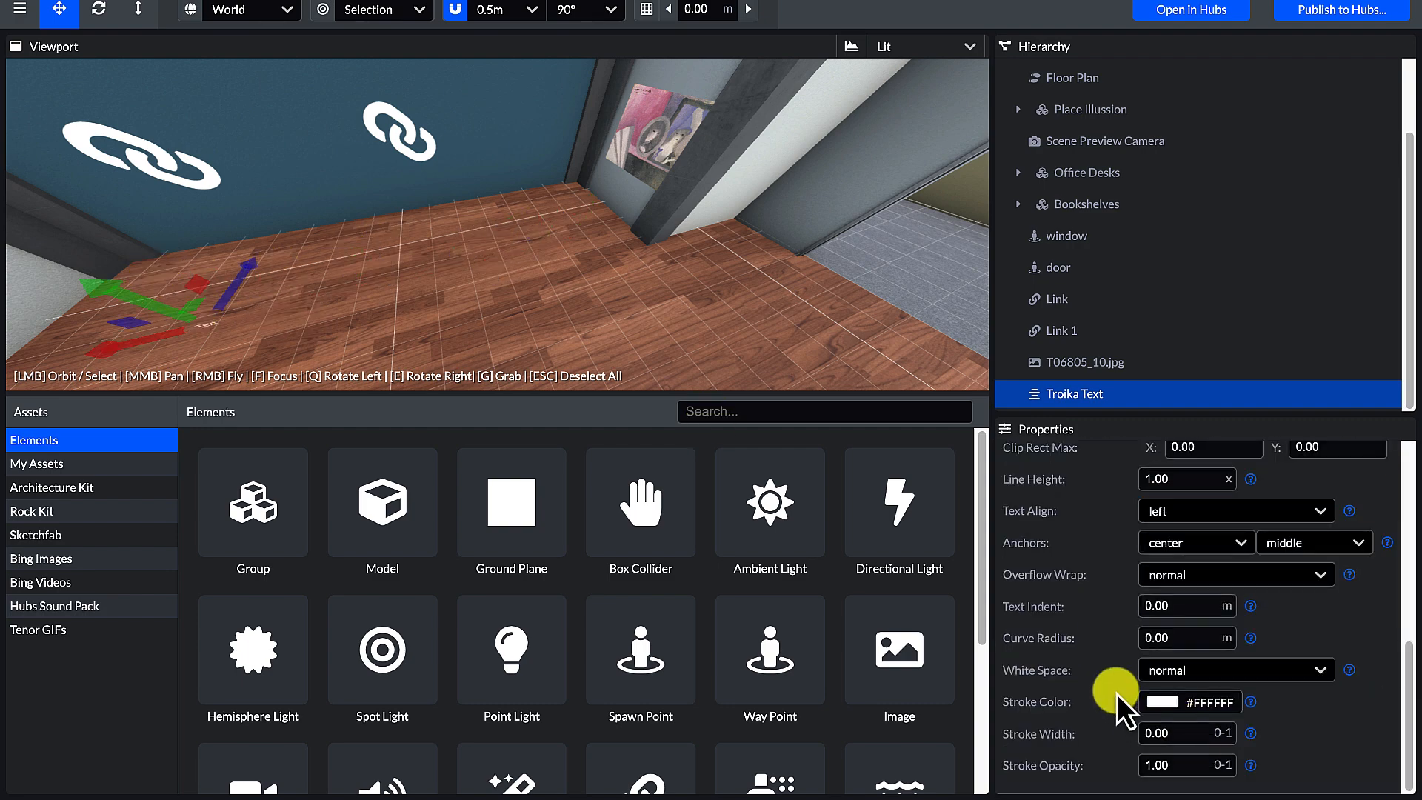
scroll(up, 3)
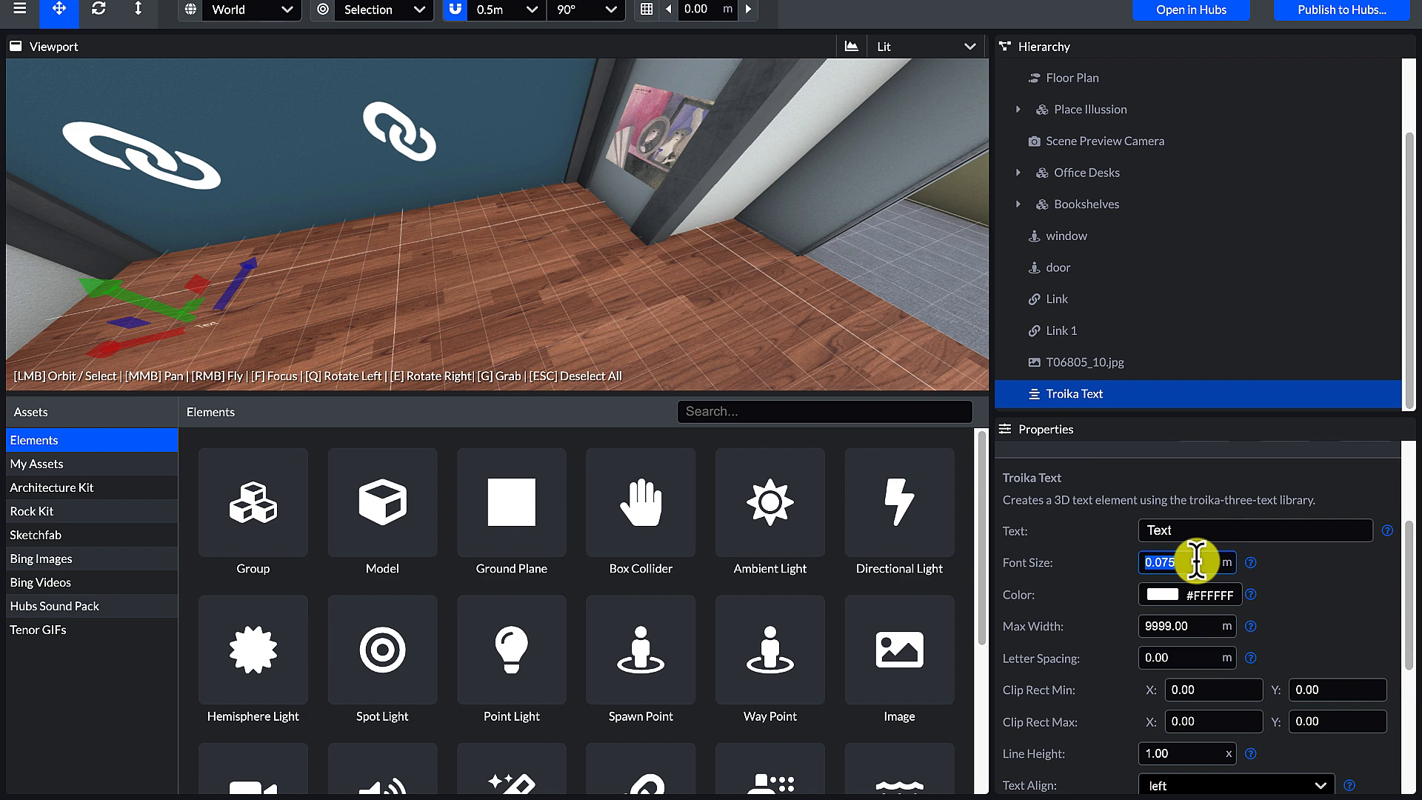
text(.3)
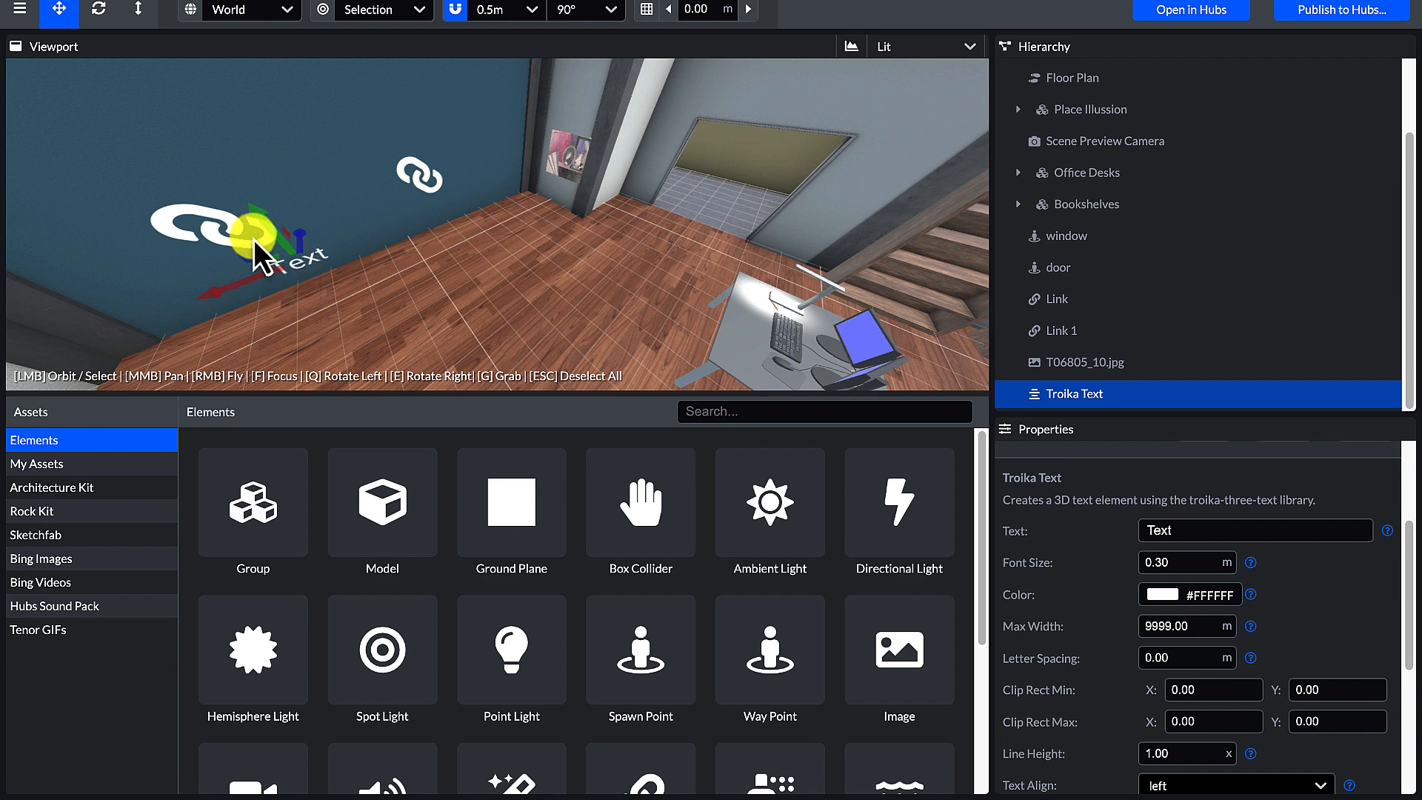
Step: Move the text up the blue wall to sit just above the first link icon
drag(257, 231, 140, 97)
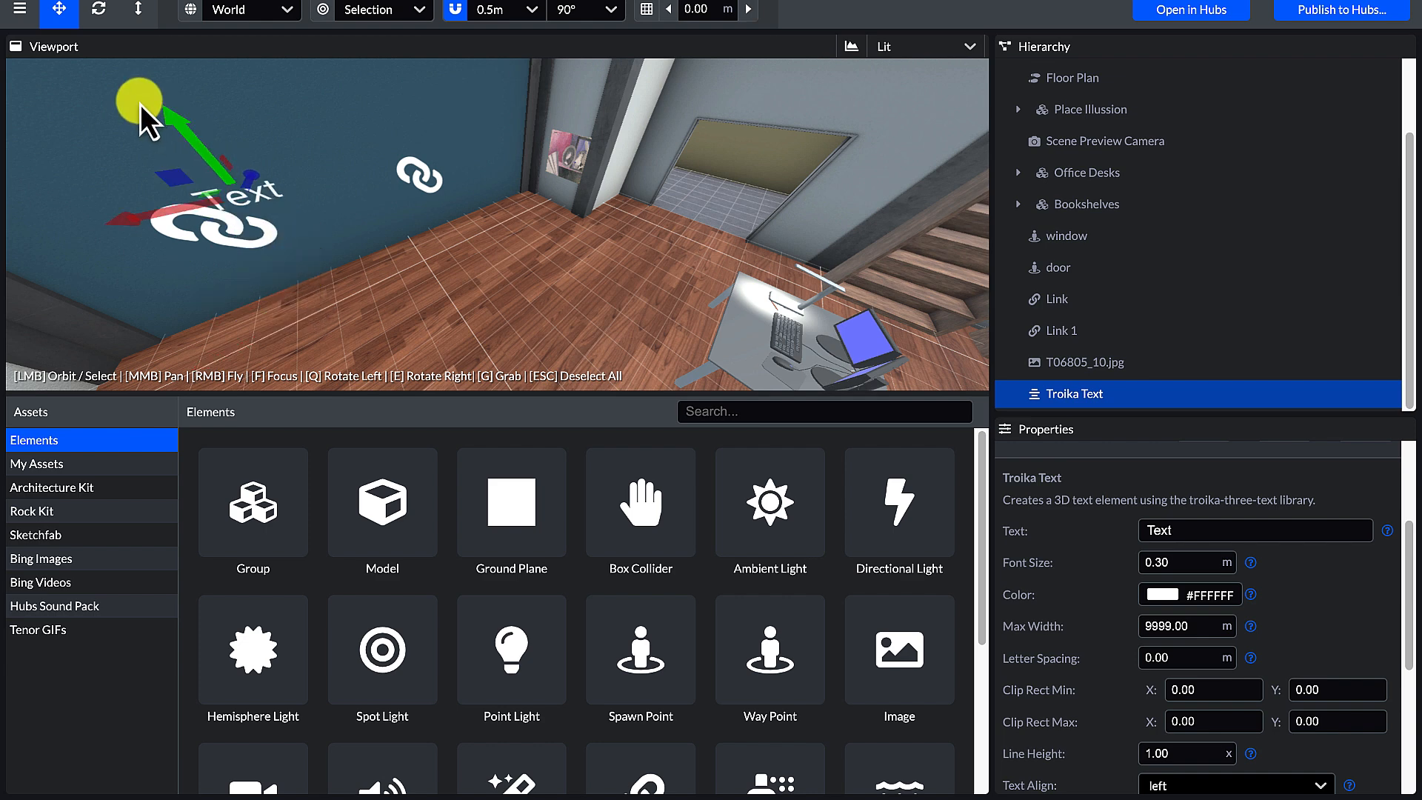
drag(141, 119, 77, 172)
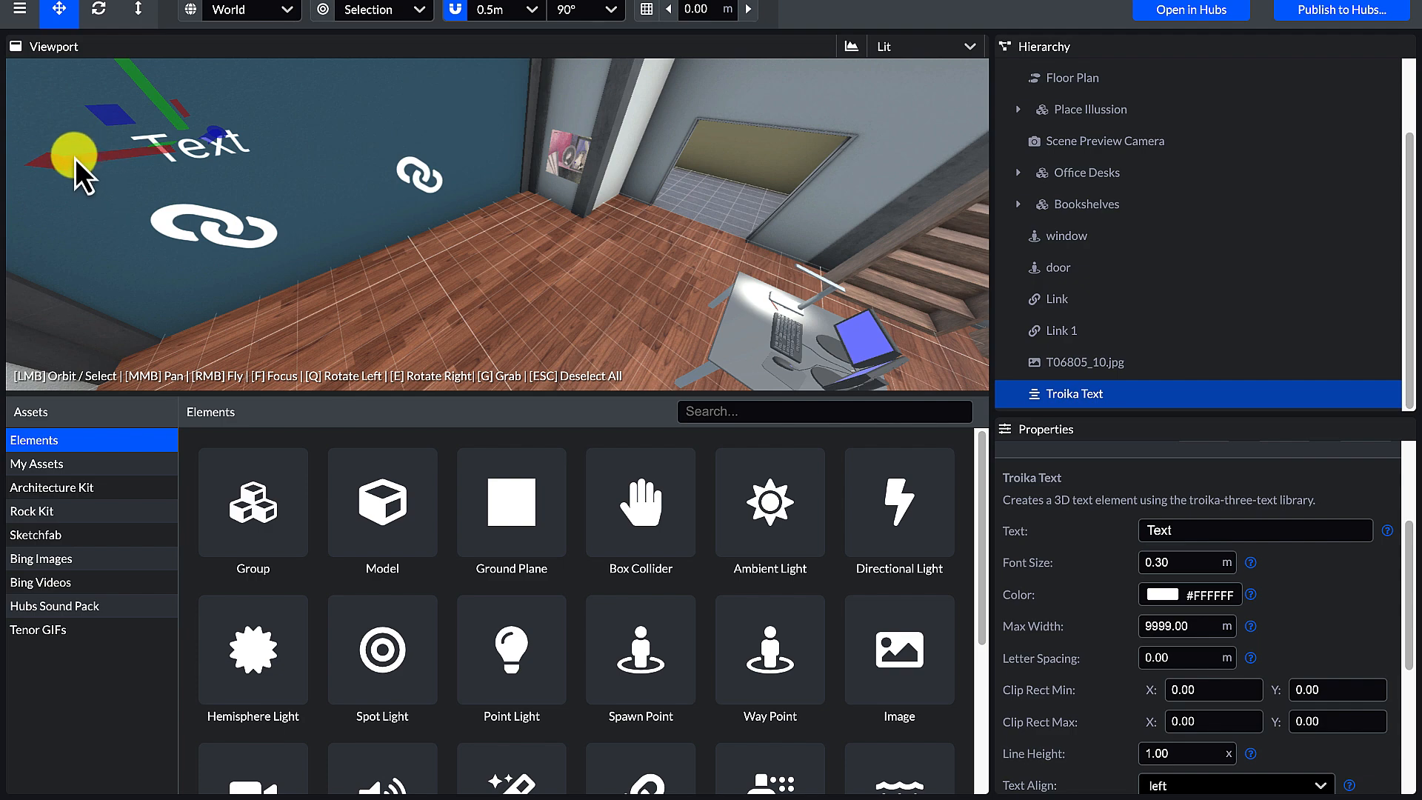
drag(82, 172, 257, 196)
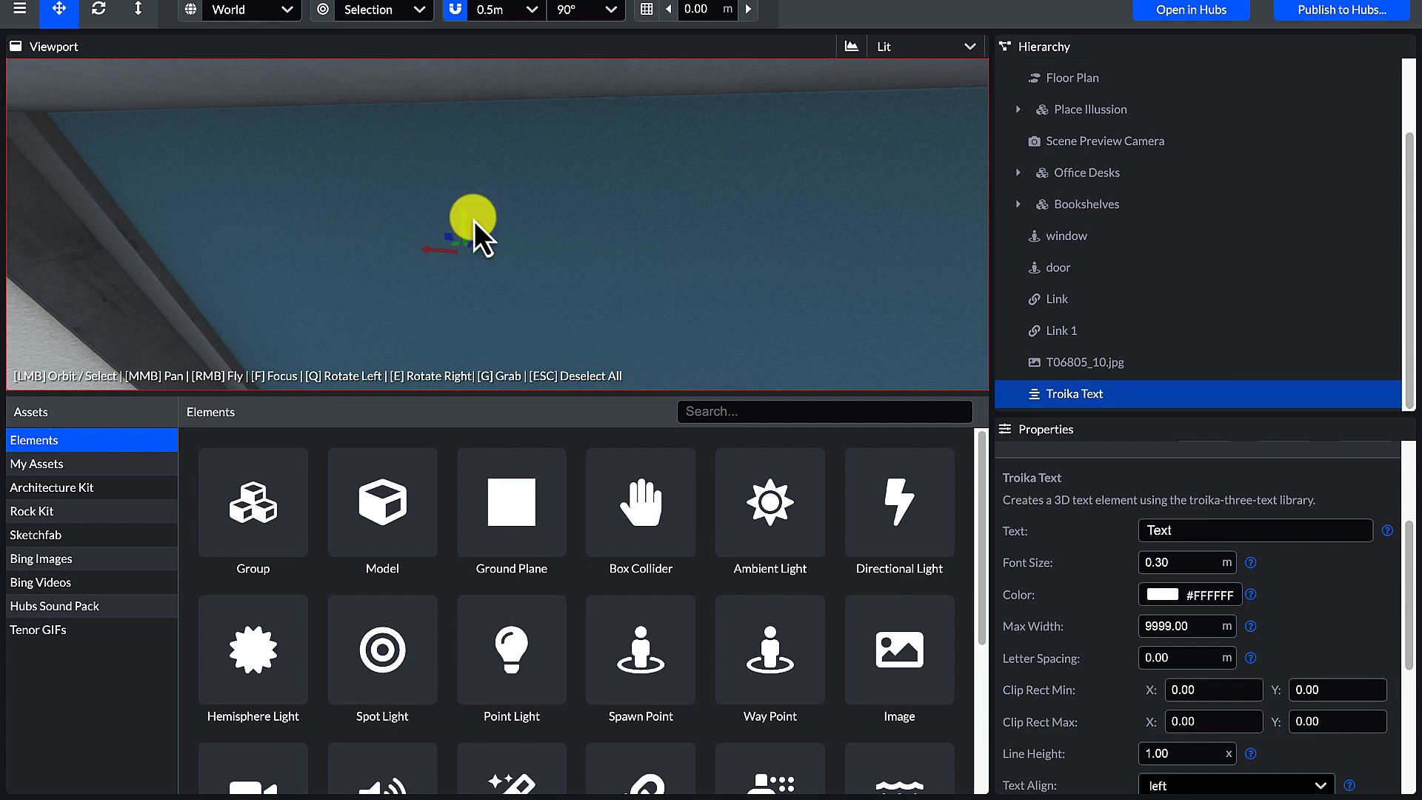
drag(476, 225, 436, 286)
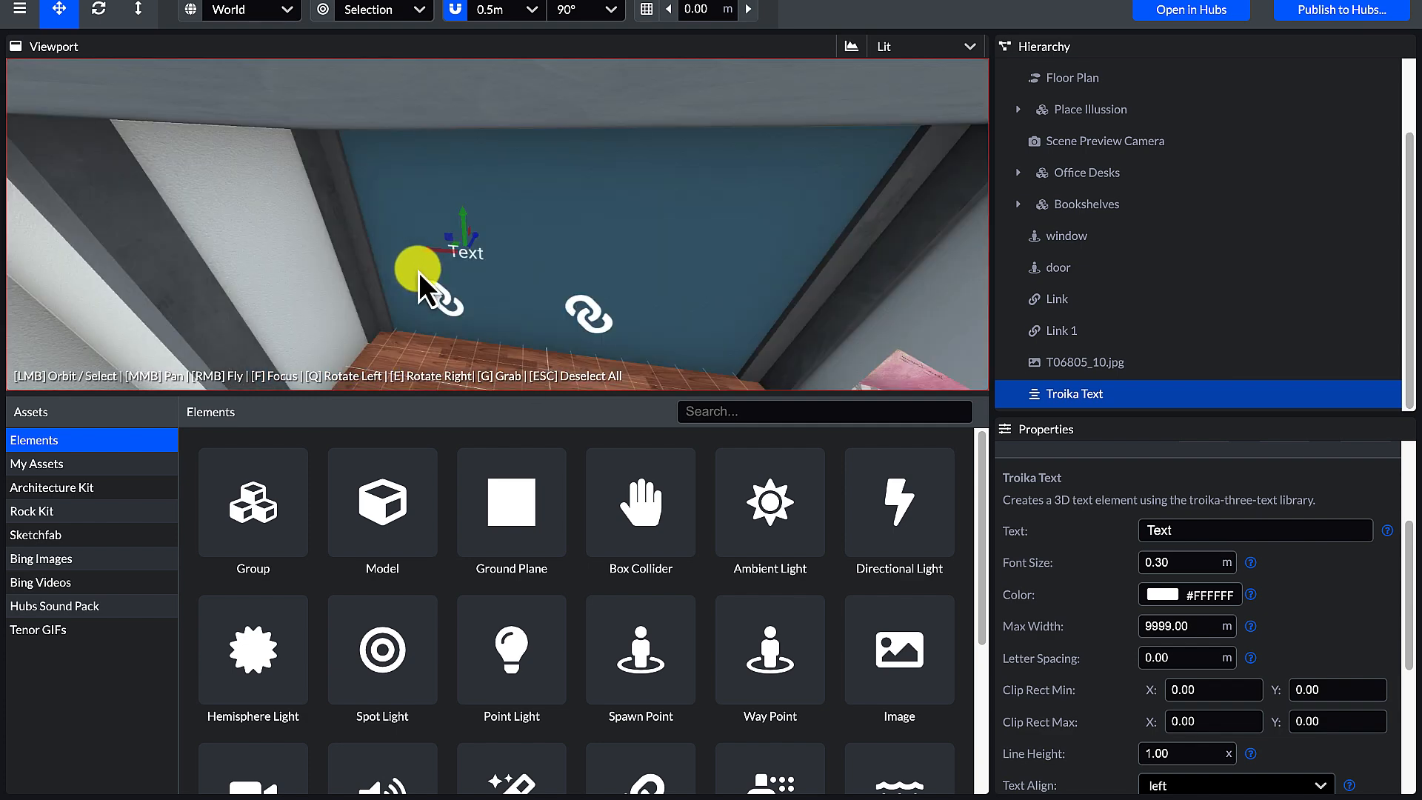
Step: Reduce the placement snapping step to 0.1 m for finer text positioning
click(492, 60)
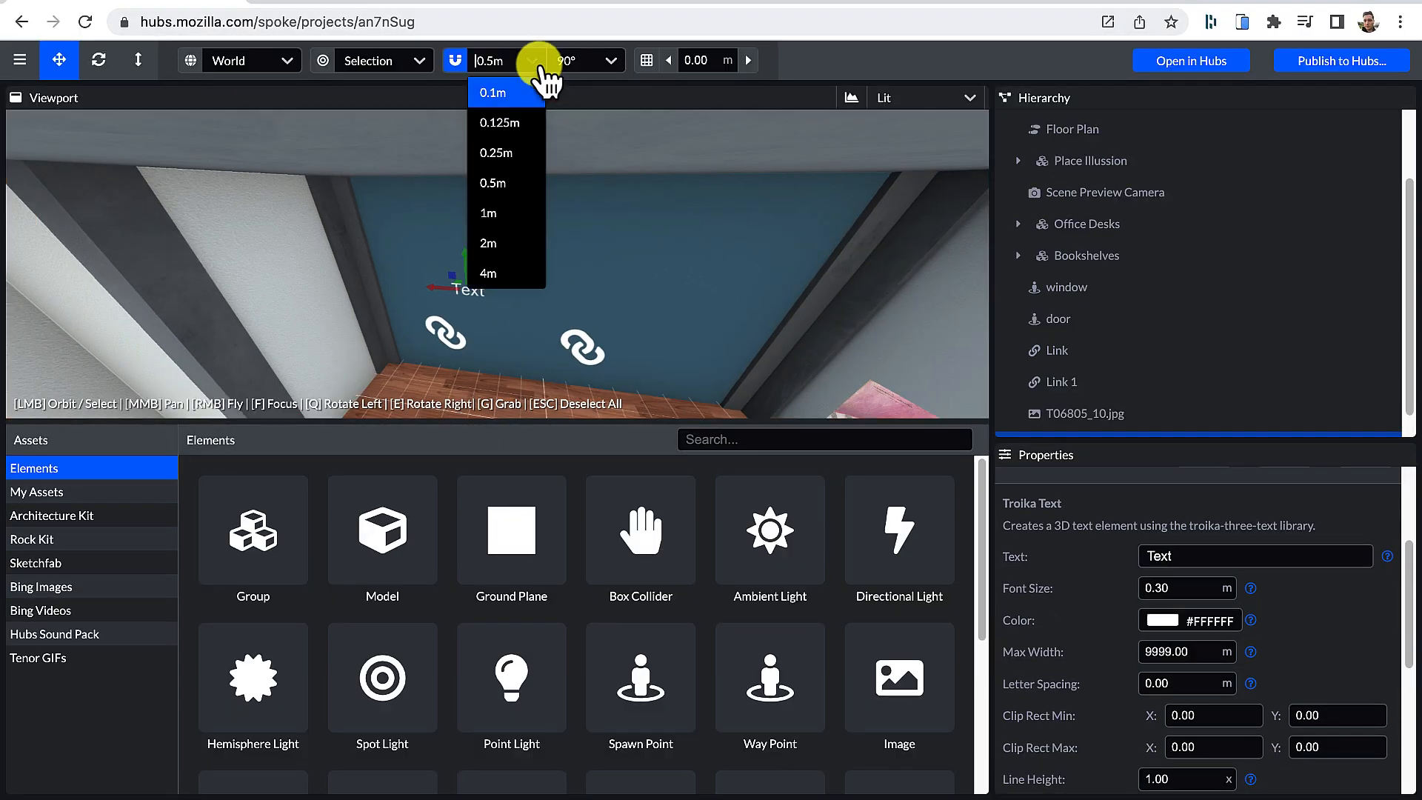
click(496, 153)
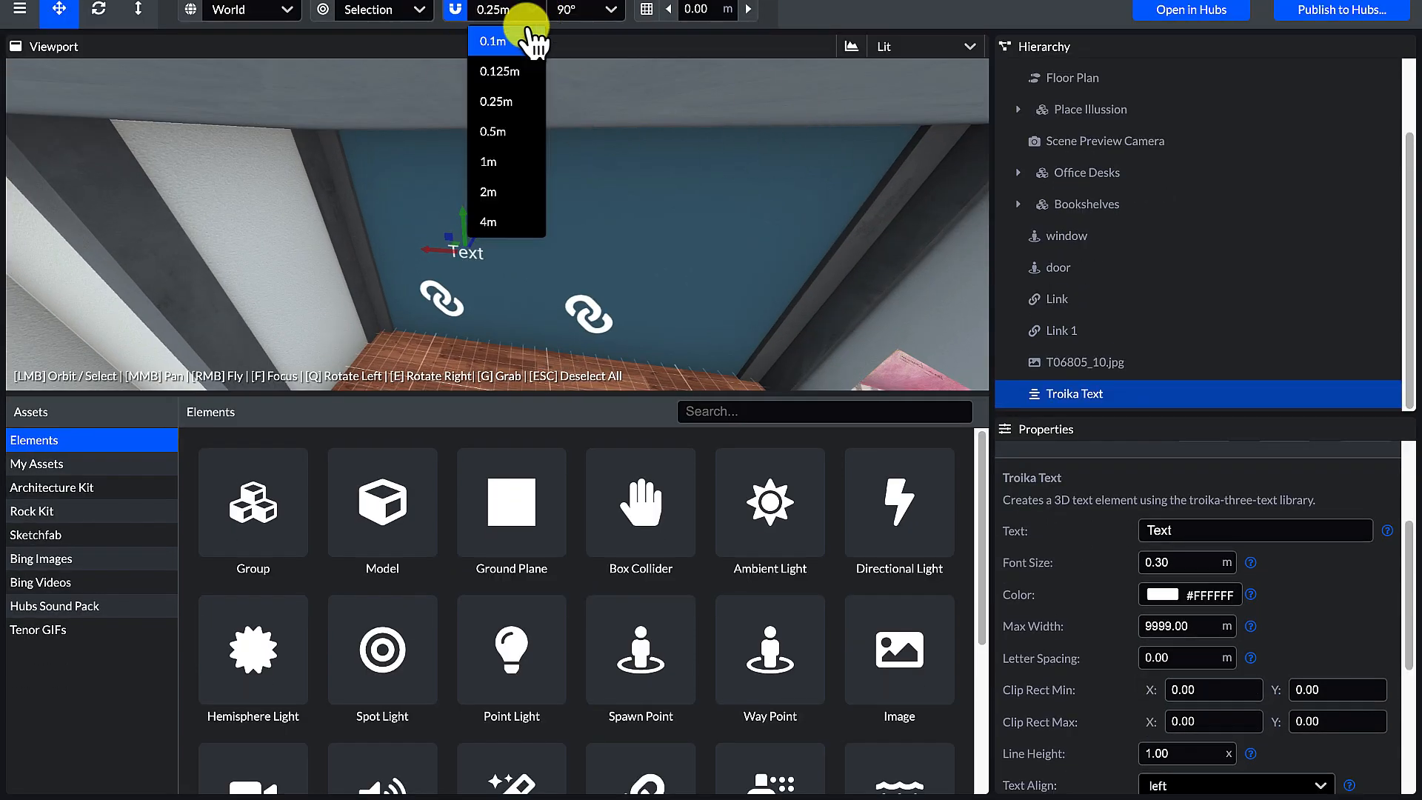
click(492, 41)
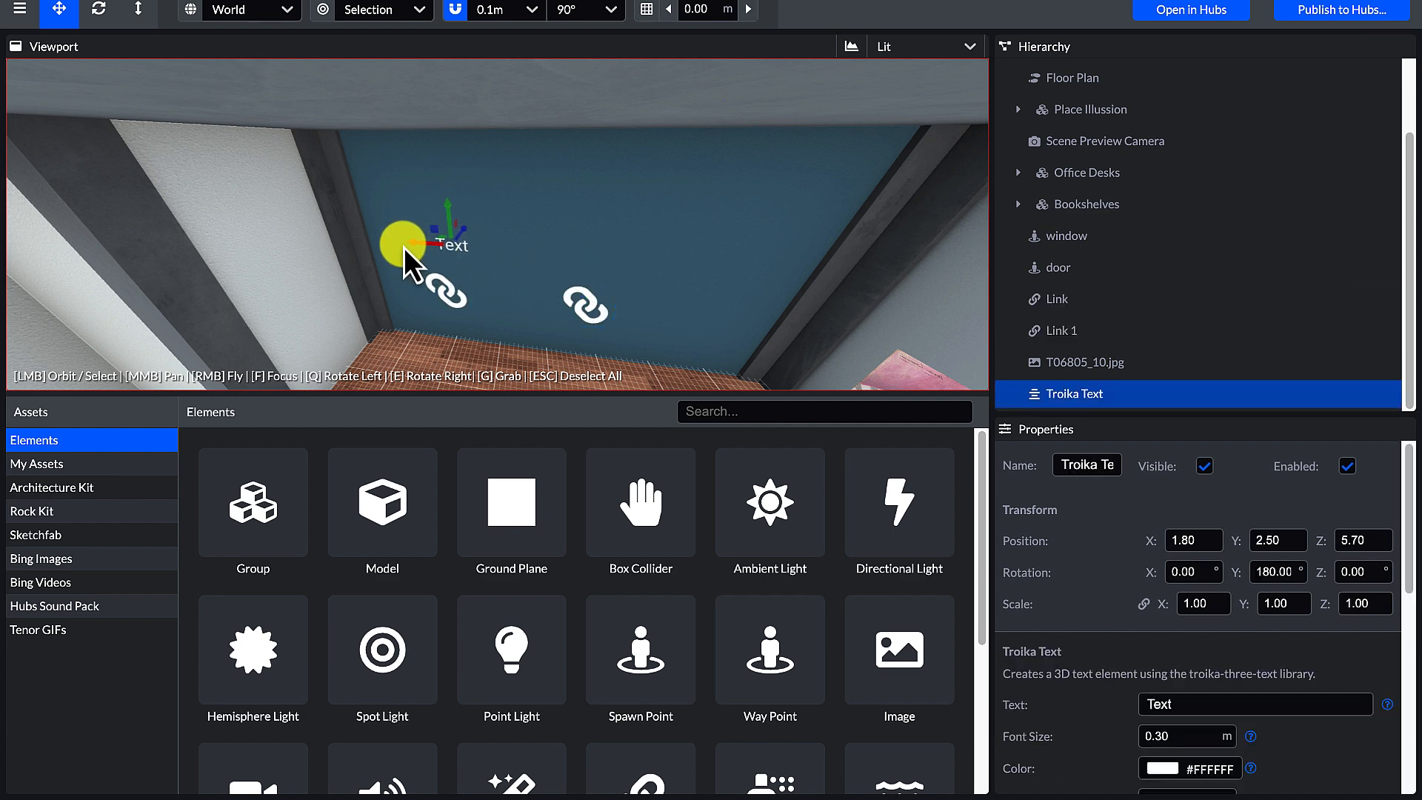
Step: Write 'To The Window' in the label text and duplicate it for a 'To The Door' label
scroll(down, 3)
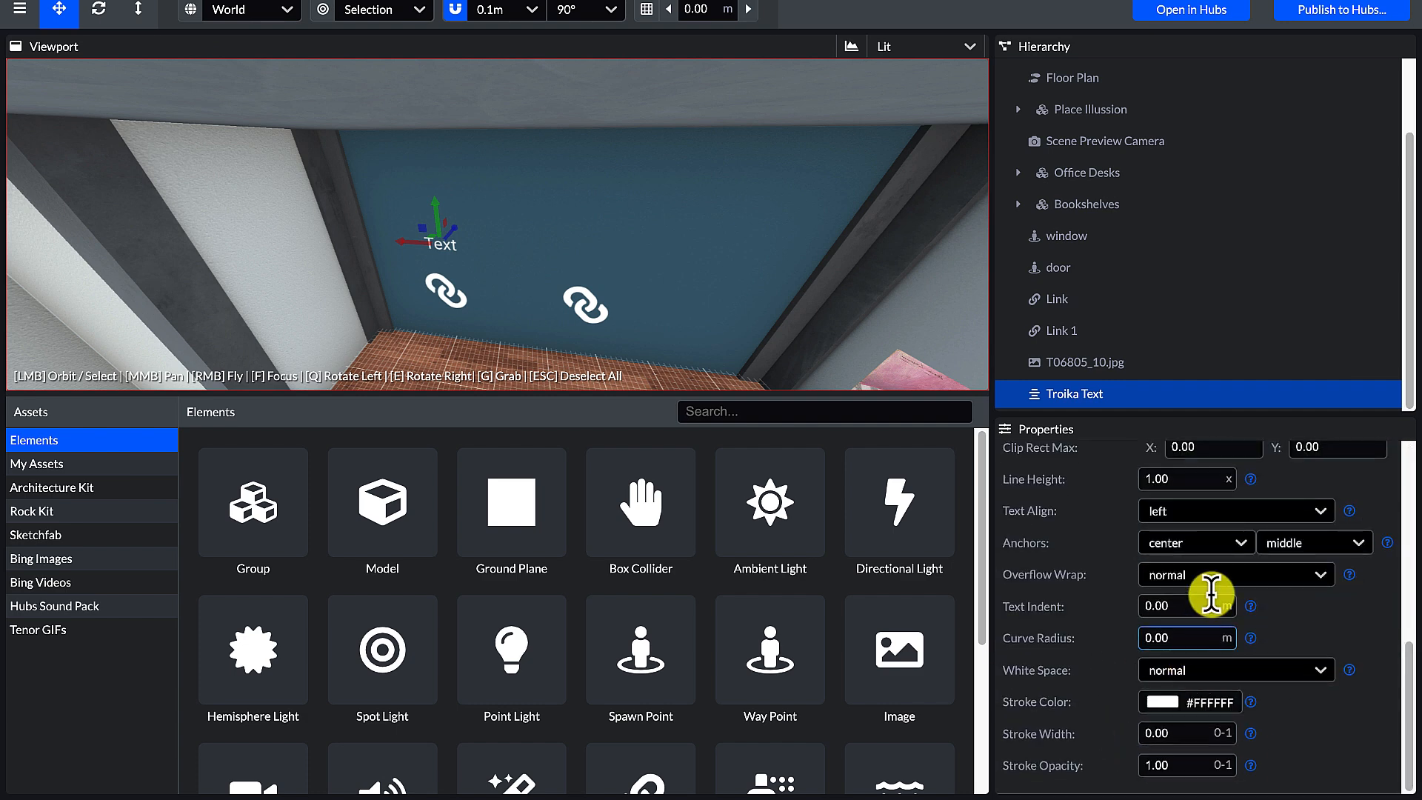
scroll(up, 3)
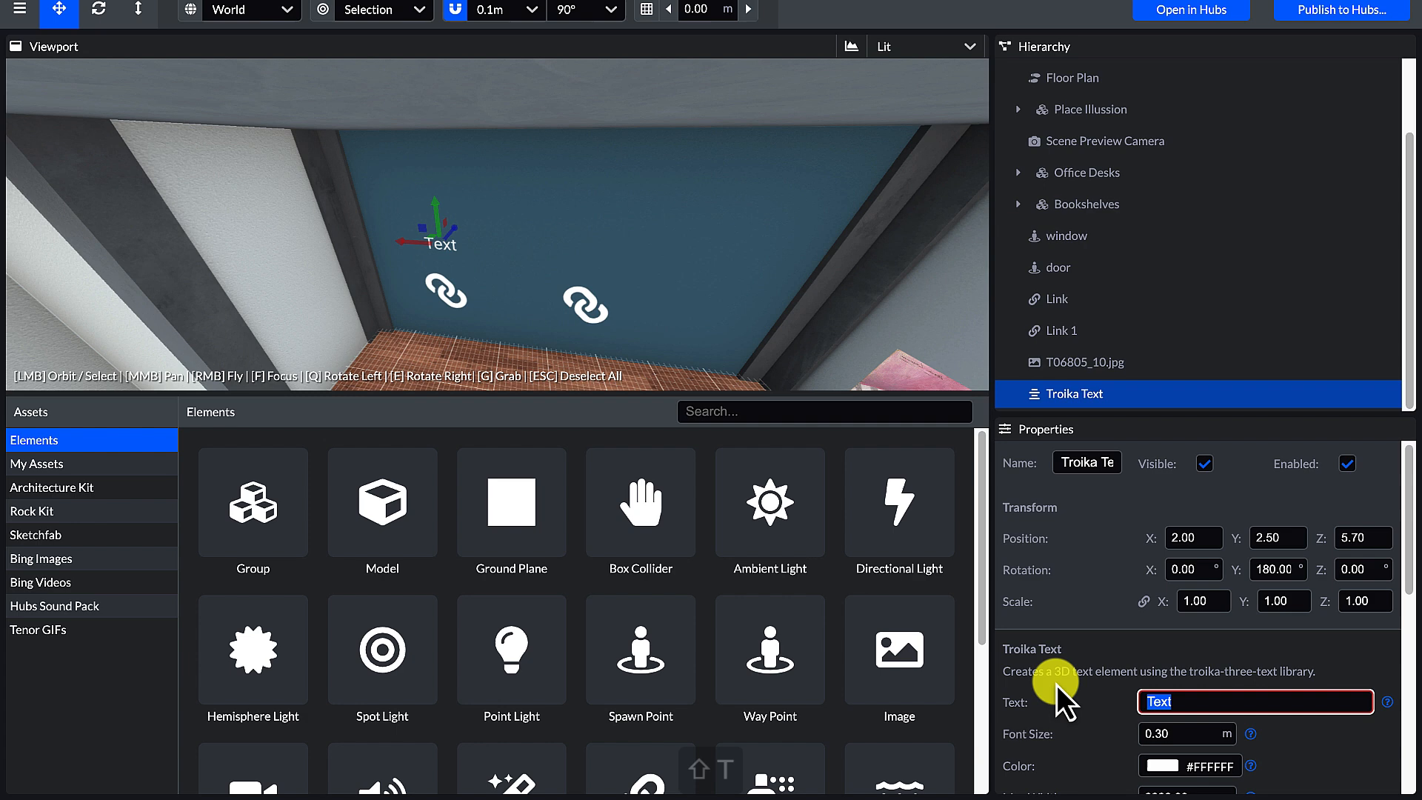
text(To THe)
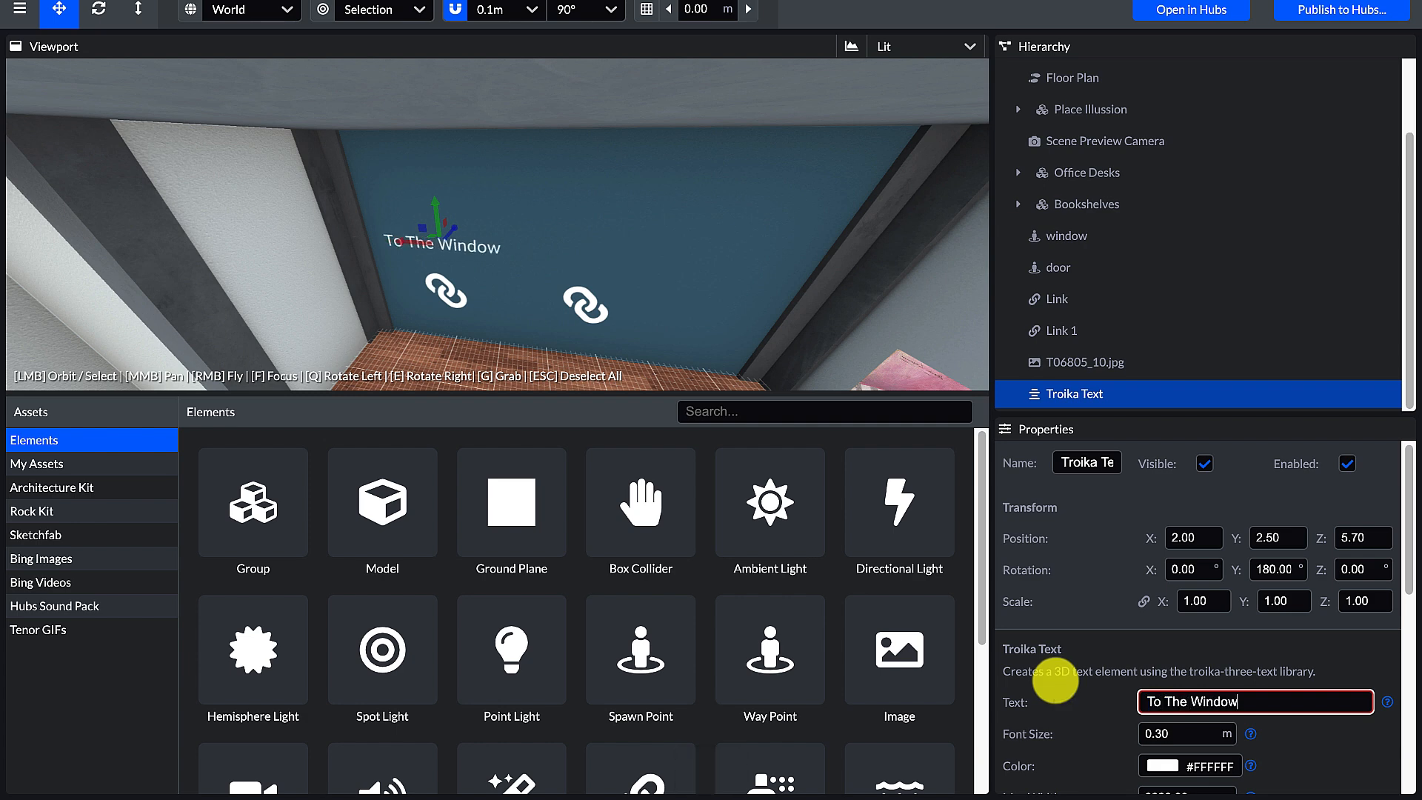
right_click(1070, 394)
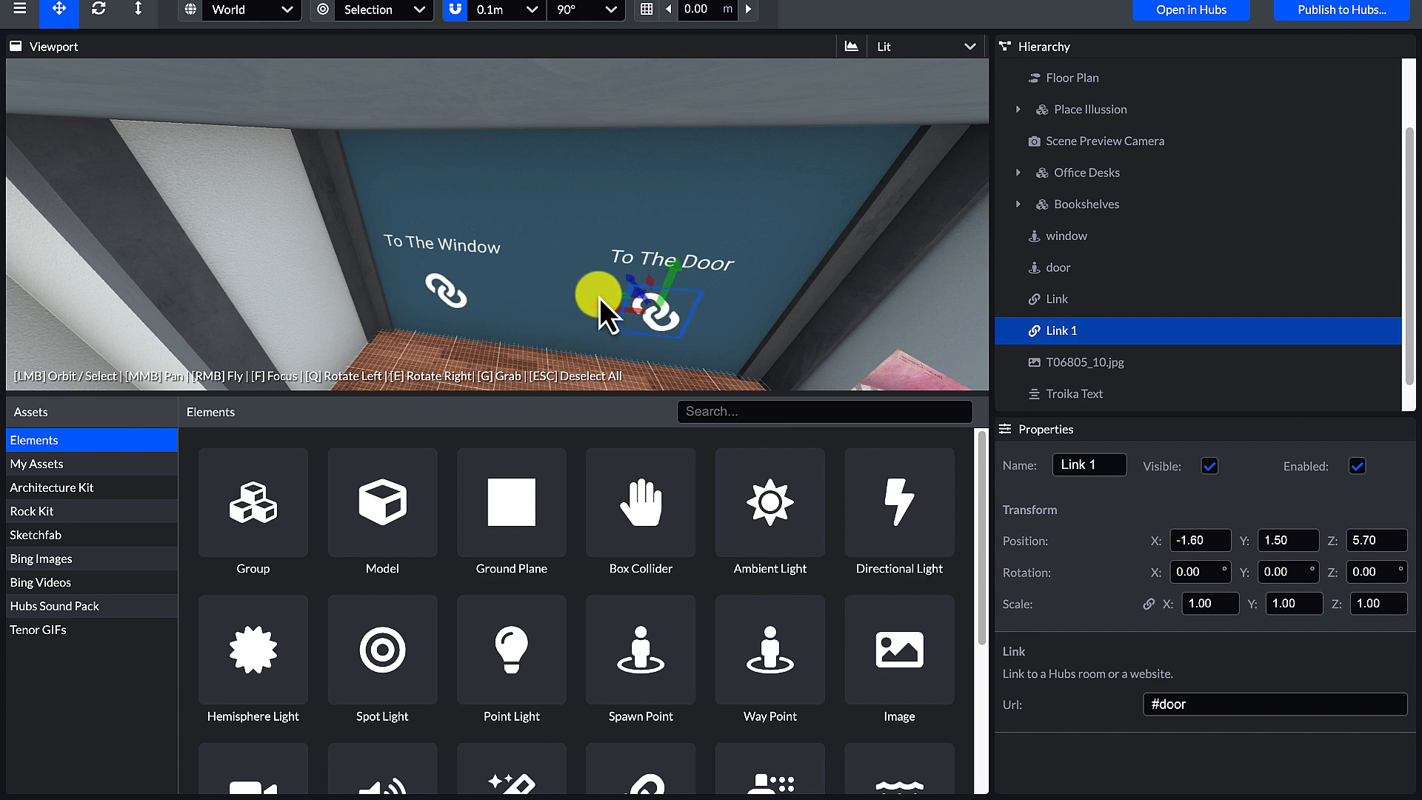
Step: Drag the To The Window label onto the window waypoint and To The Door onto door
click(1074, 362)
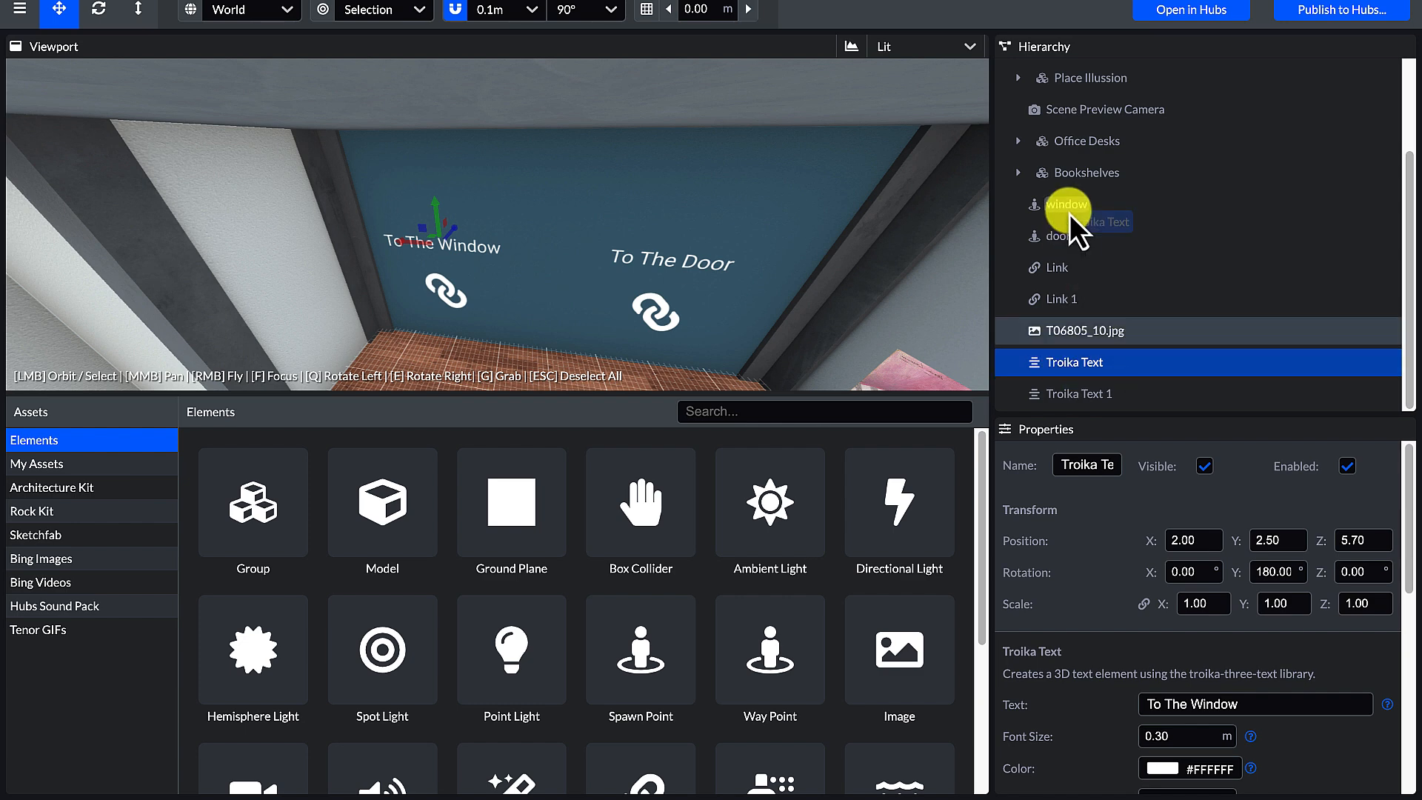
click(1069, 205)
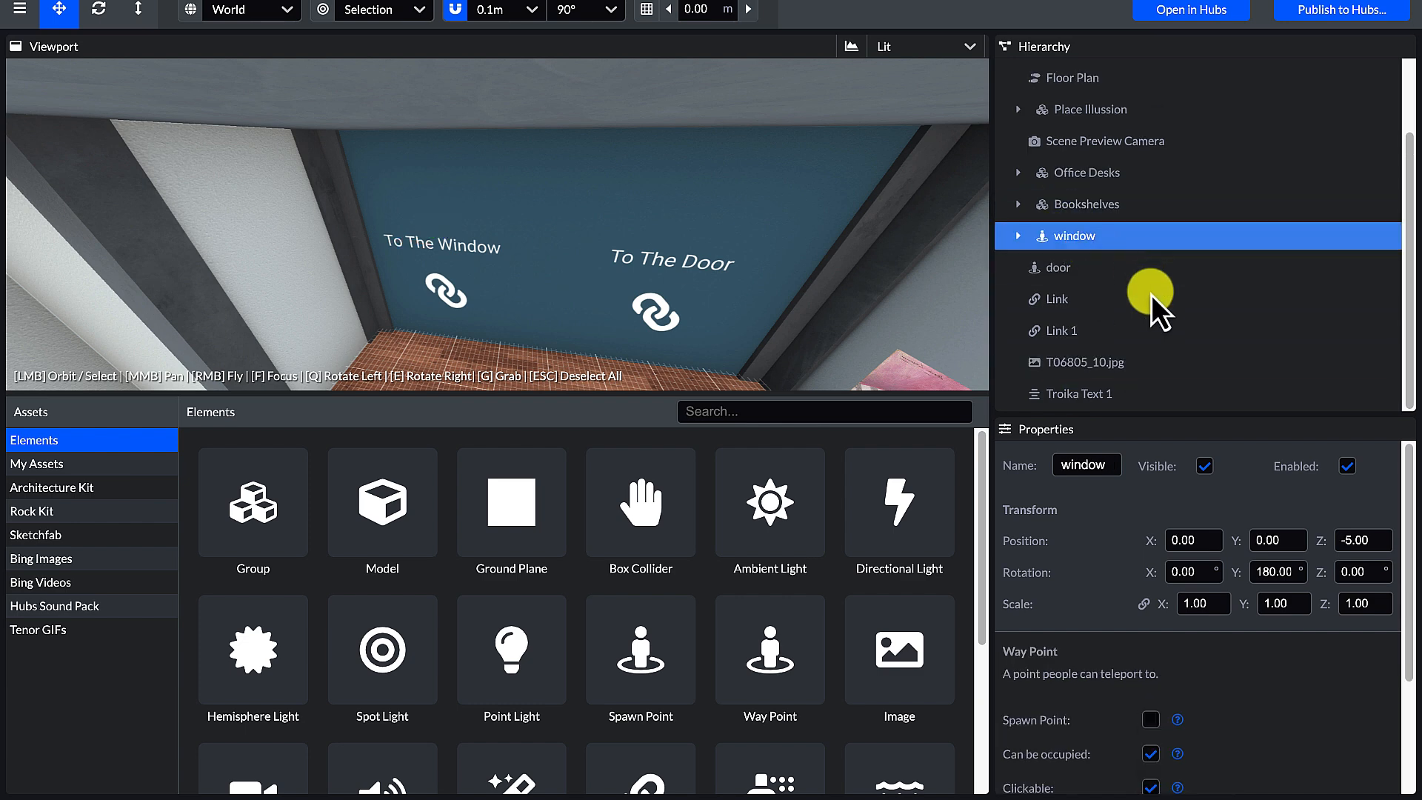
click(1078, 394)
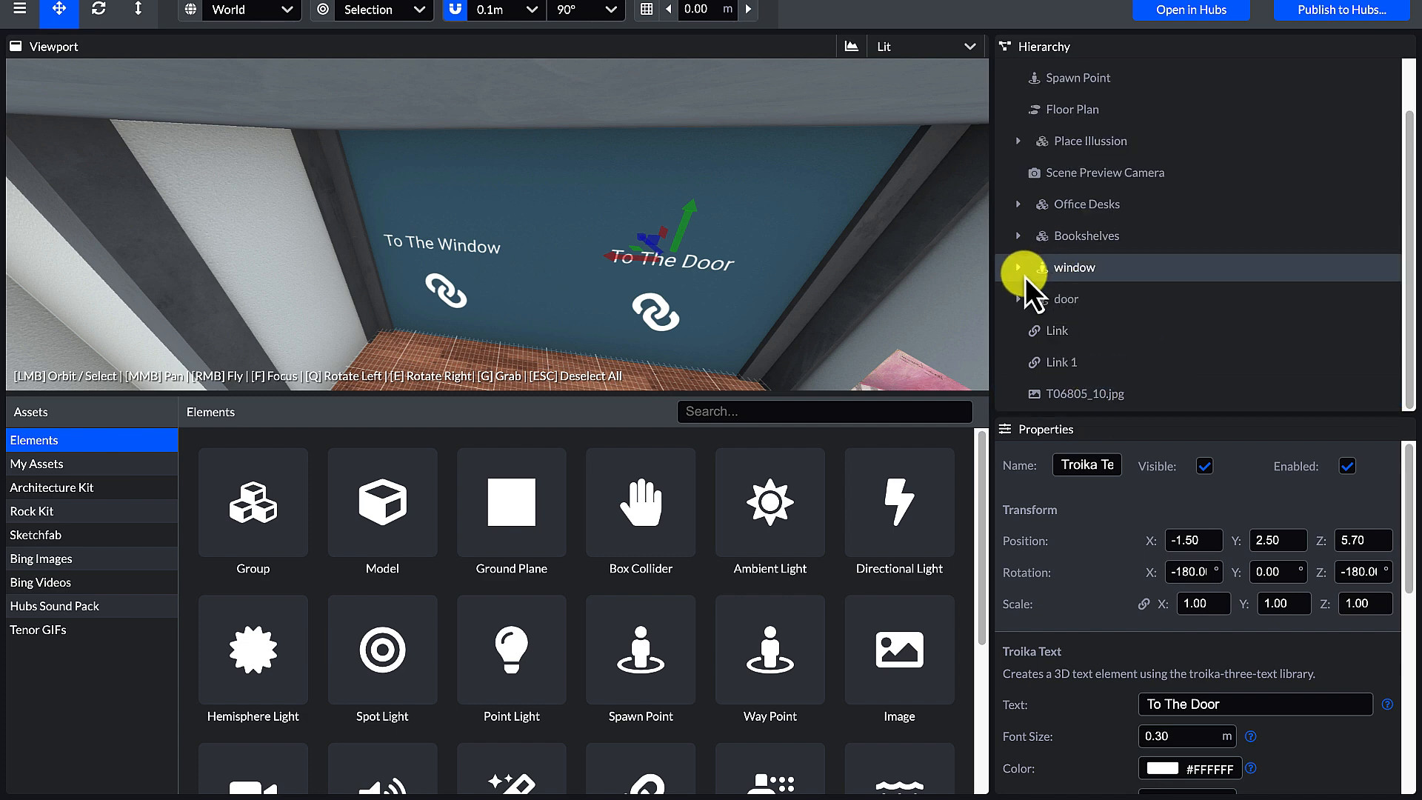
click(1065, 298)
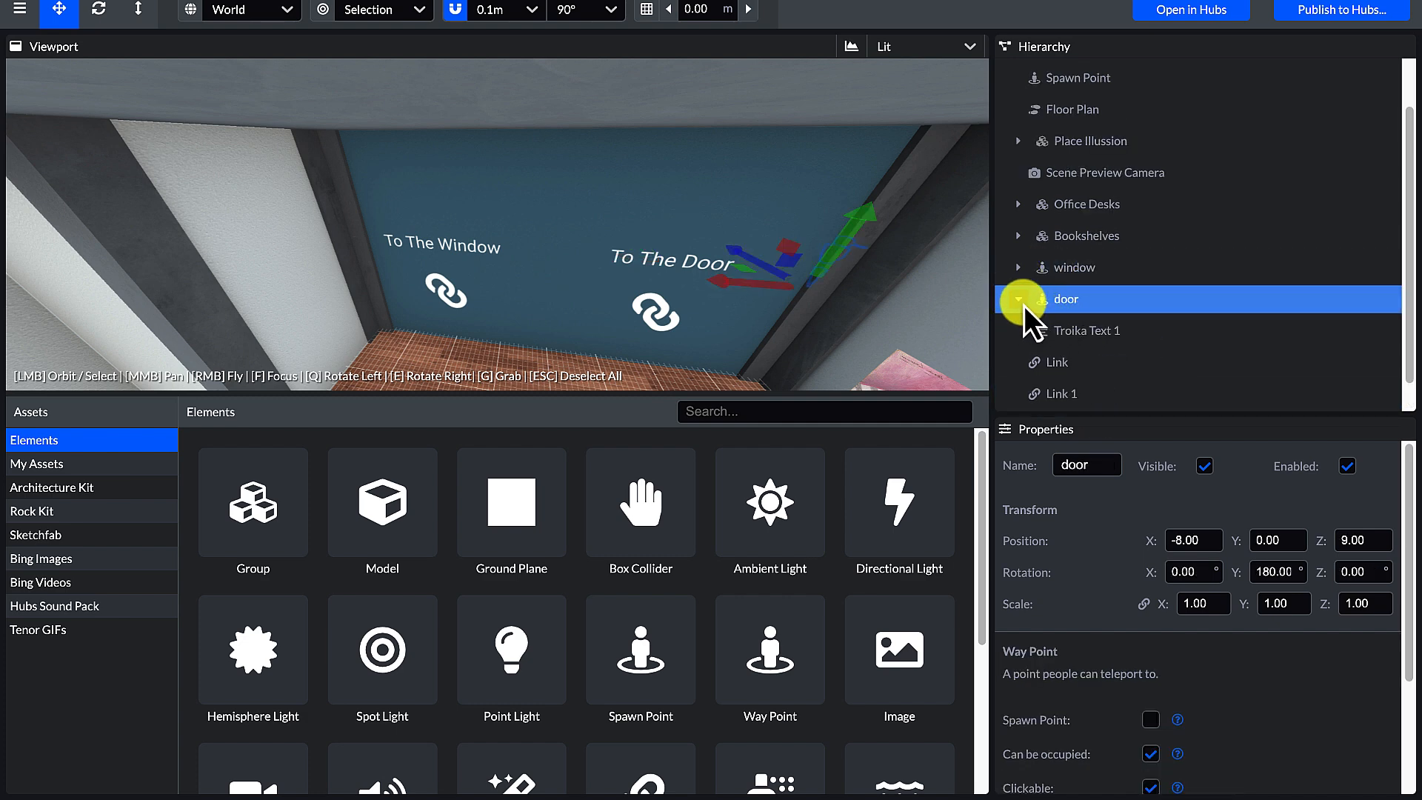
Step: Expand the window and door waypoints to verify each nested label, then select the left link
click(1074, 267)
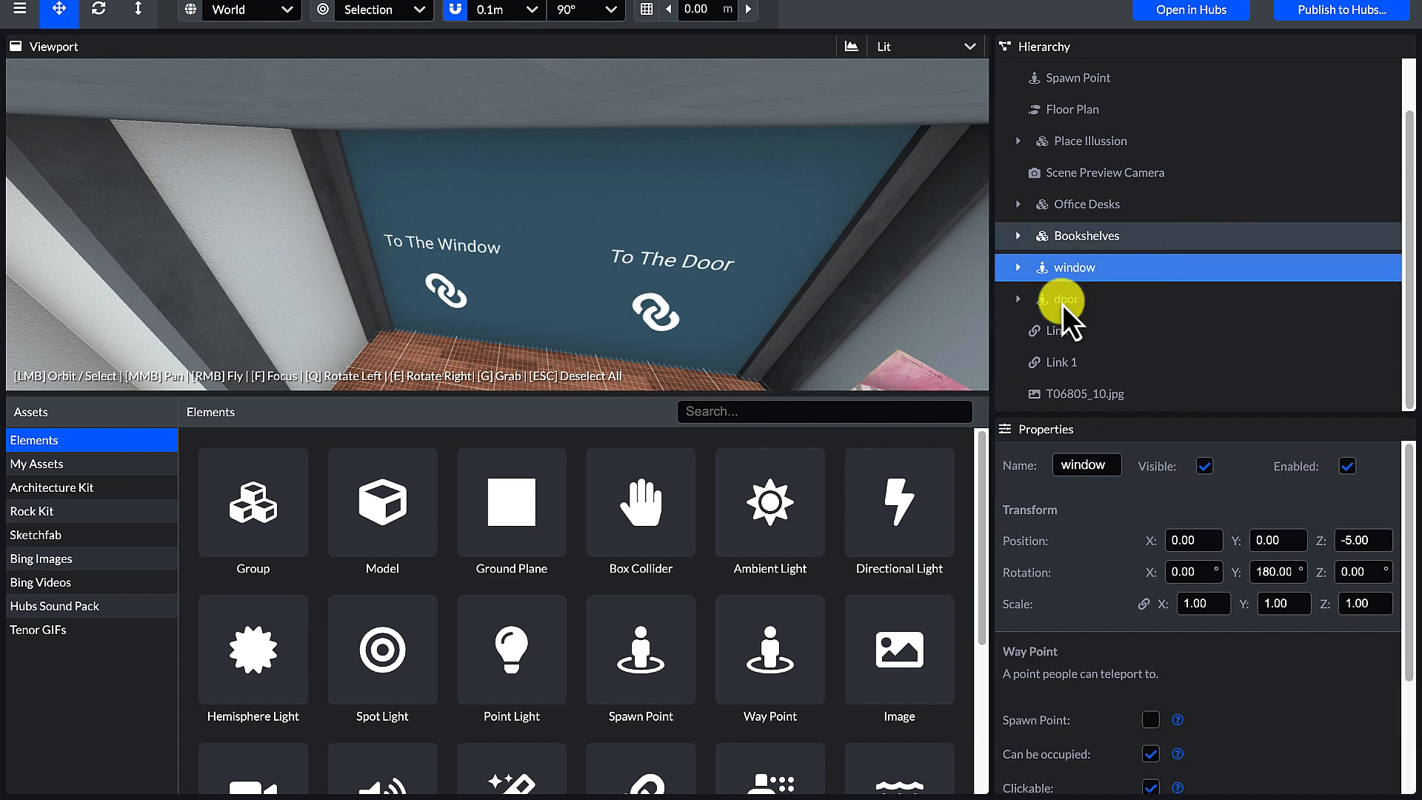
click(1018, 266)
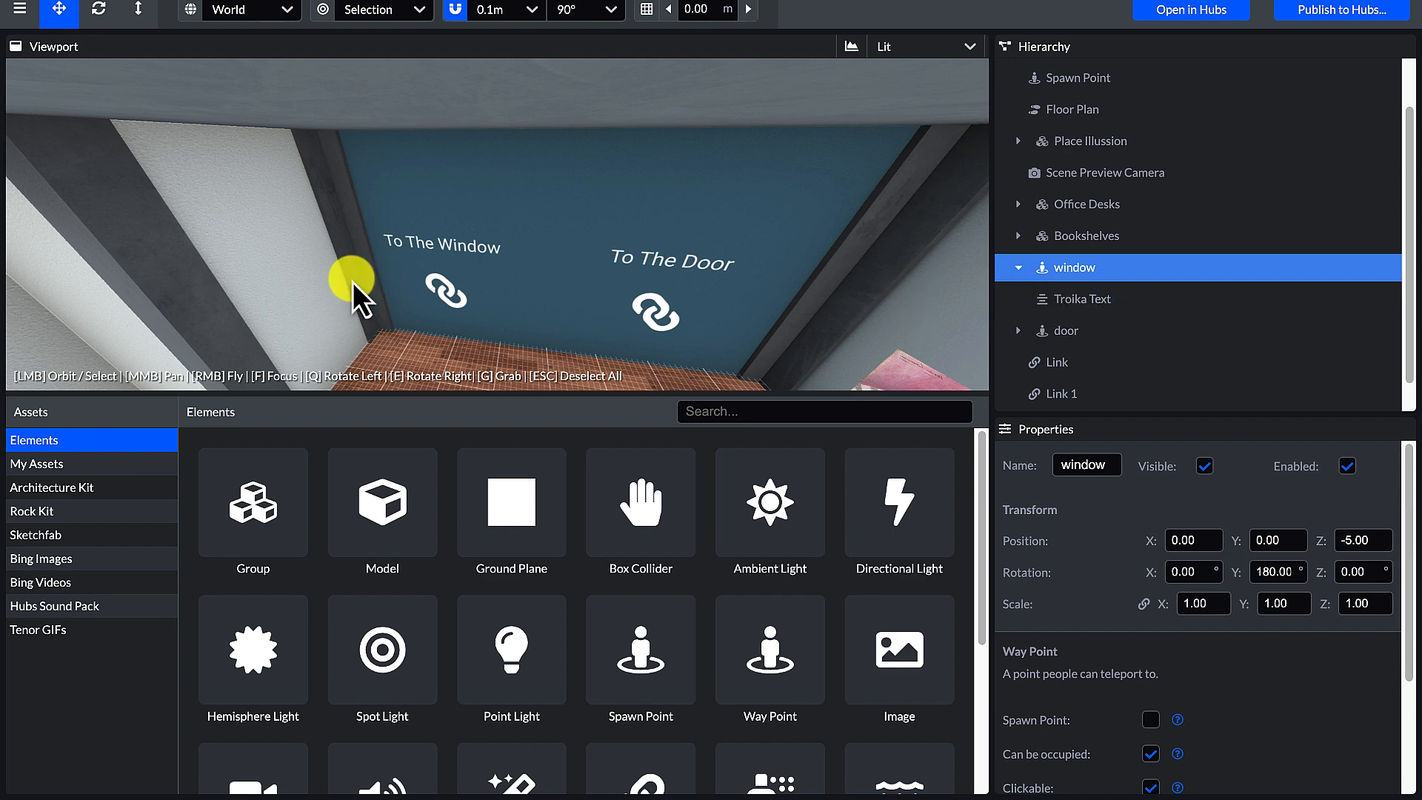
click(445, 290)
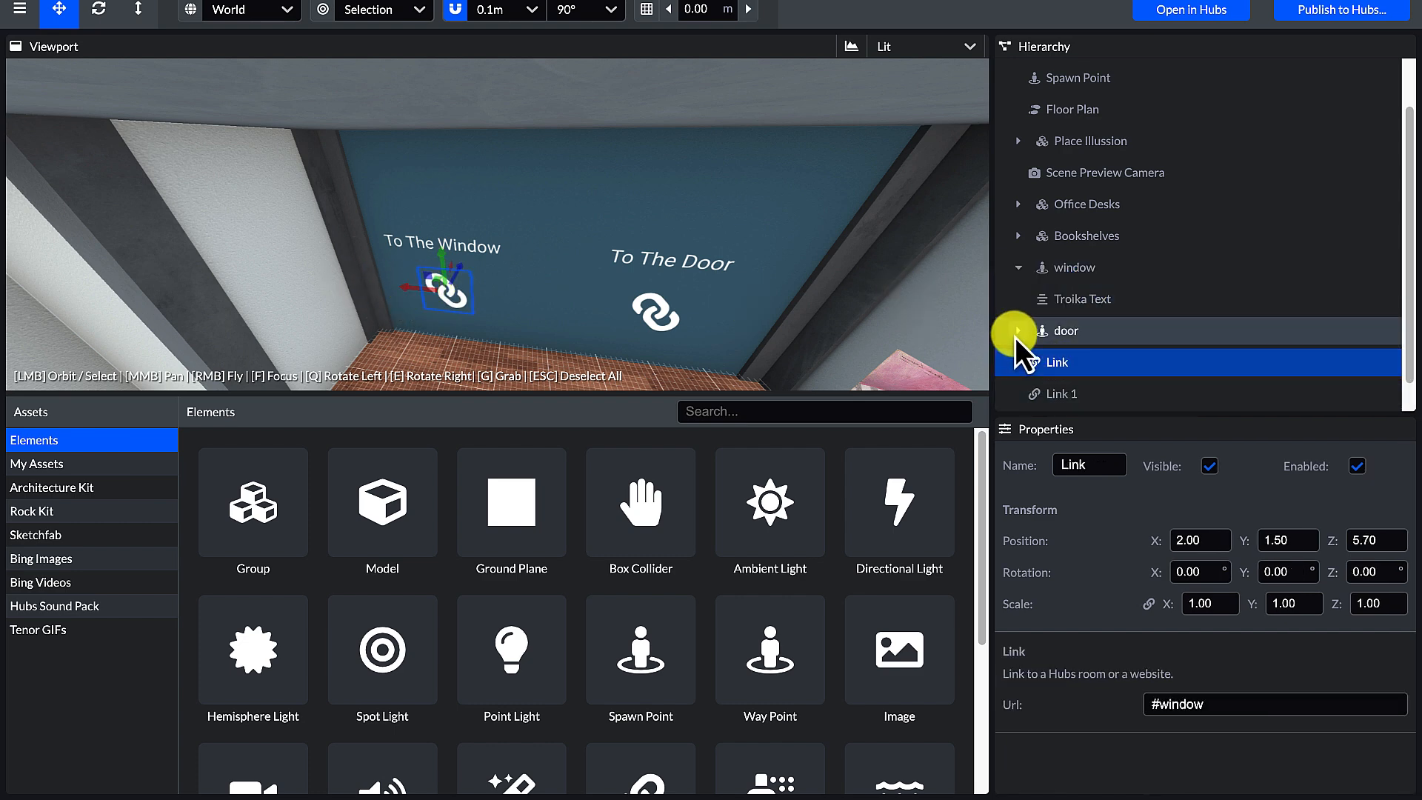
click(1065, 330)
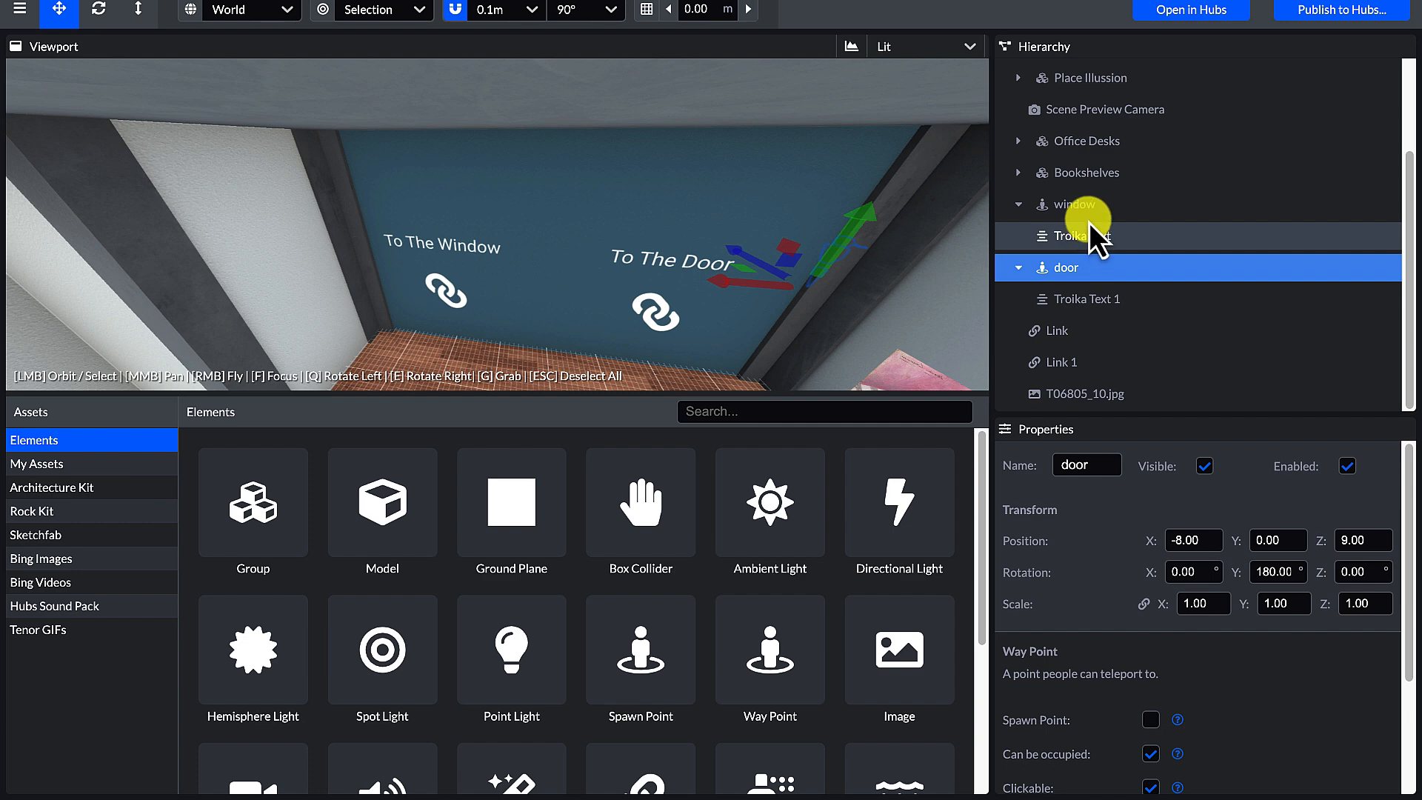
click(1081, 236)
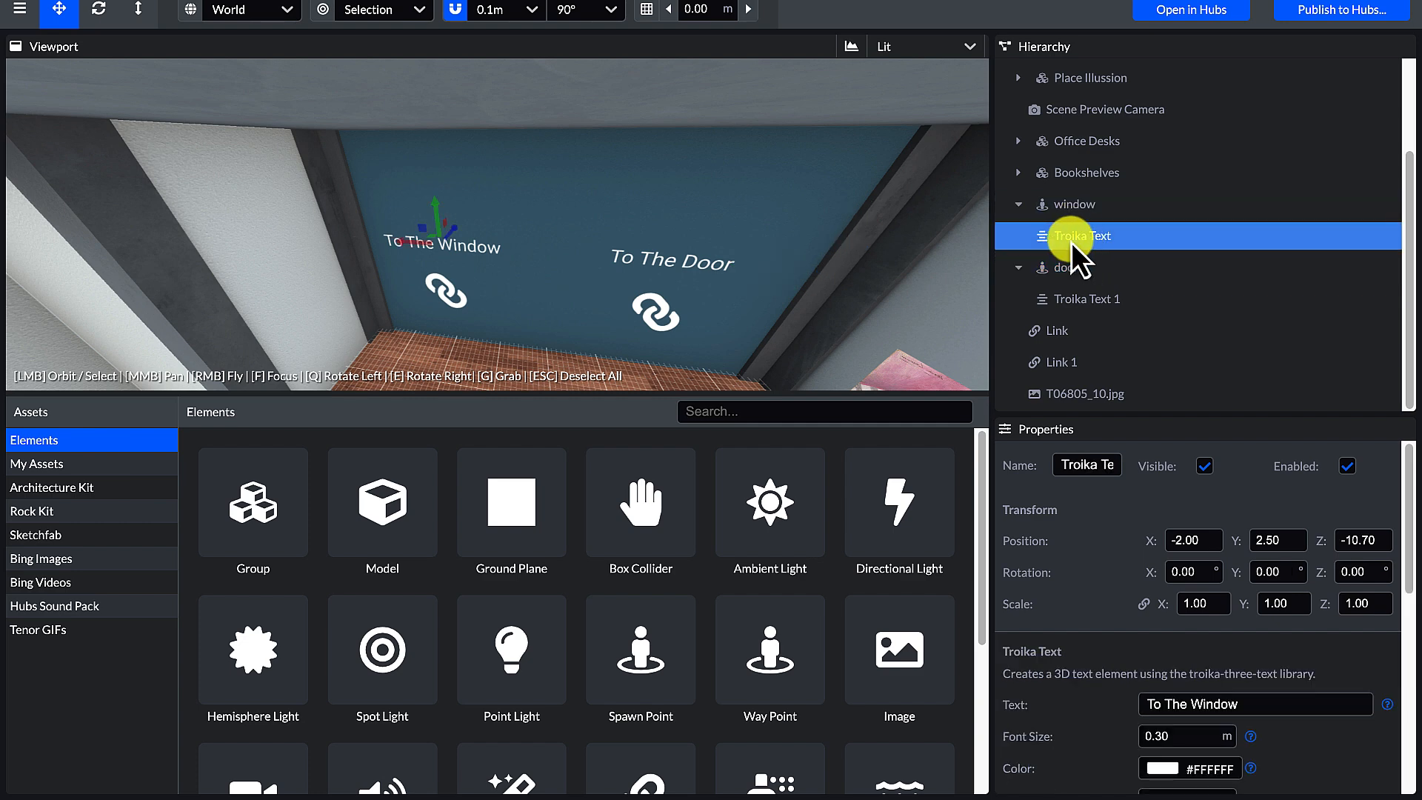
click(1058, 330)
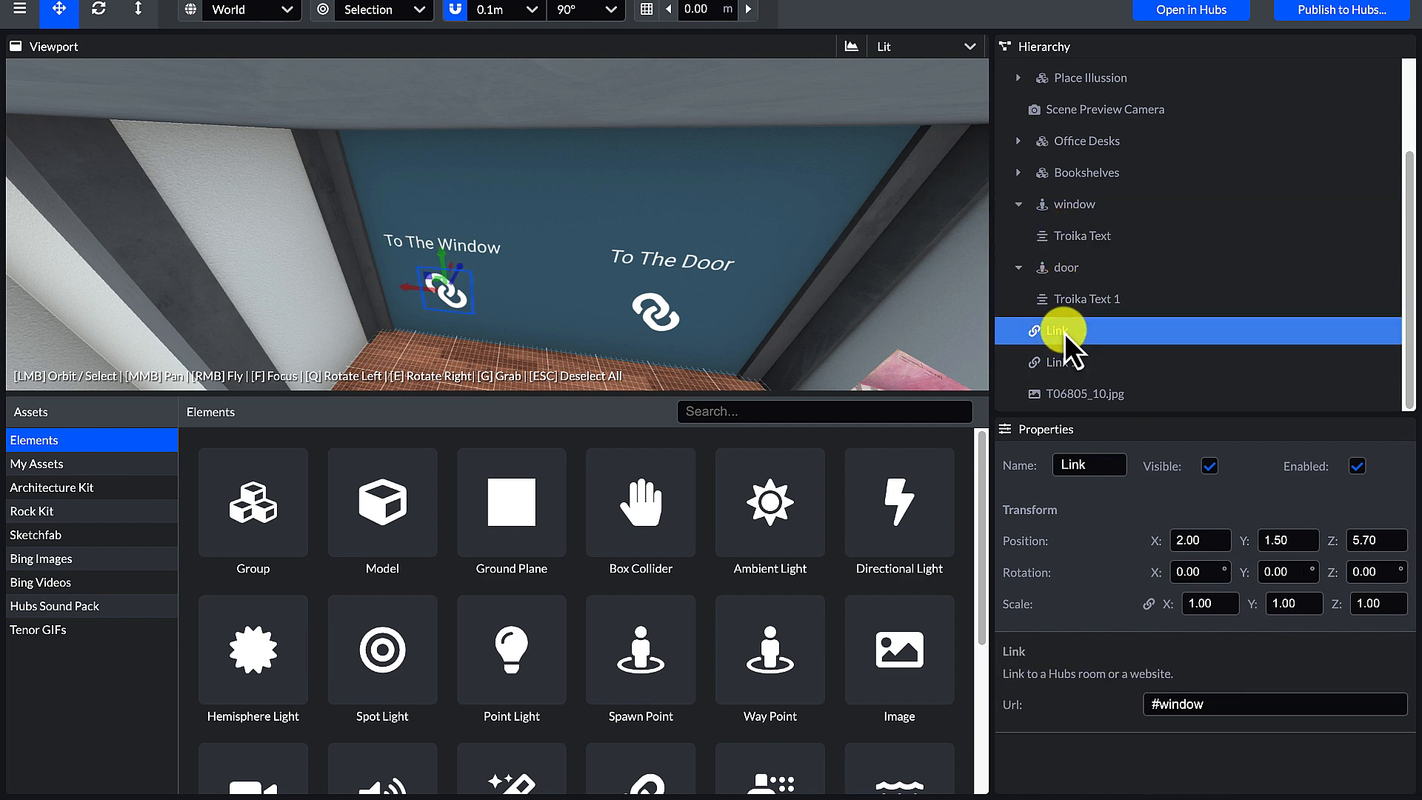
Step: Rename Link to 'Window' and Link 1 to 'Door', nesting the To The Door label under Door
click(1080, 236)
text(Window)
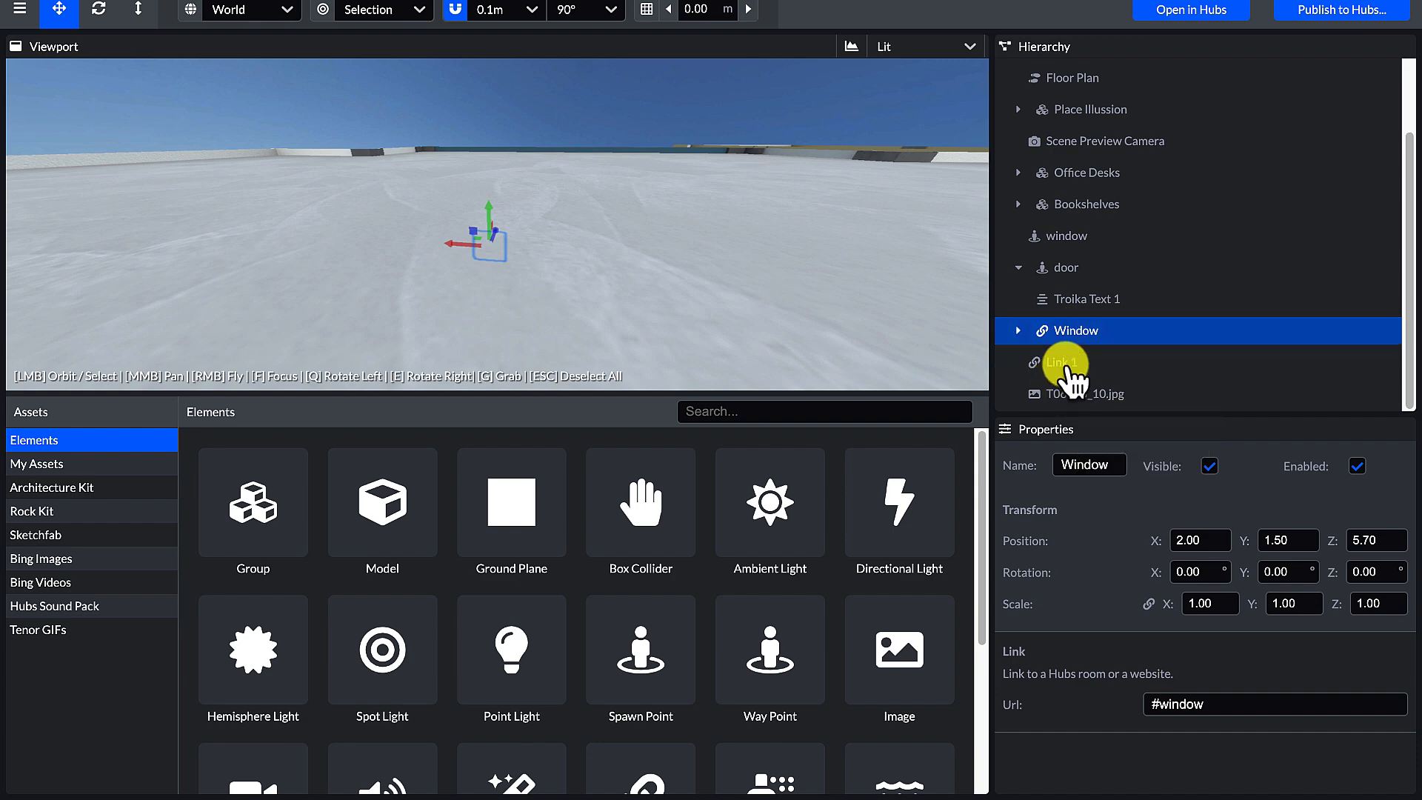
click(1065, 361)
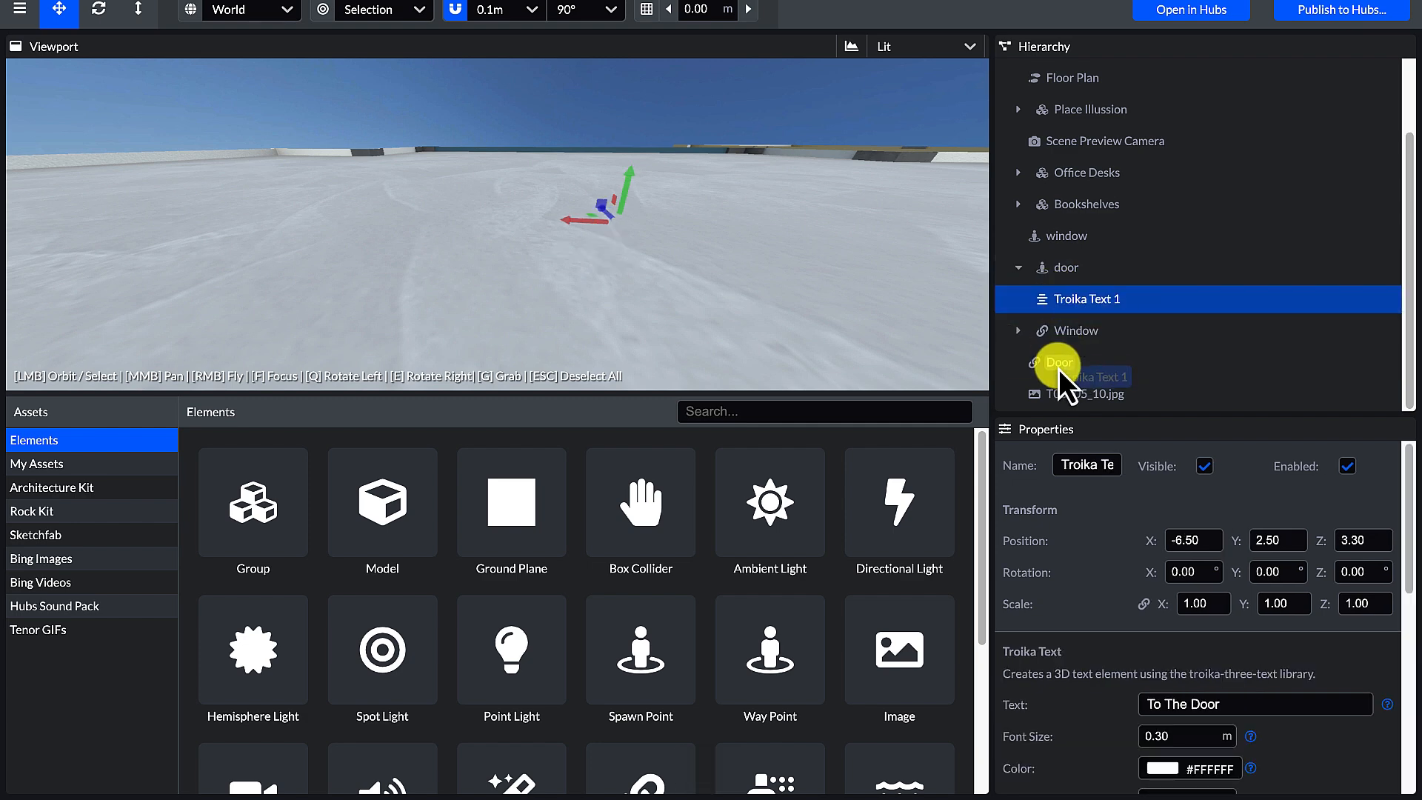
click(1076, 329)
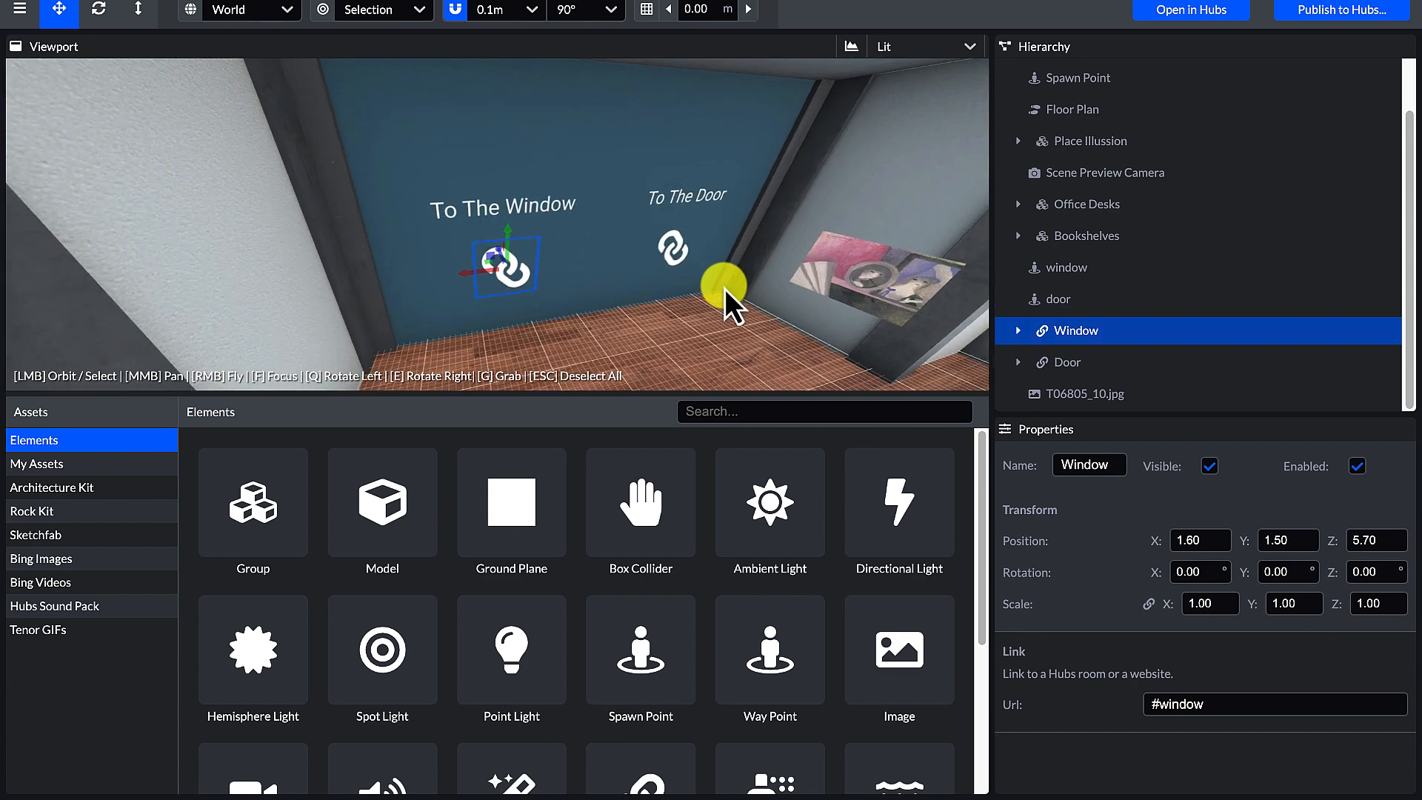
click(1082, 393)
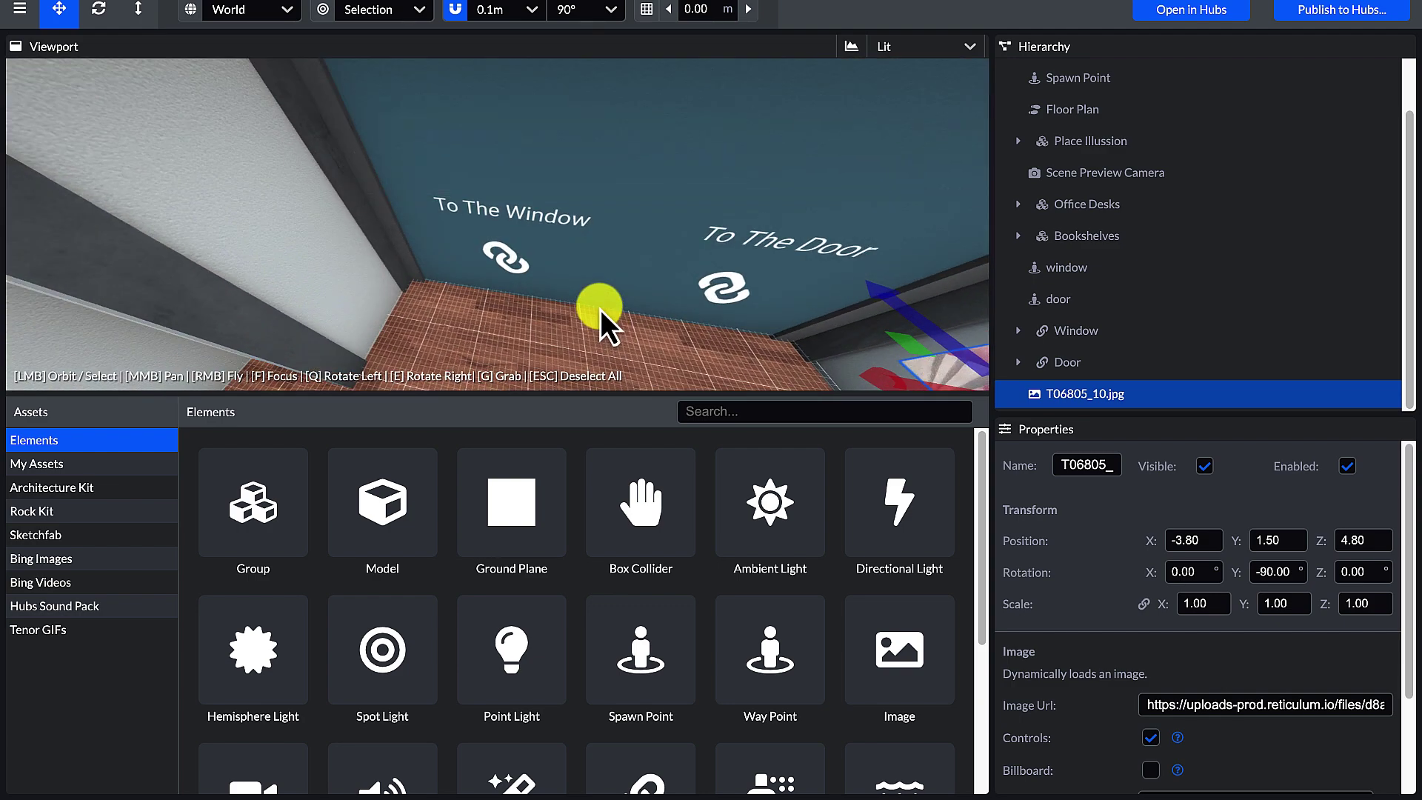
click(504, 258)
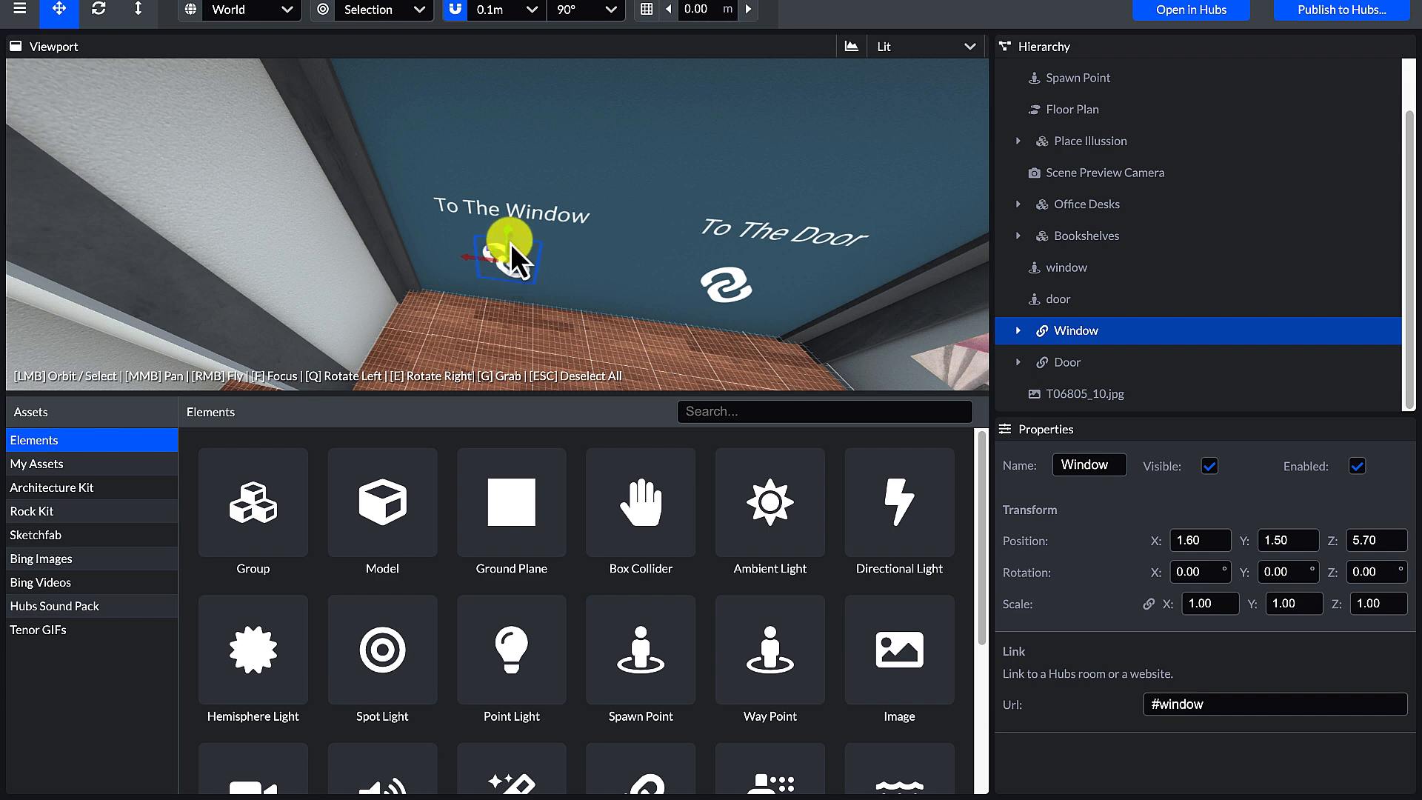
drag(513, 245, 573, 241)
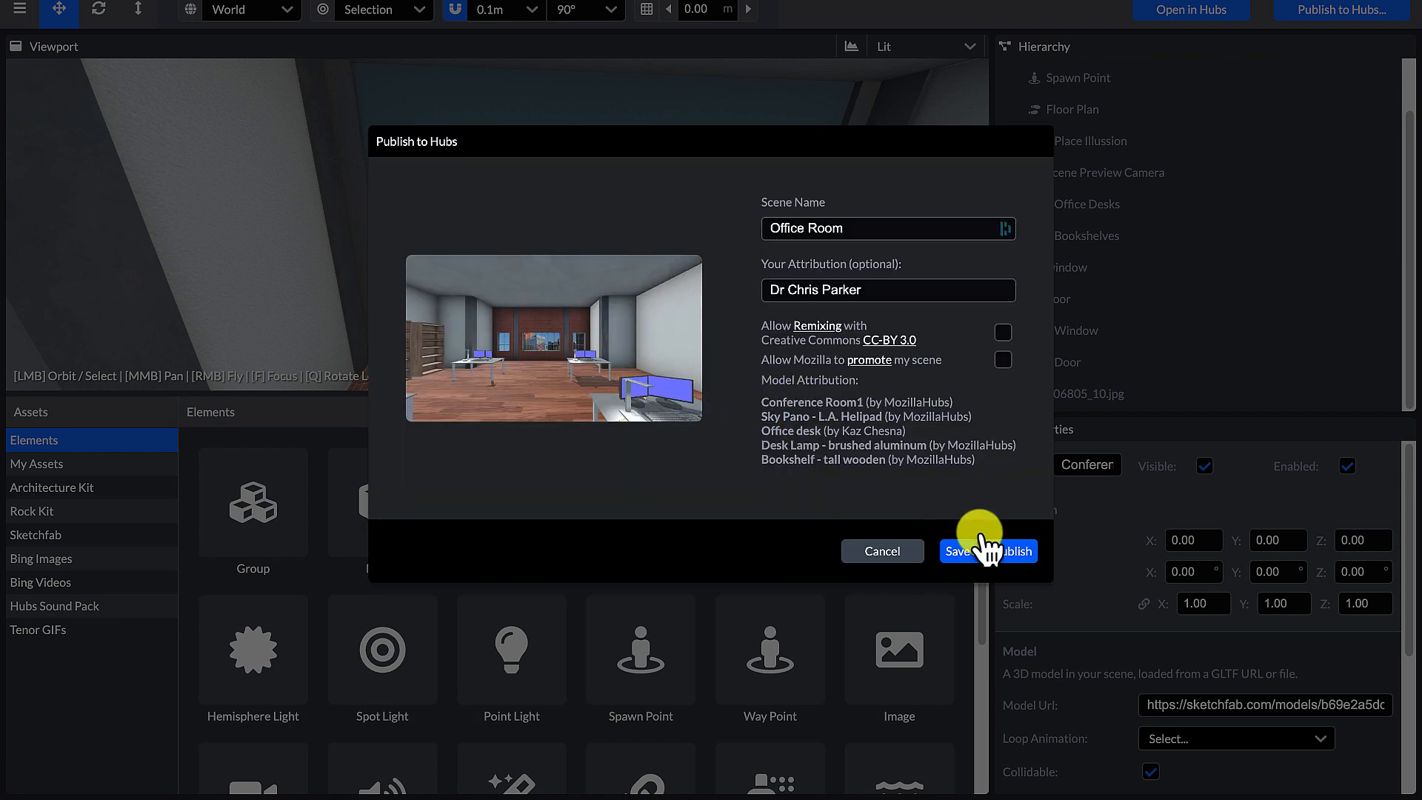
Step: Publish the Office Room scene to Hubs via Save and Publish
click(989, 551)
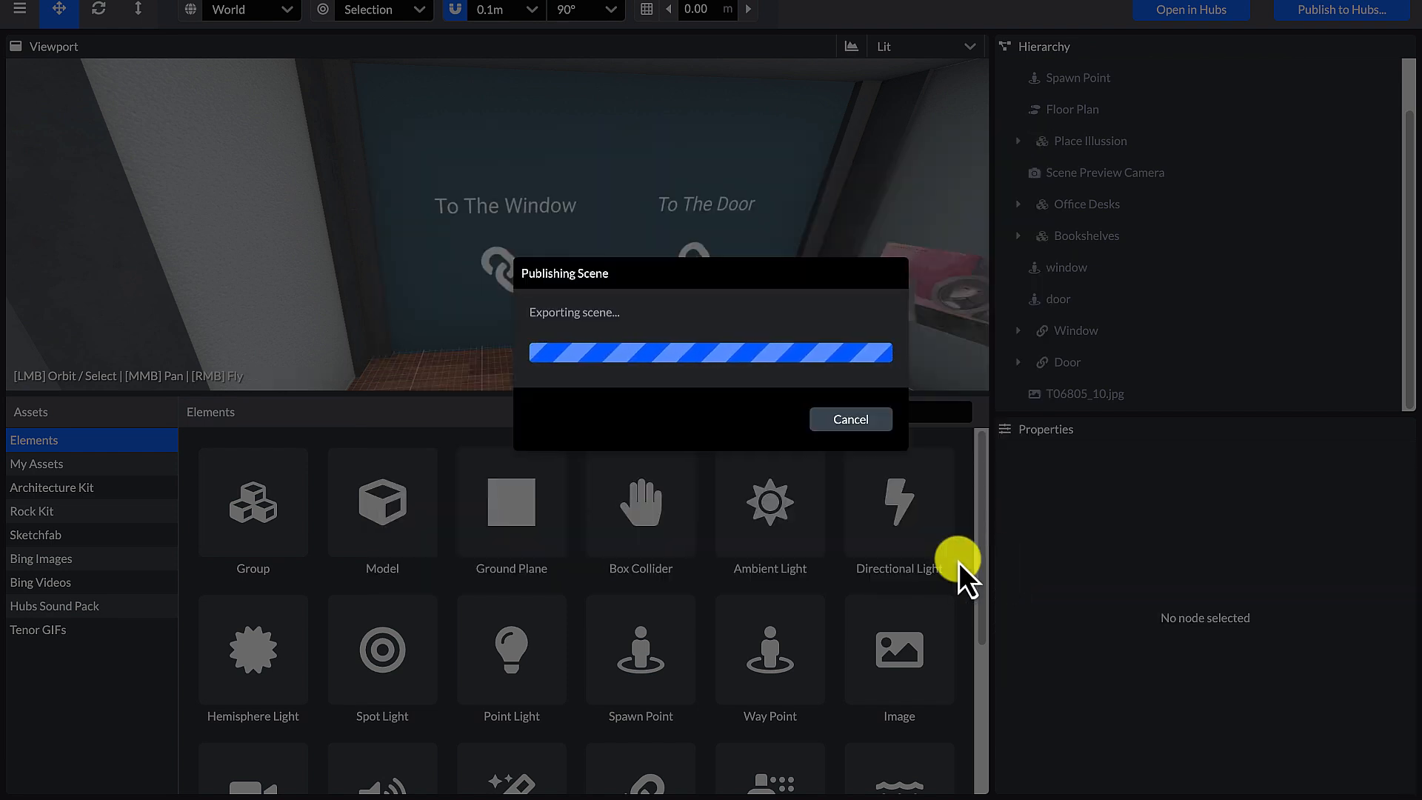
mouse_move(749, 322)
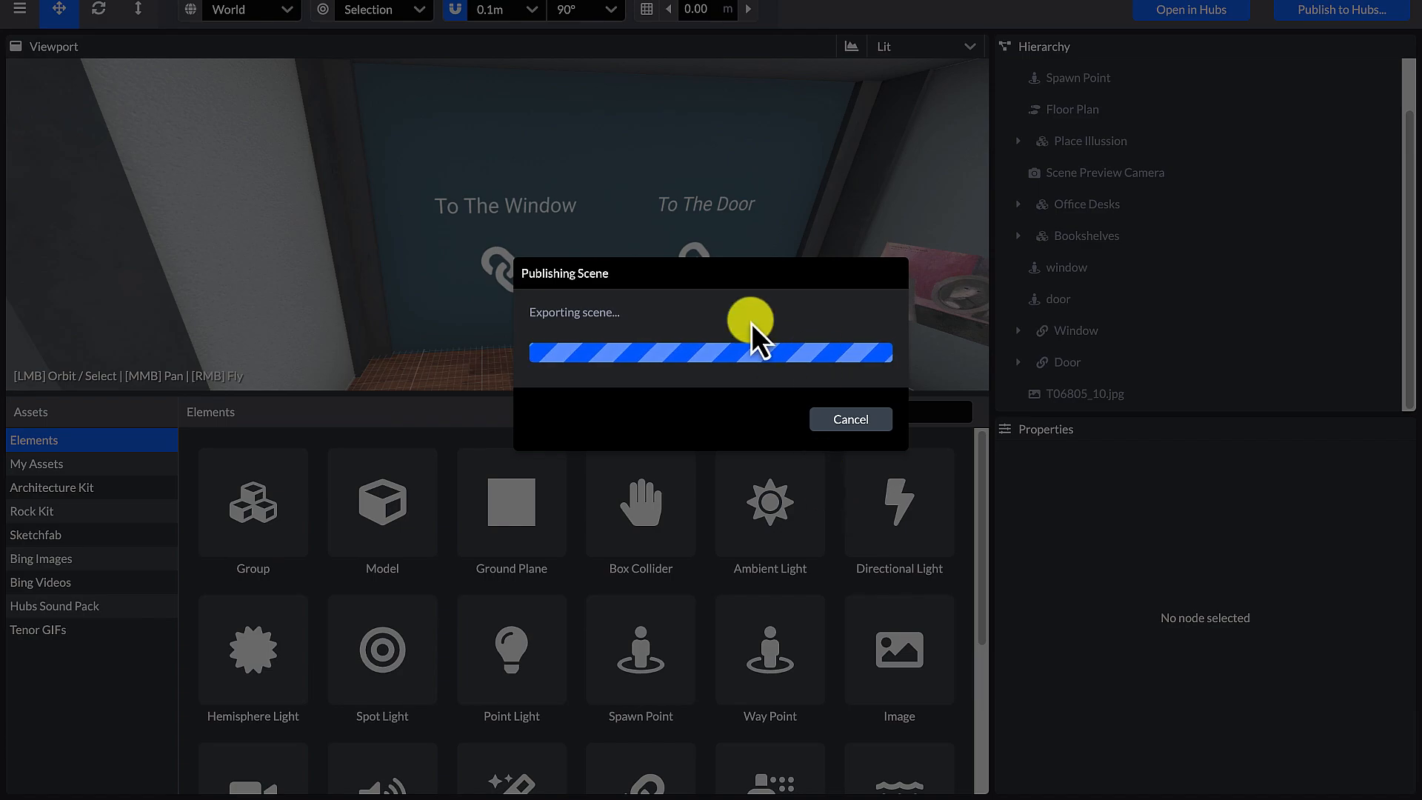